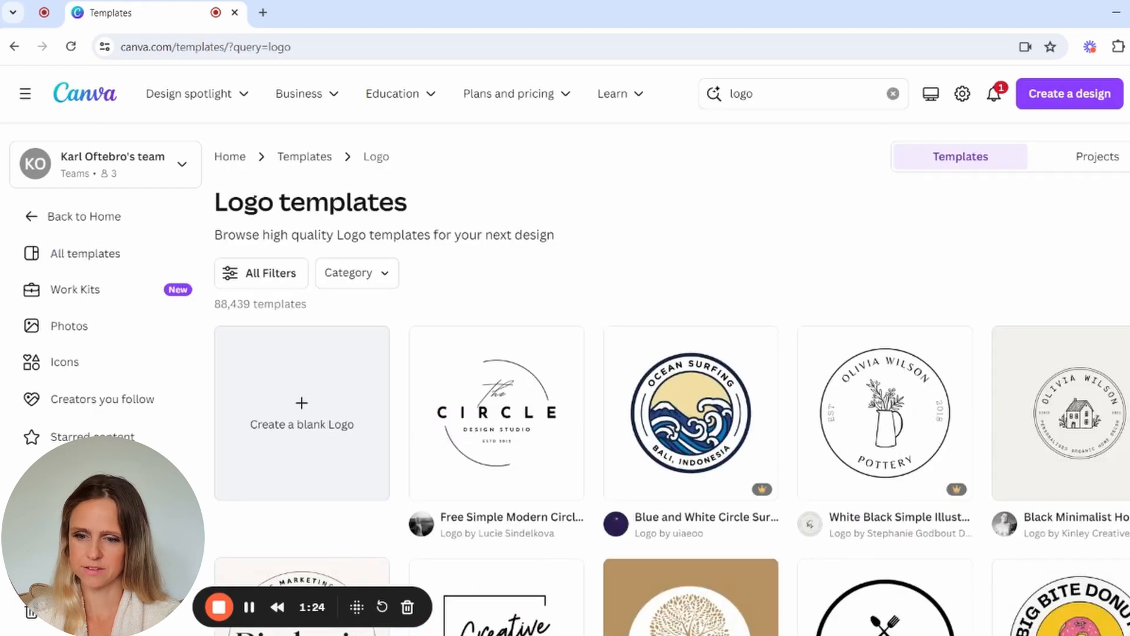
Create a blank Logo design and add a text box reading S
scroll(down, 3)
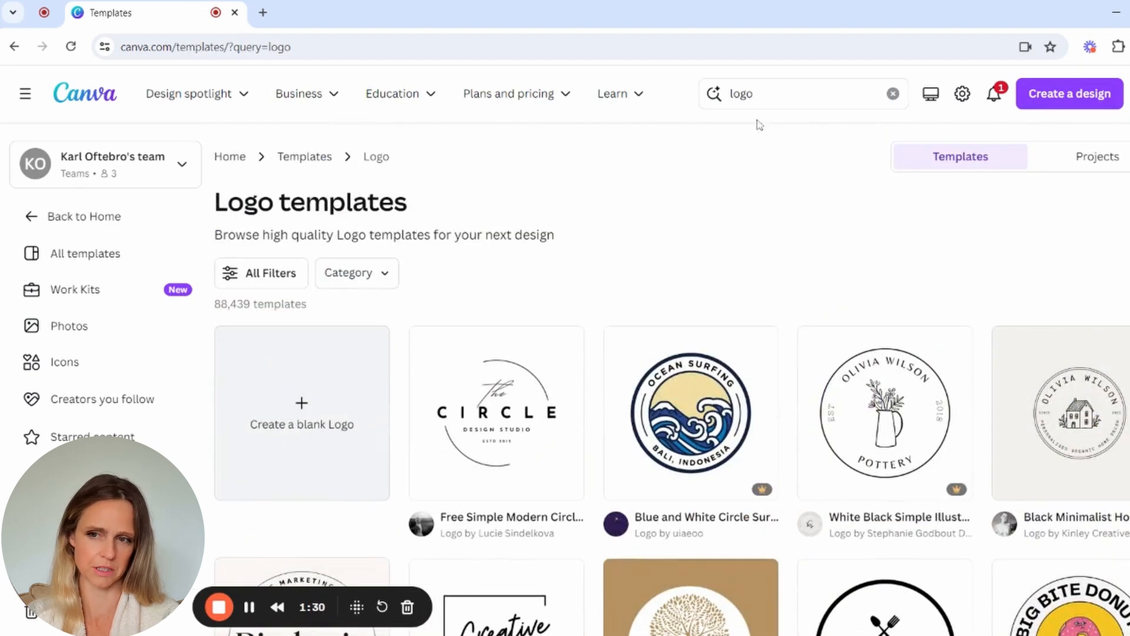
mouse_move(787, 201)
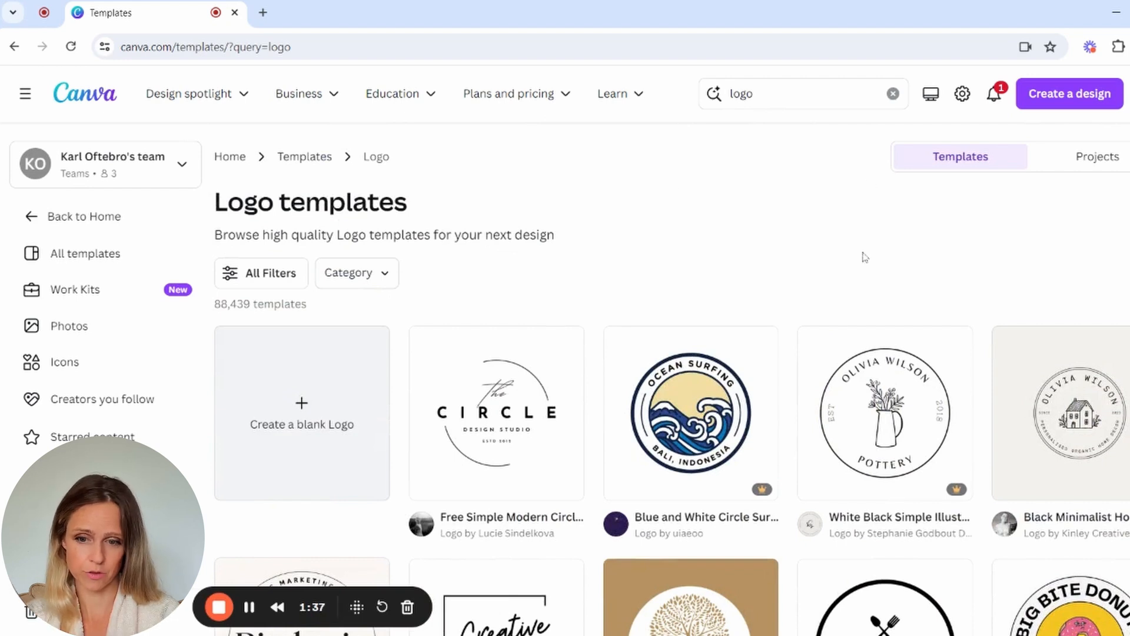
mouse_move(515, 410)
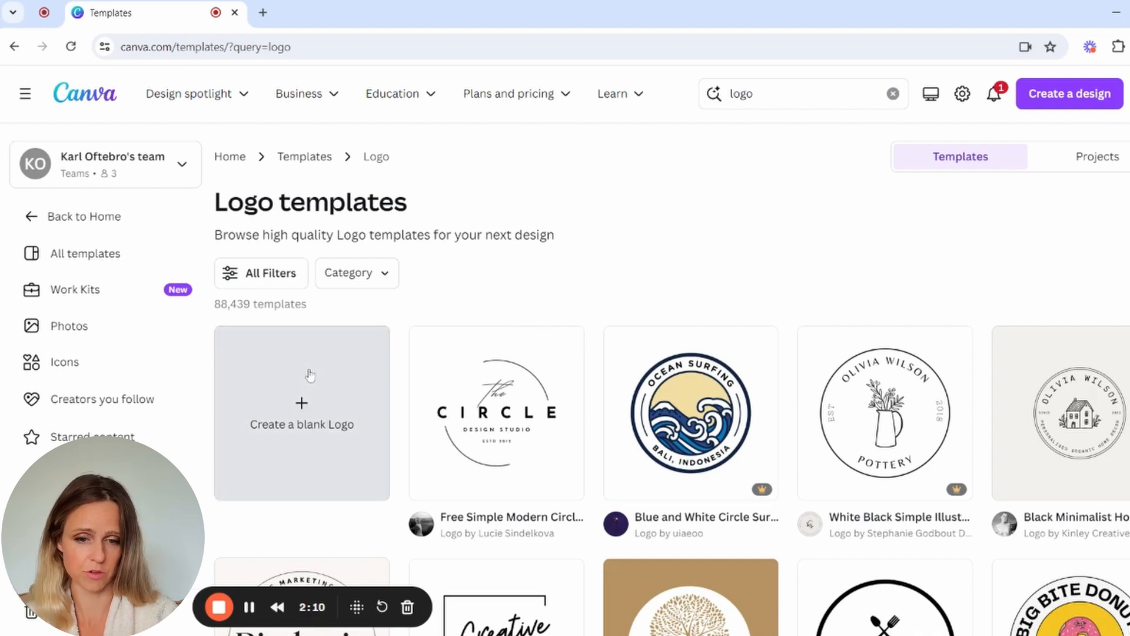
click(301, 413)
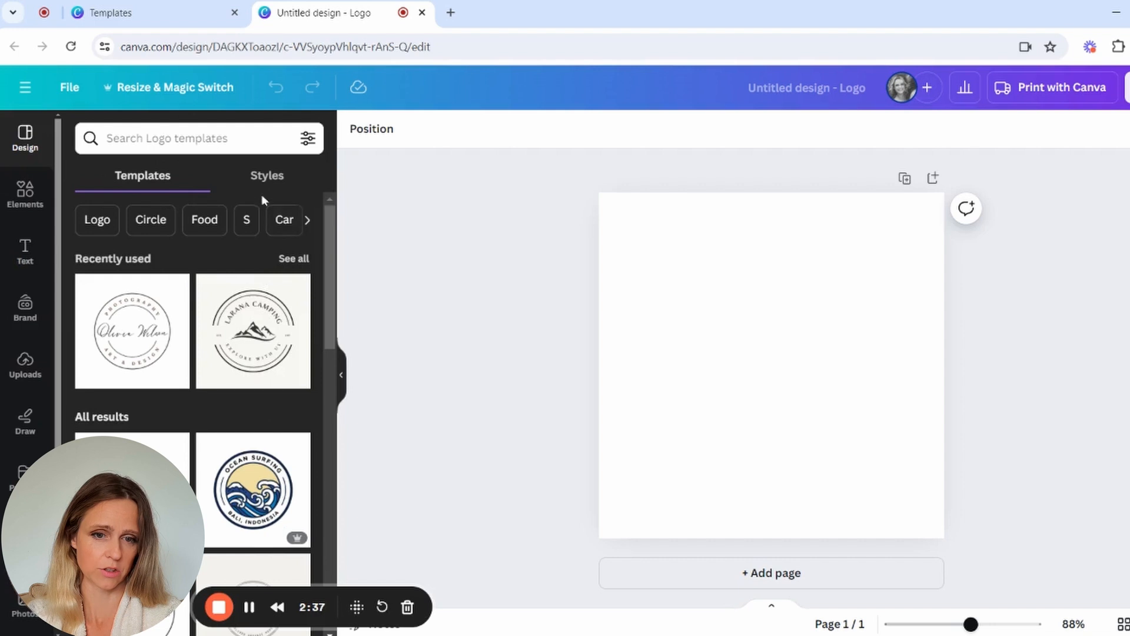
click(267, 175)
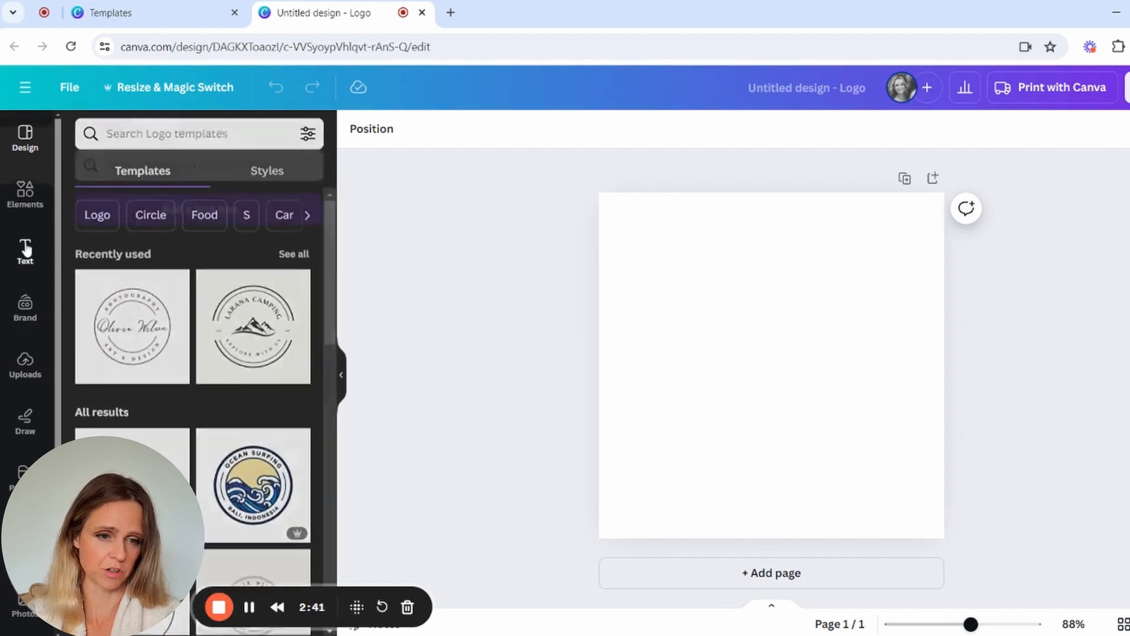
click(25, 252)
text(S)
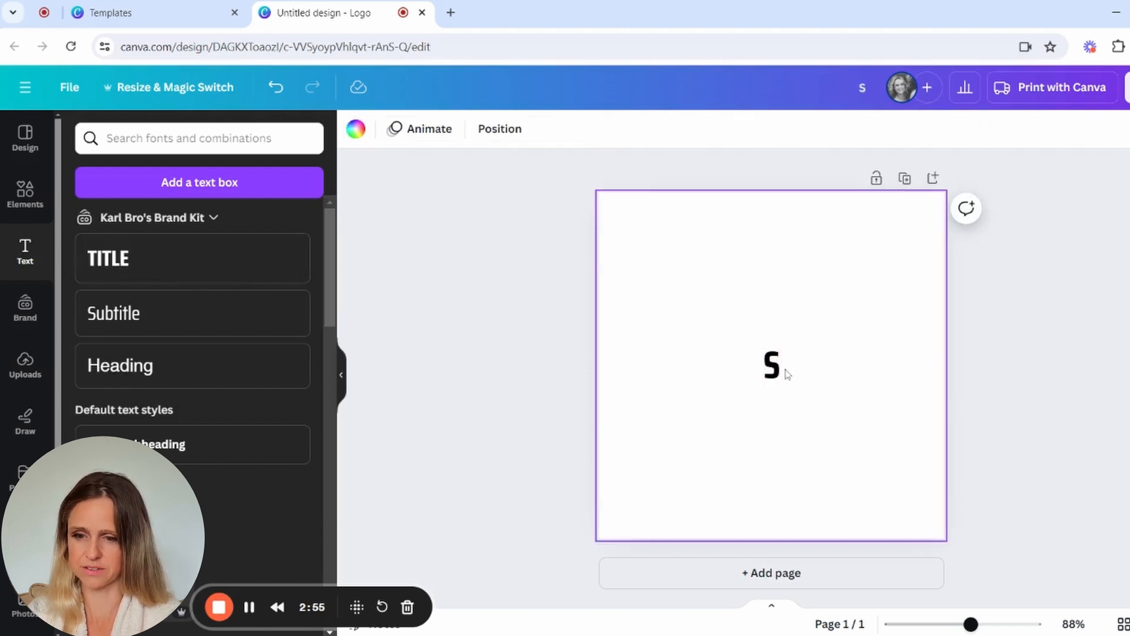
Enlarge the S to font size 120
click(770, 362)
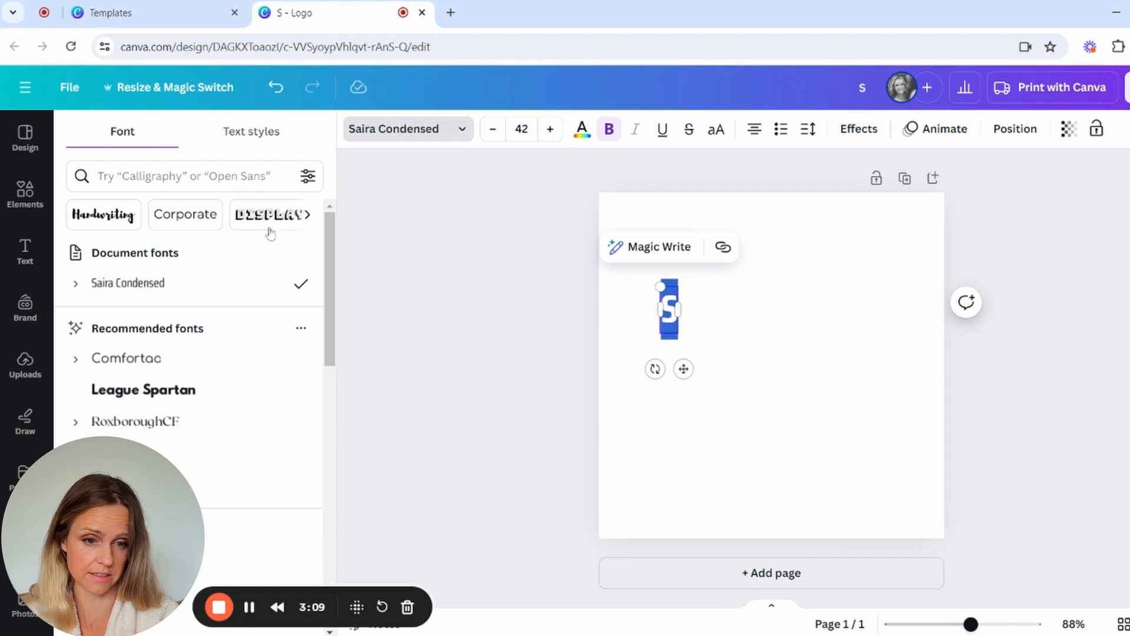
scroll(down, 3)
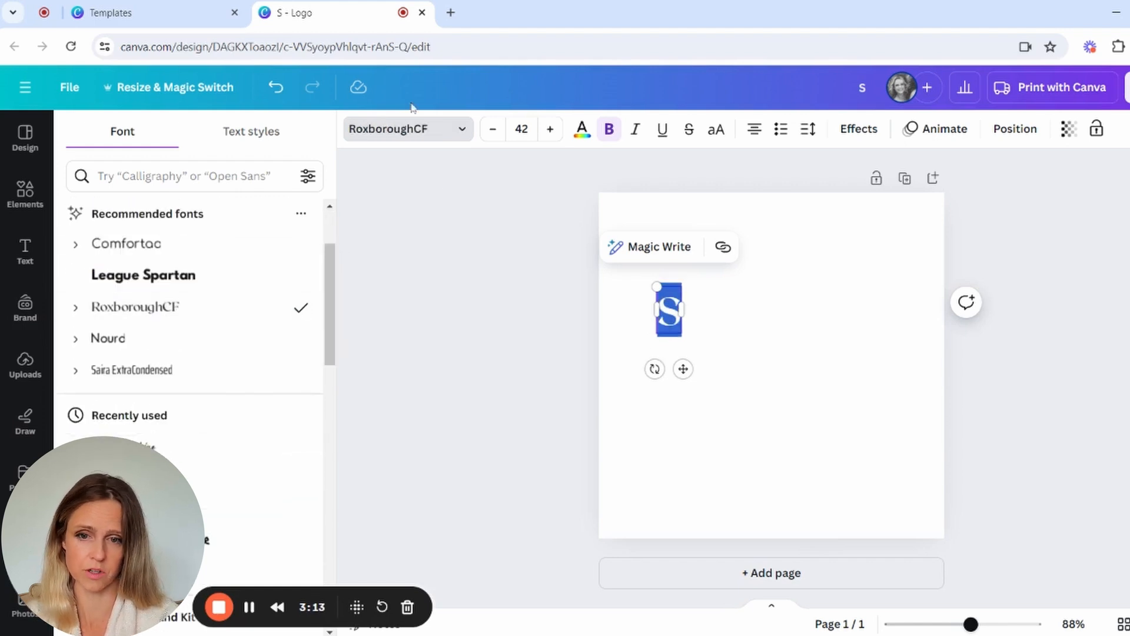
click(520, 130)
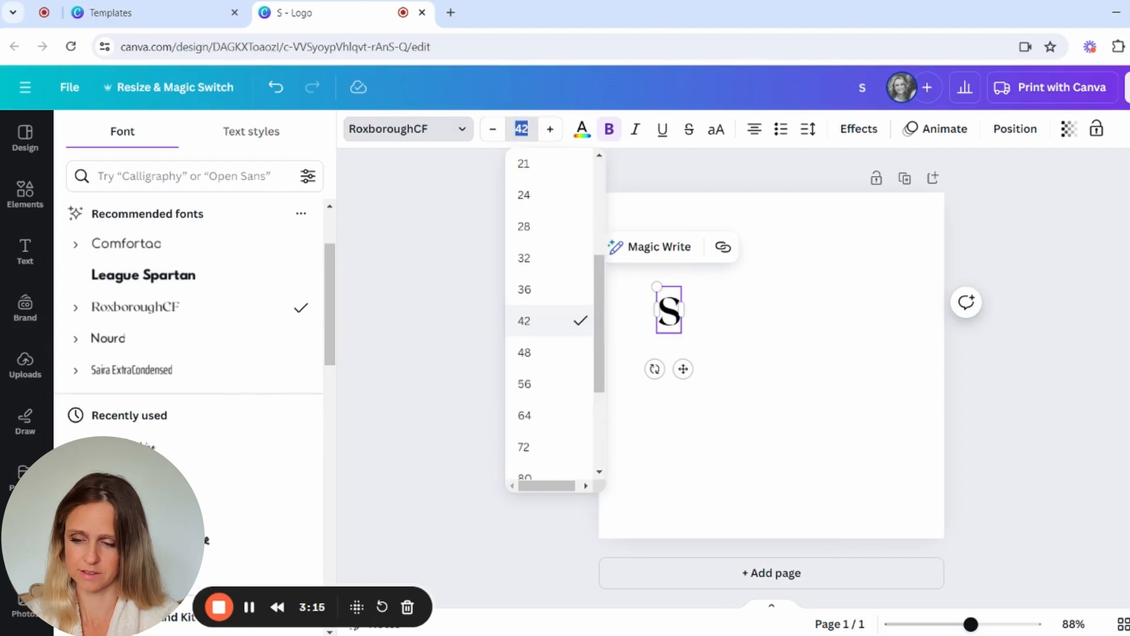
text(12)
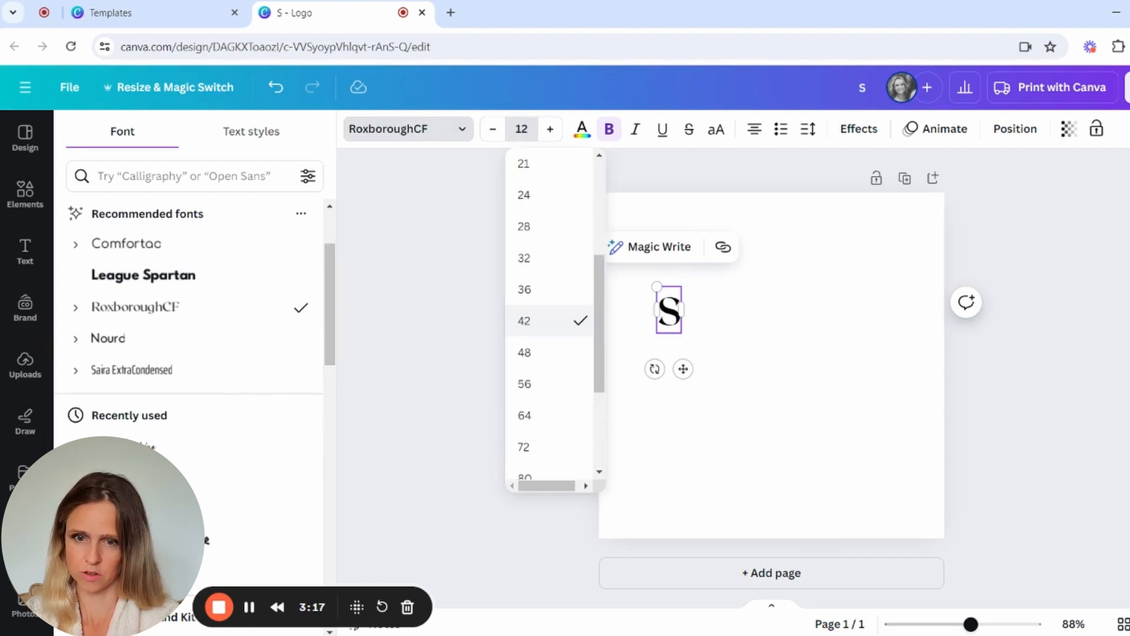
text(120)
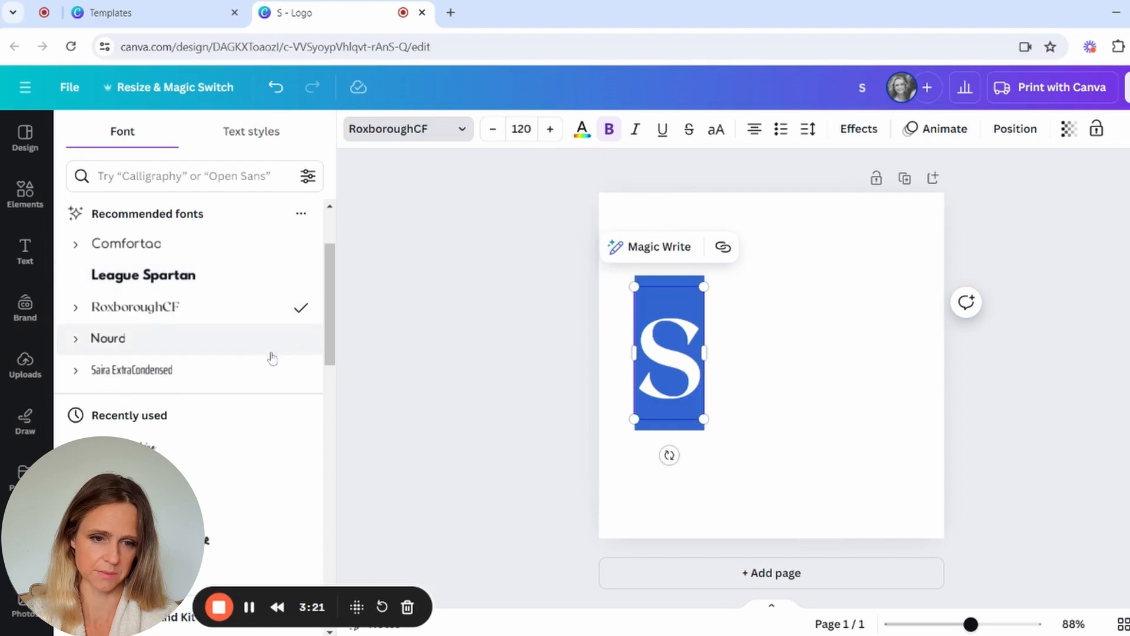
Try Nourd and Permanent Marker on the S, then settle on Cinzel Decorative
click(107, 338)
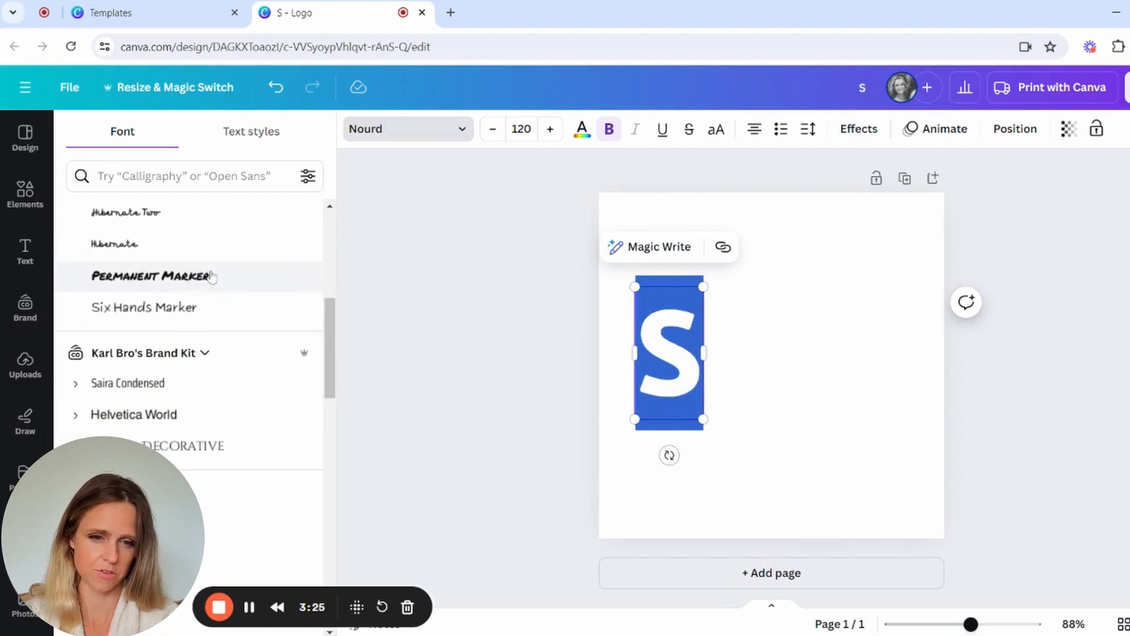
click(152, 276)
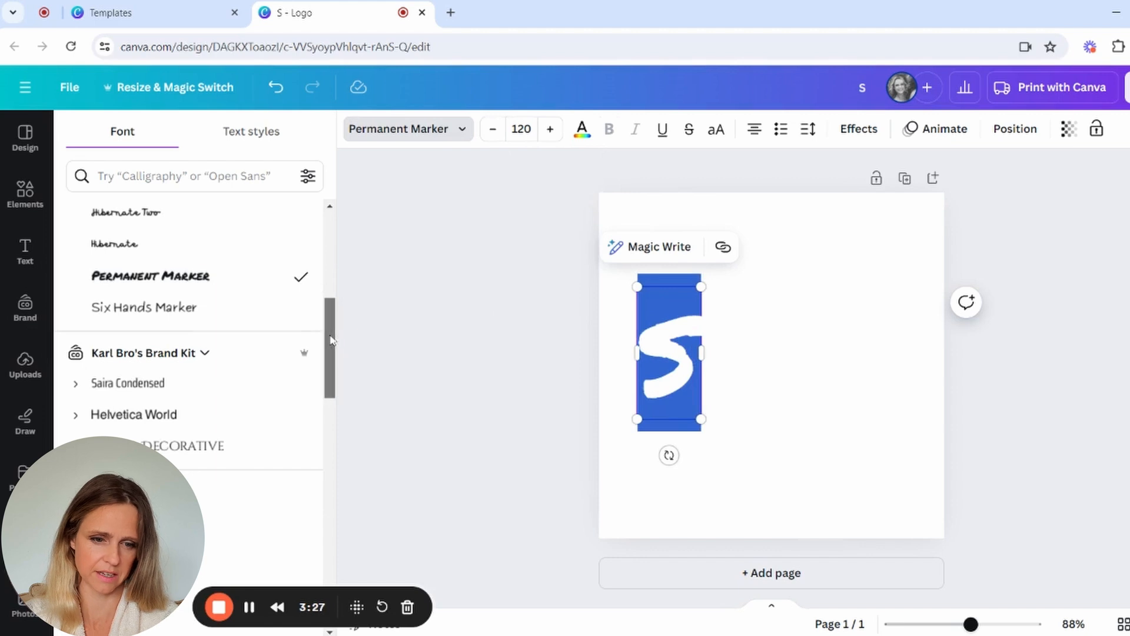
scroll(down, 3)
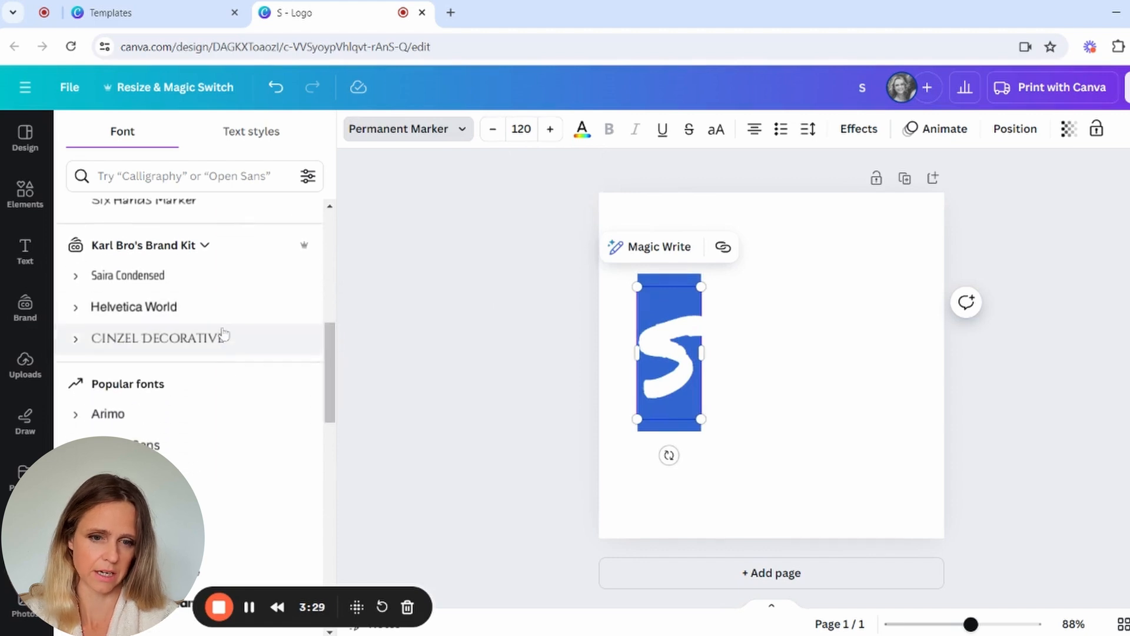
click(156, 338)
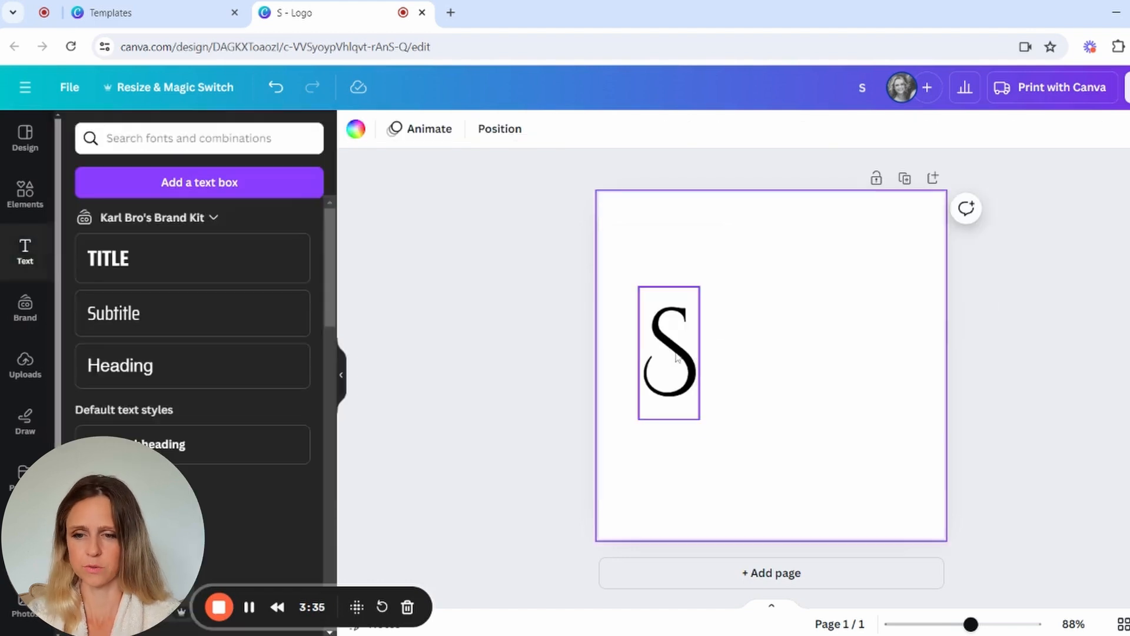
Overlap the S onto the W and group both letters into an SW monogram
click(669, 353)
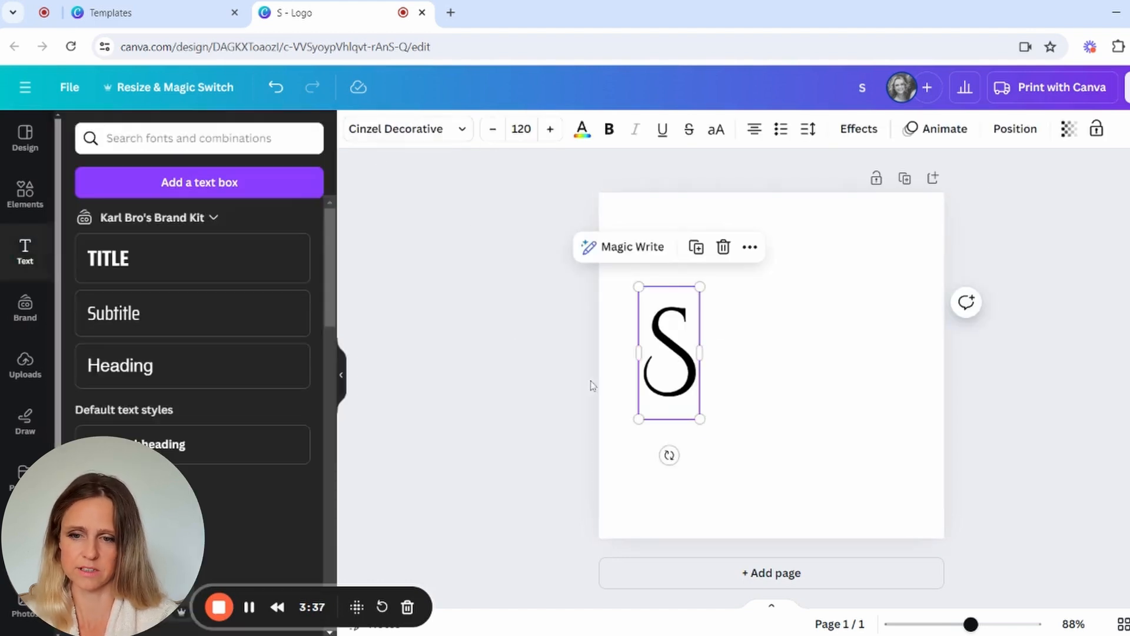
mouse_move(695, 246)
text(W)
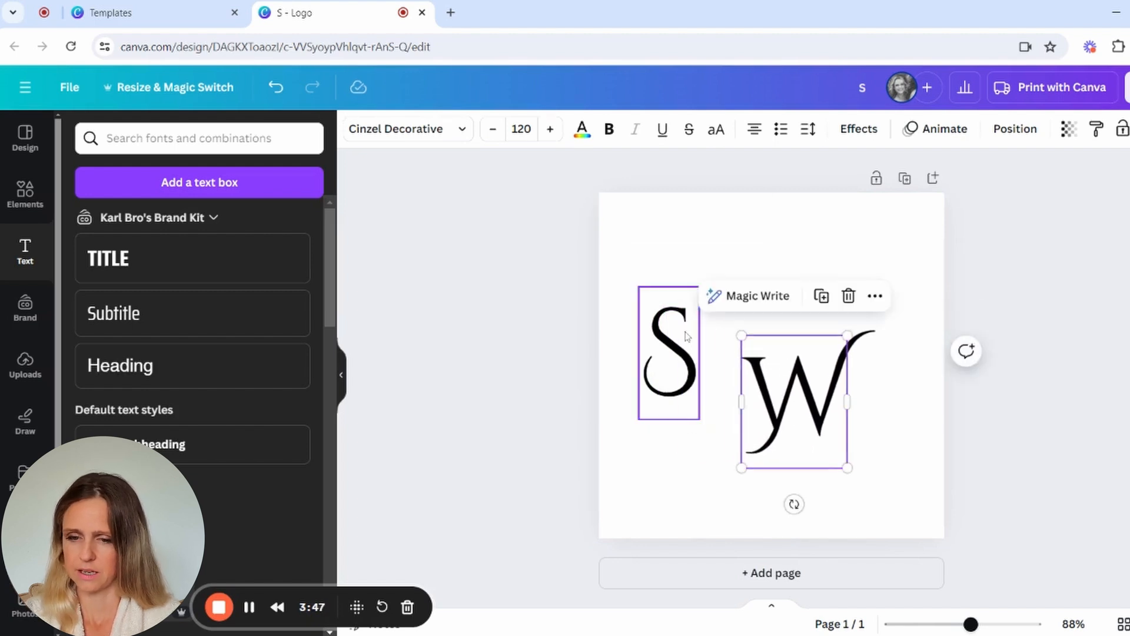
drag(668, 353, 753, 342)
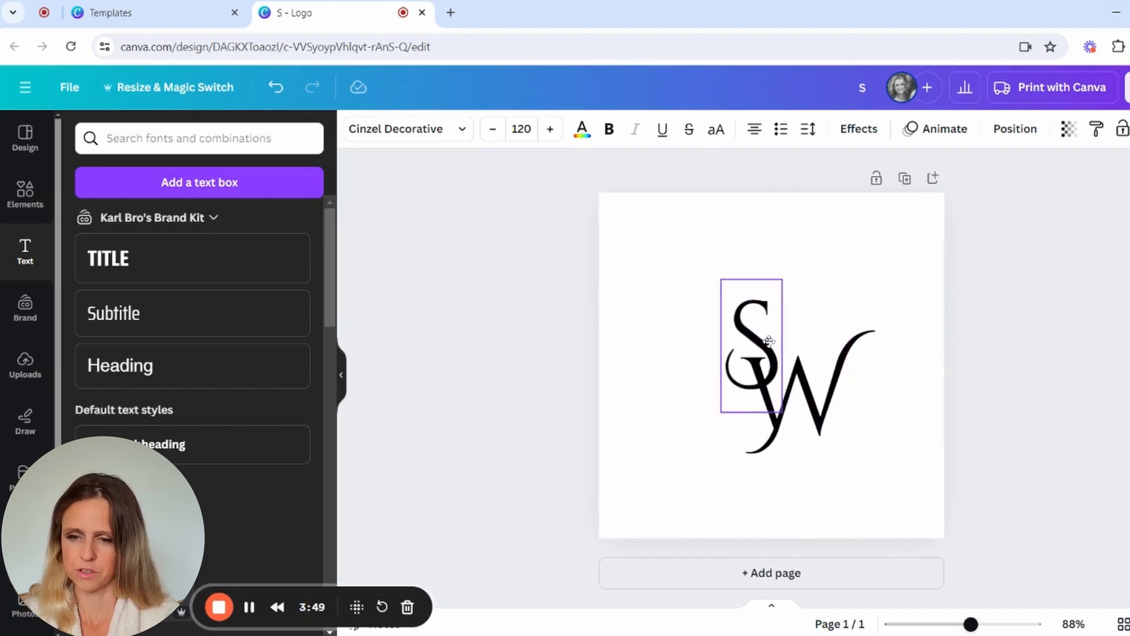
click(754, 343)
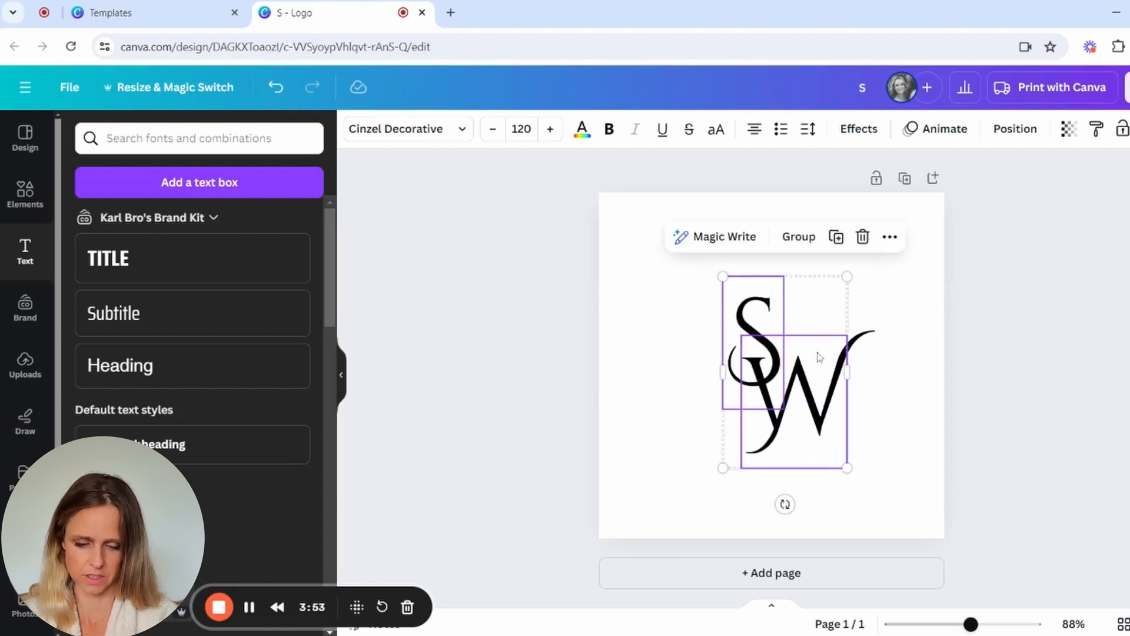
click(799, 237)
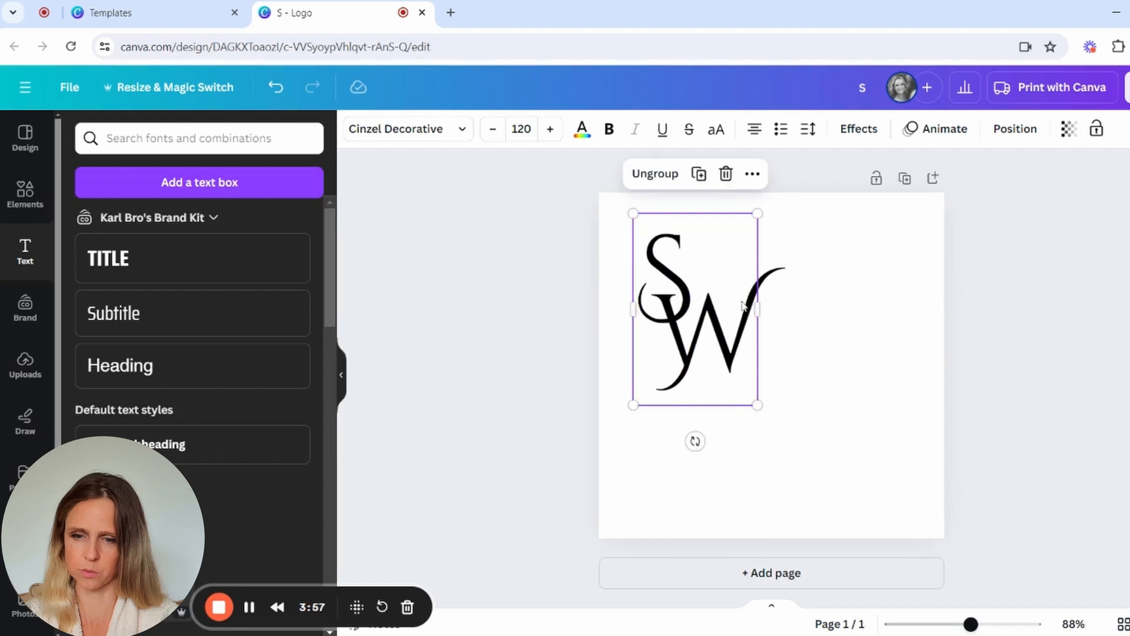
Scale the grouped SW monogram up to fill the page
drag(758, 404, 824, 508)
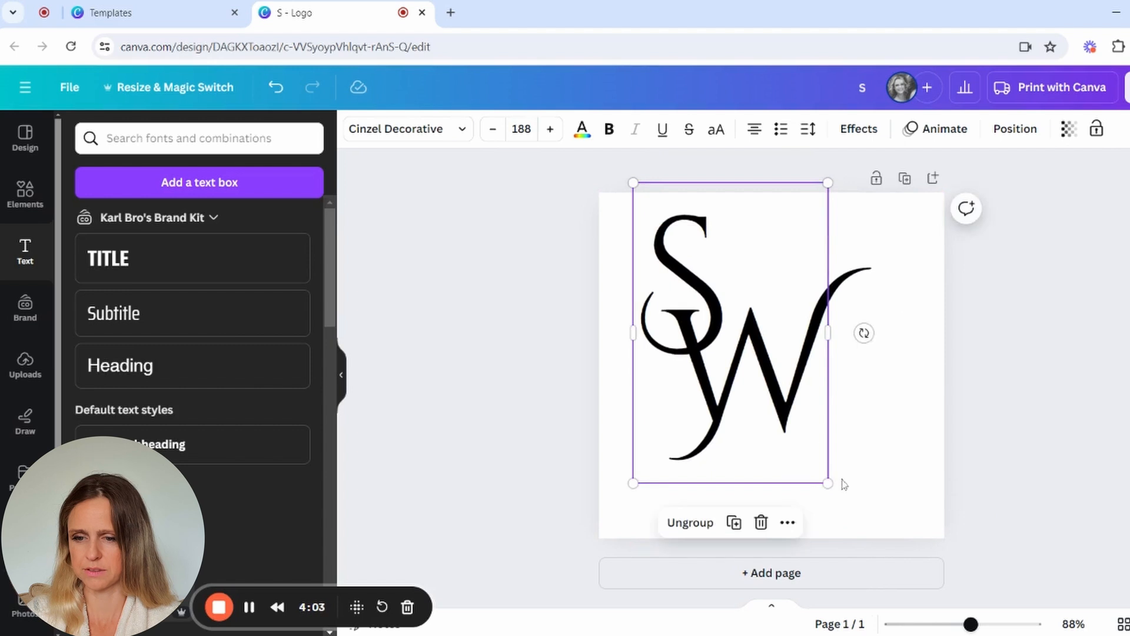
drag(827, 483, 866, 544)
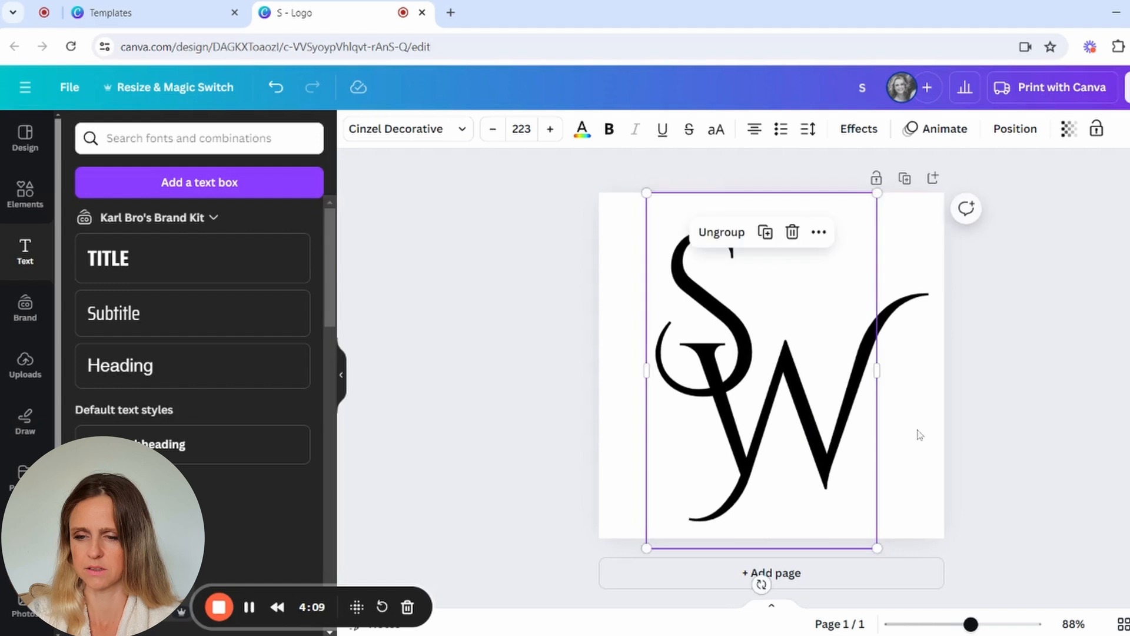
Recolour the S inside the monogram with a custom warm gold shade
click(1014, 128)
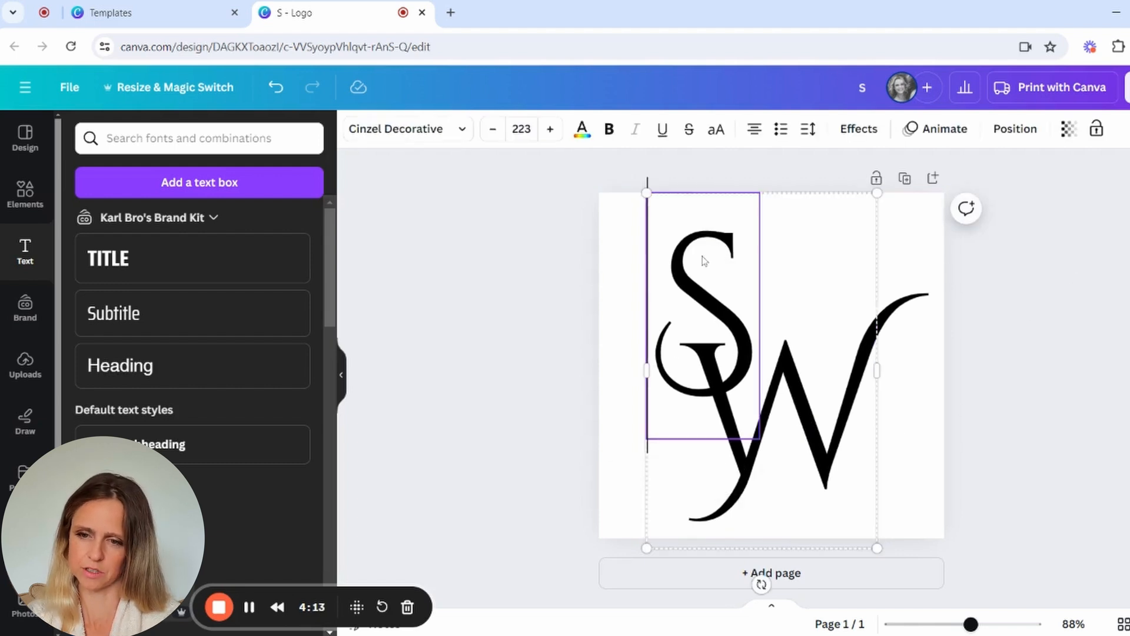
click(581, 130)
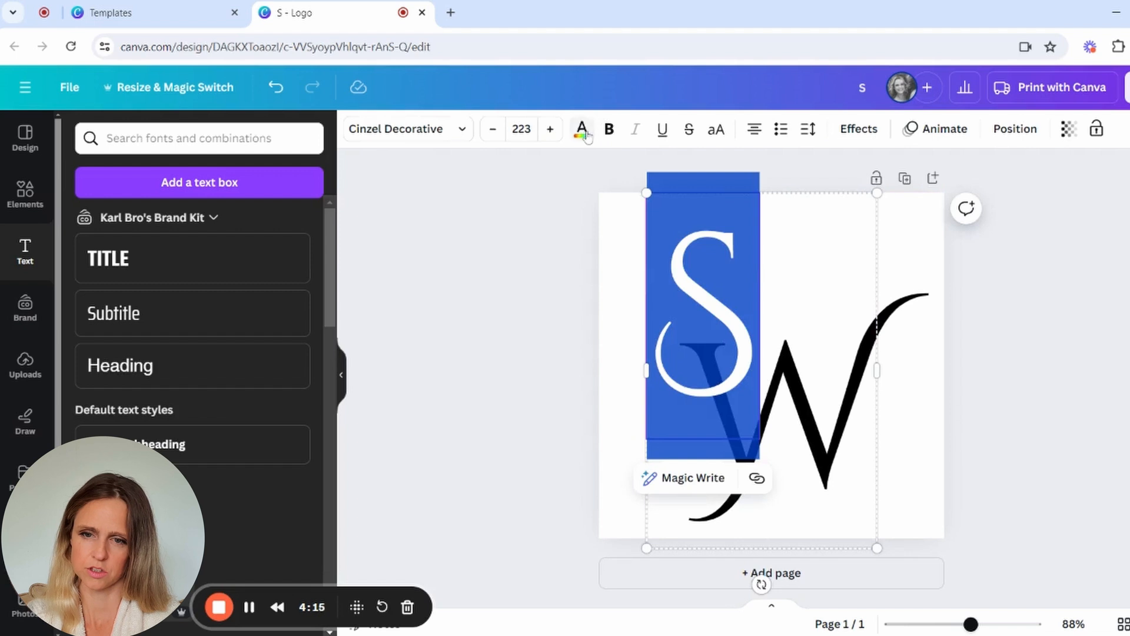
click(581, 130)
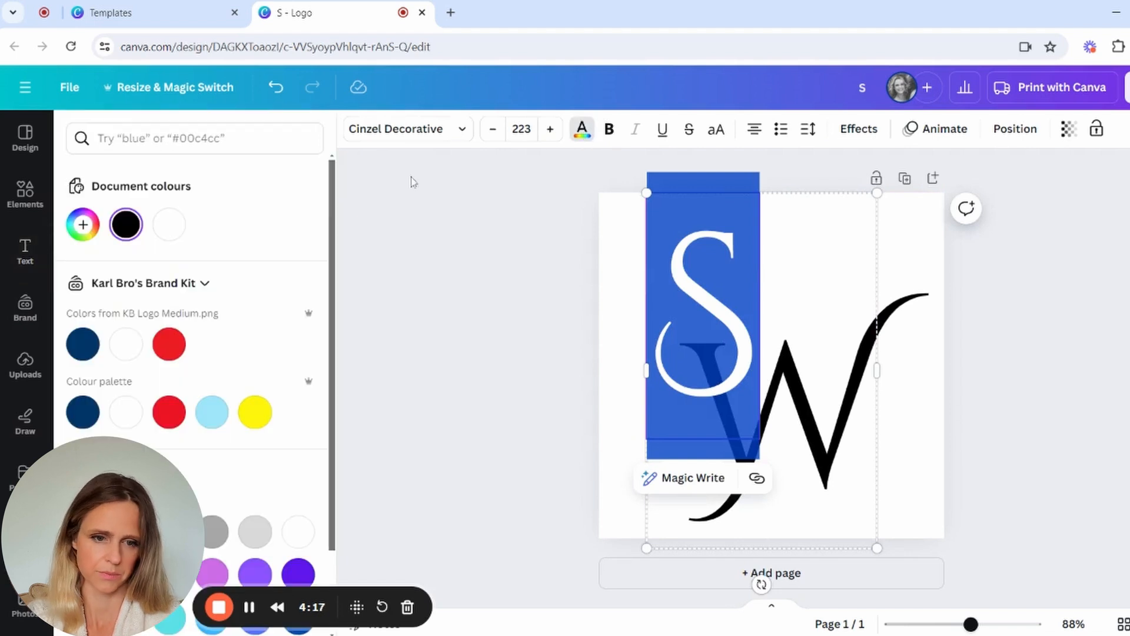
mouse_move(83, 224)
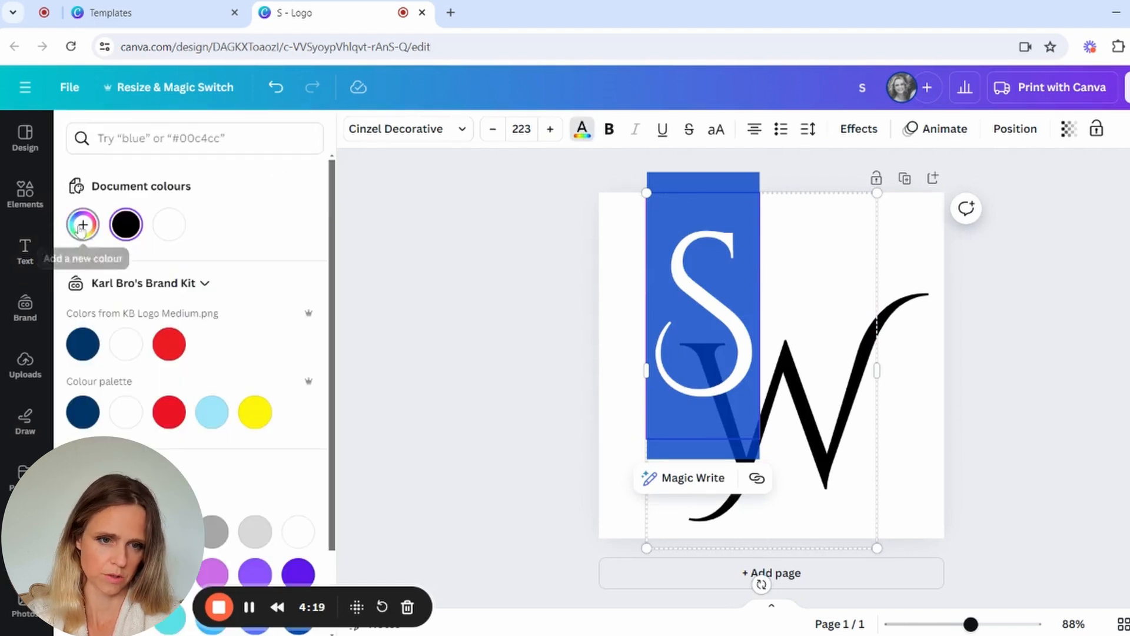
click(83, 224)
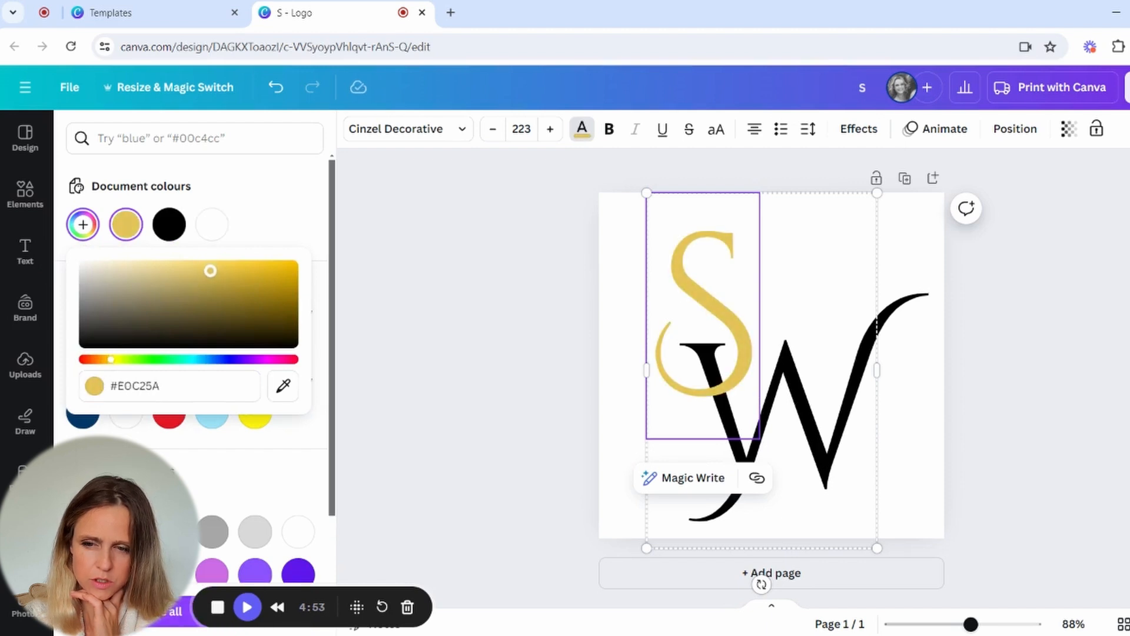
drag(209, 271, 199, 280)
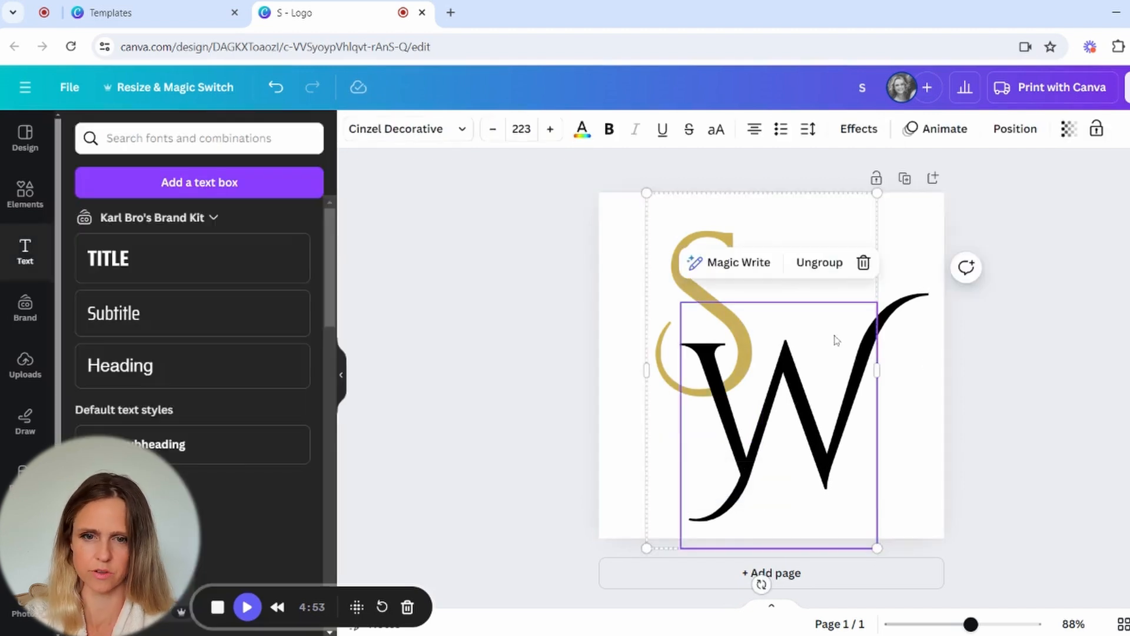
Recolour the W to the same gold as the S
click(580, 130)
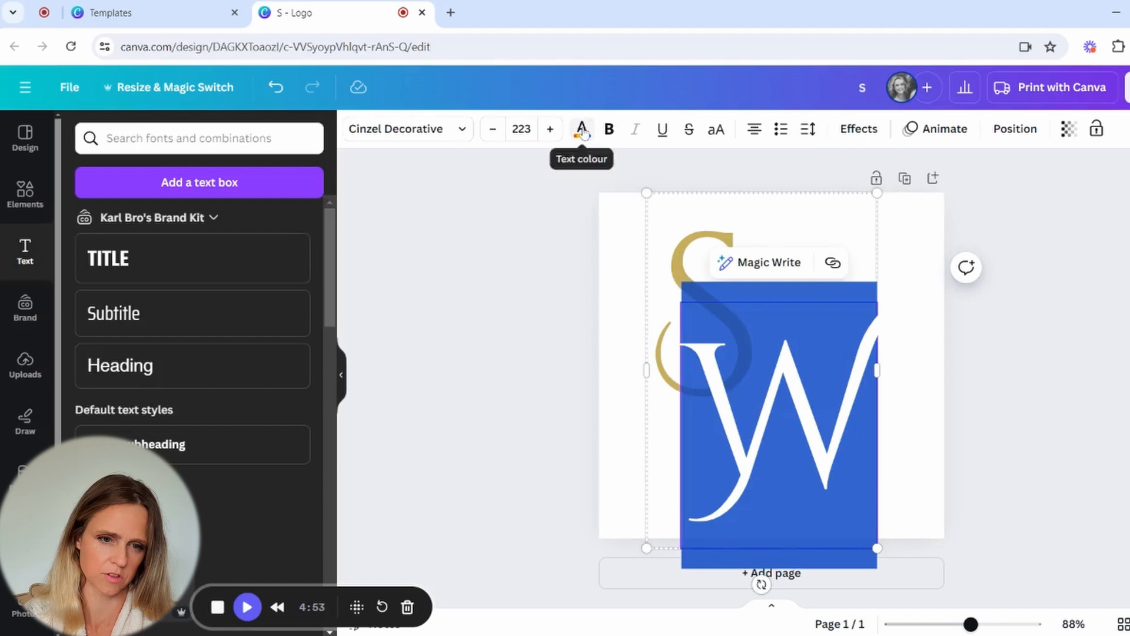
click(581, 129)
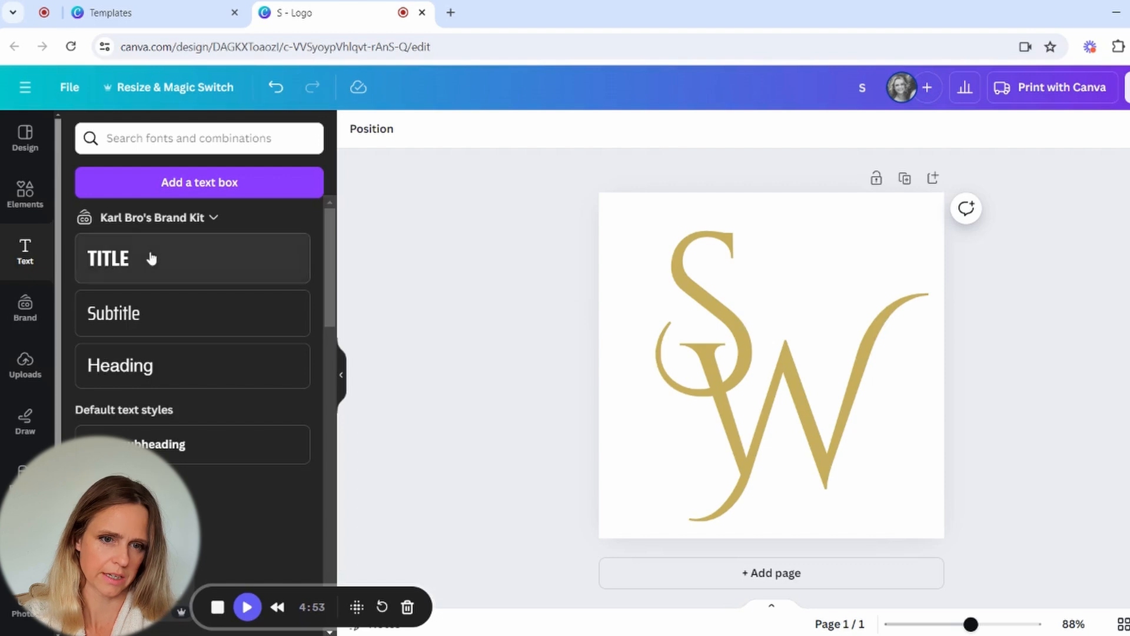
click(25, 194)
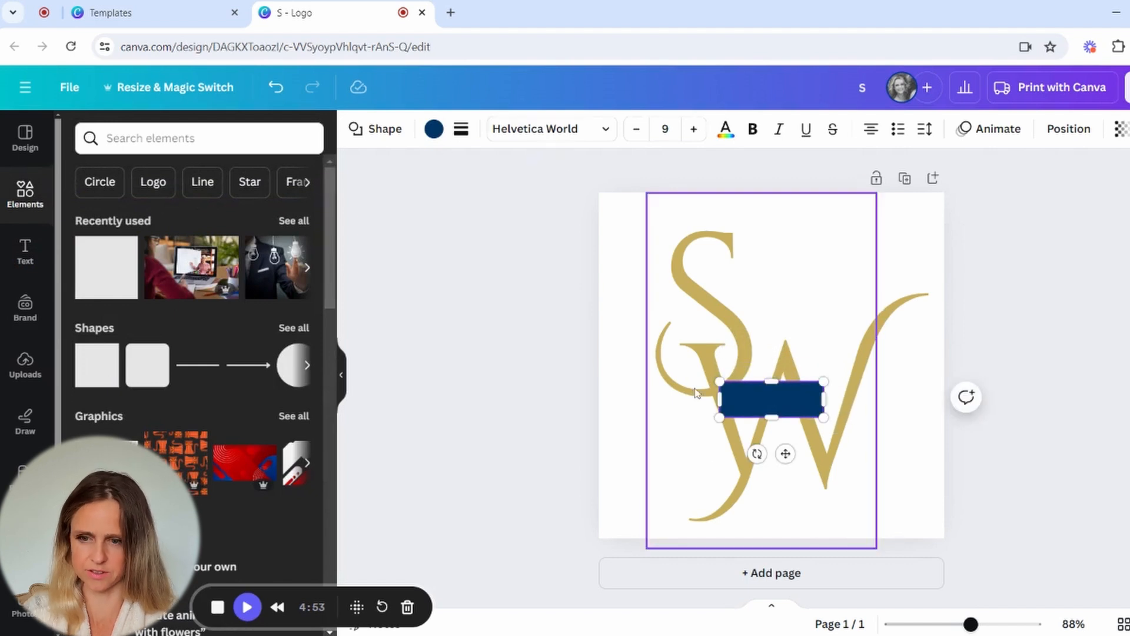
text(S)
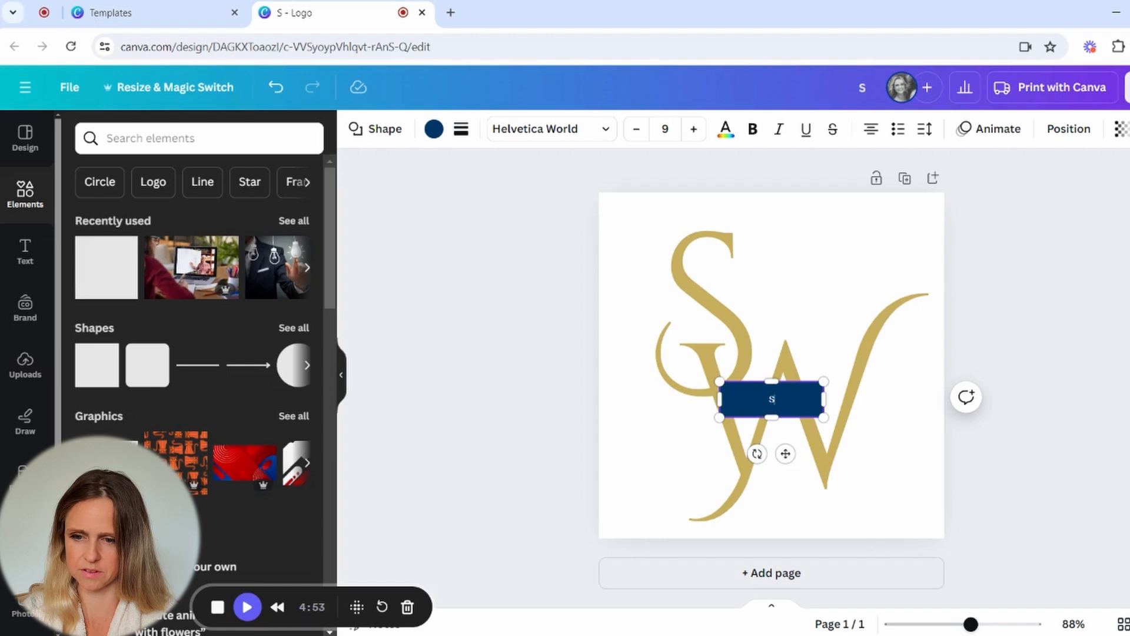
text(STEVEN)
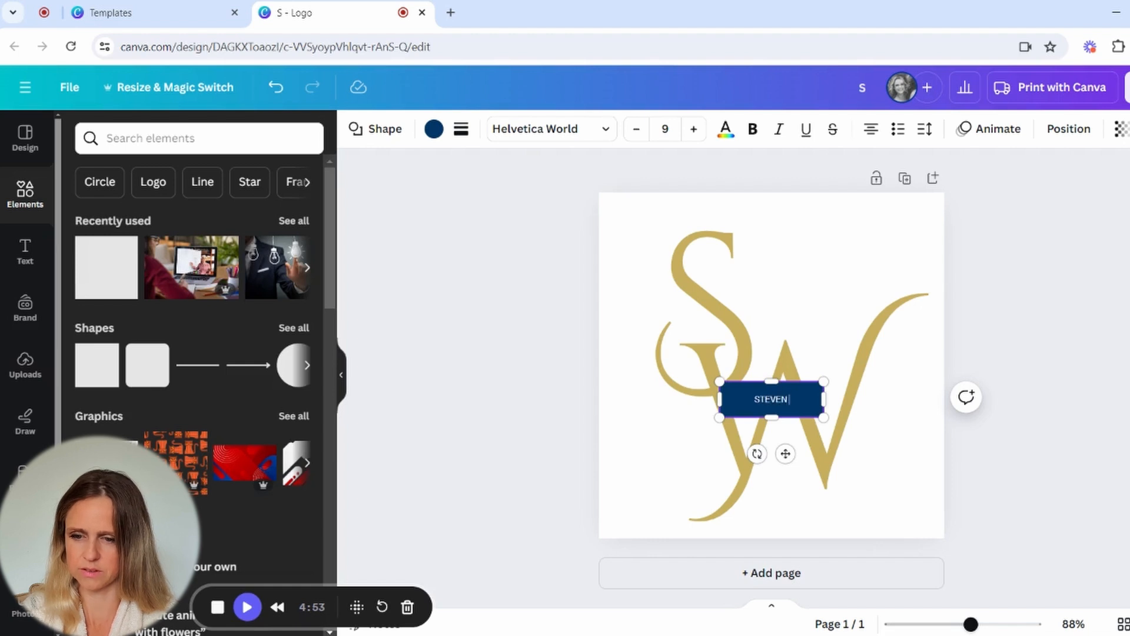
text(WILLS)
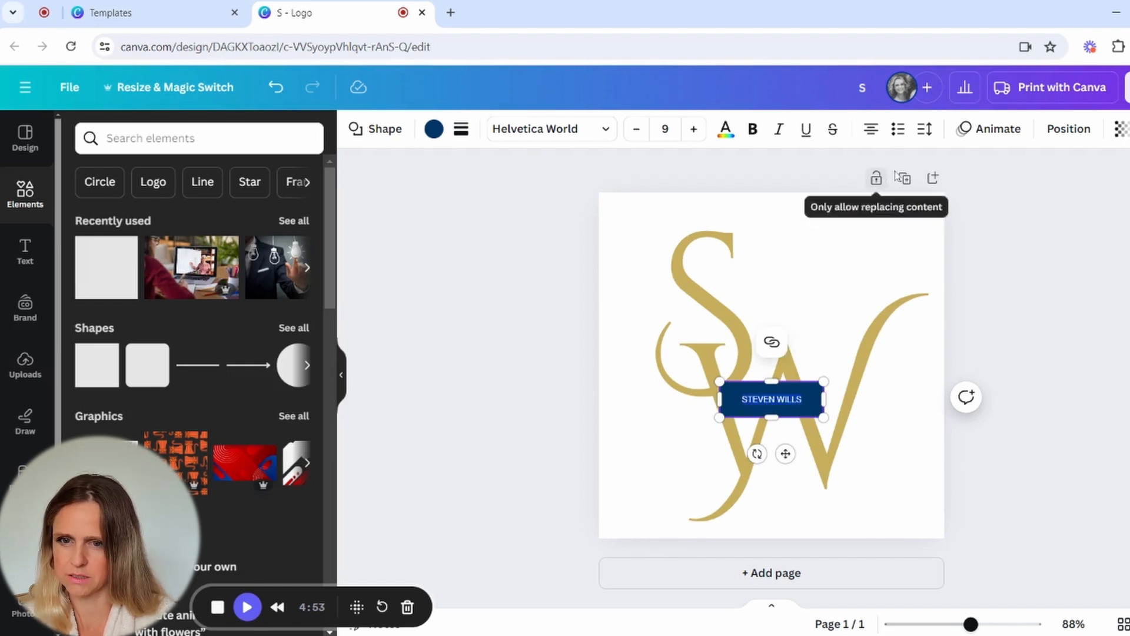
mouse_move(713, 140)
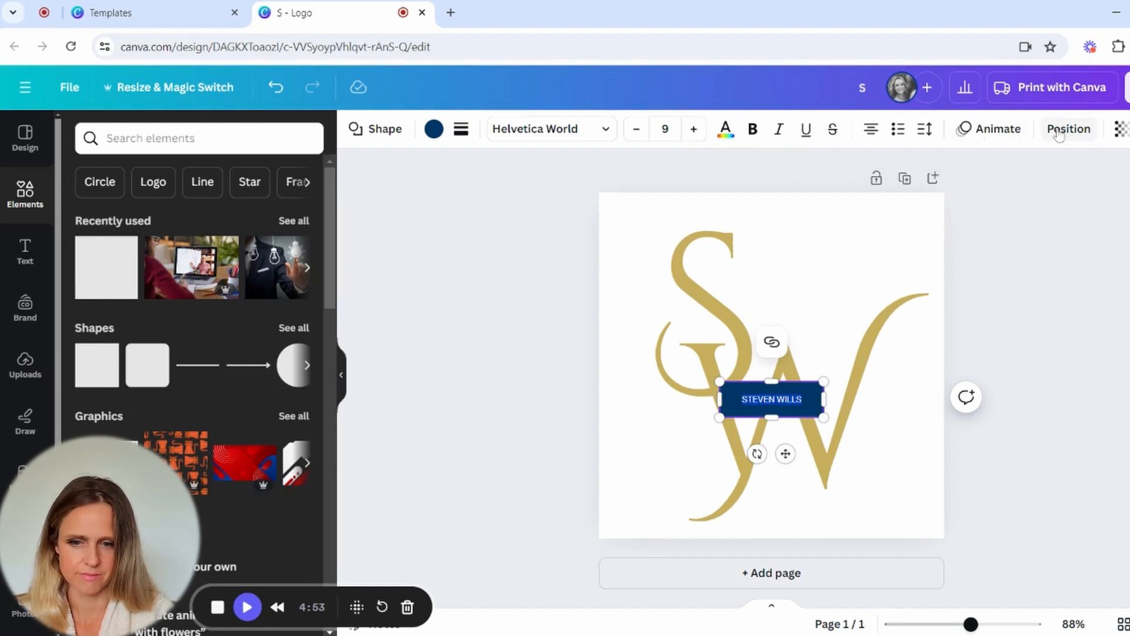
mouse_move(918, 140)
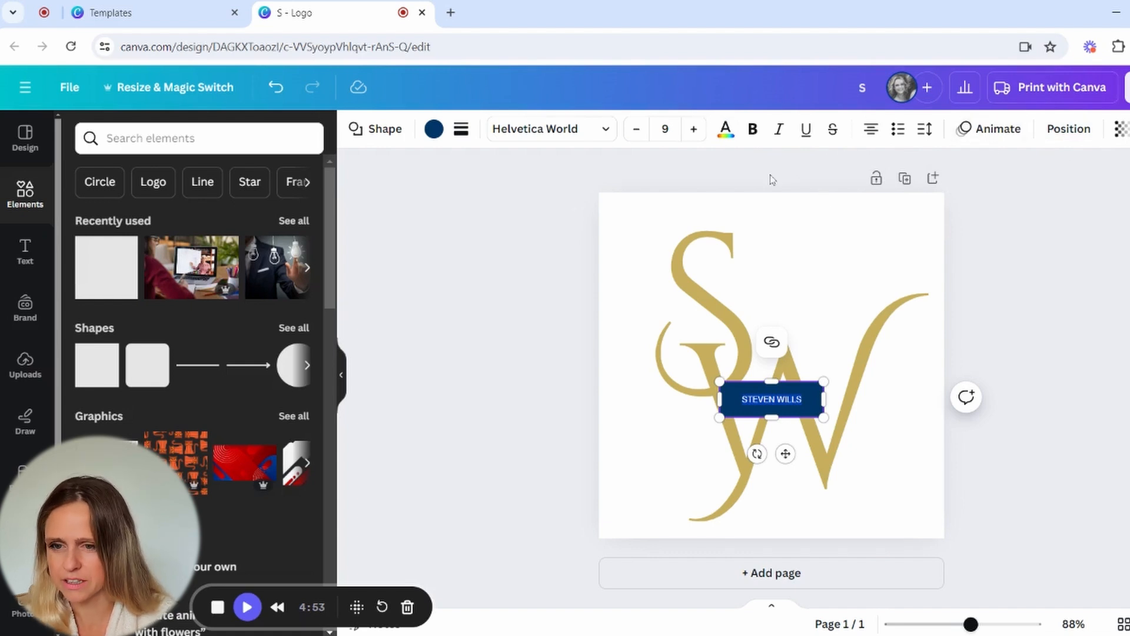
mouse_move(833, 130)
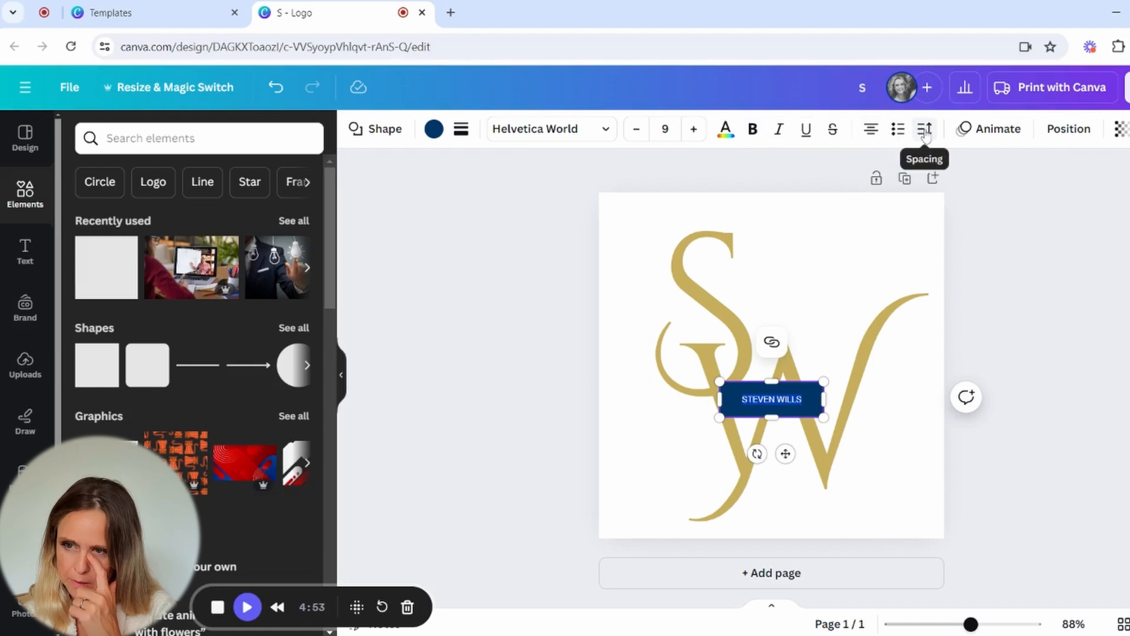
Raise the banner's letter spacing to its maximum of 800
click(925, 129)
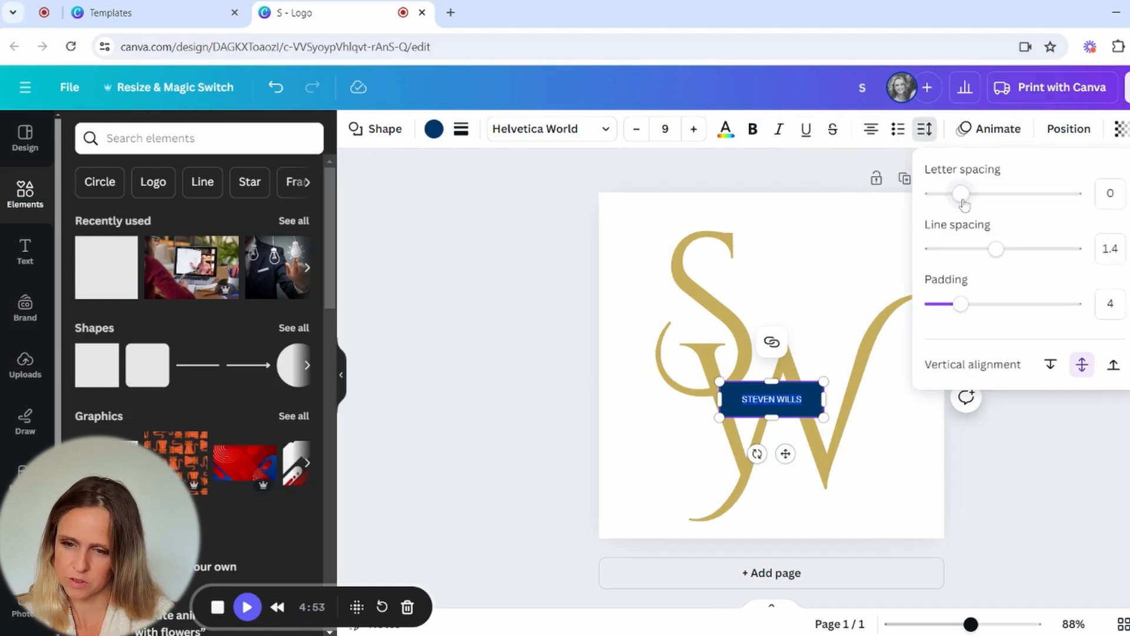
drag(961, 193, 1011, 193)
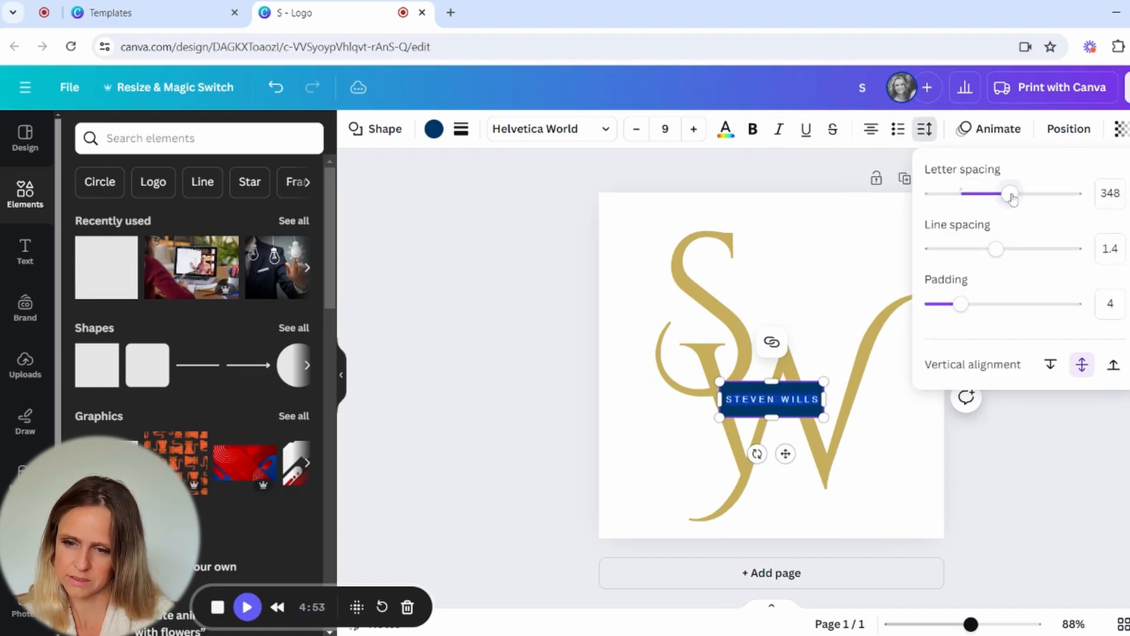
drag(1010, 193, 1072, 194)
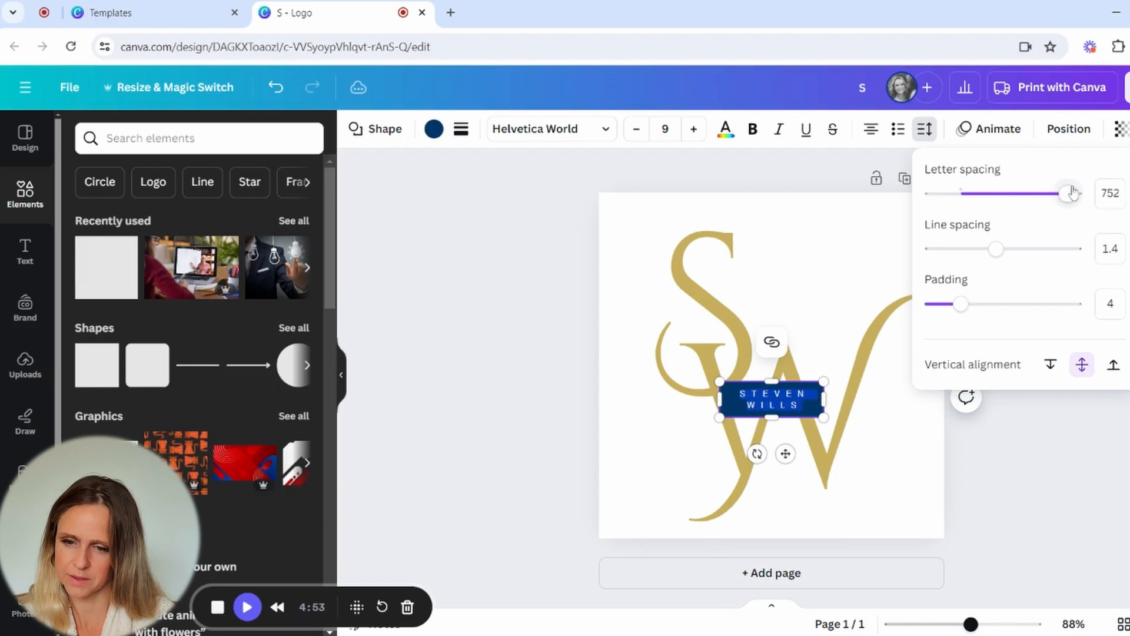
drag(1070, 193, 1074, 193)
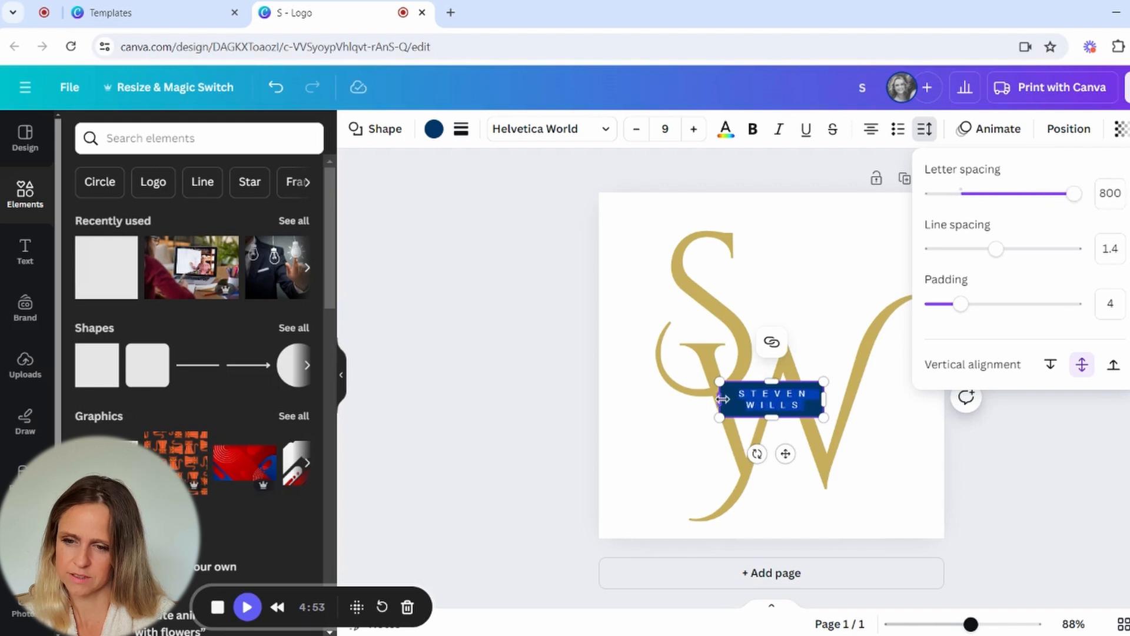
Stretch the banner wider to fit across the monogram
drag(825, 399, 876, 399)
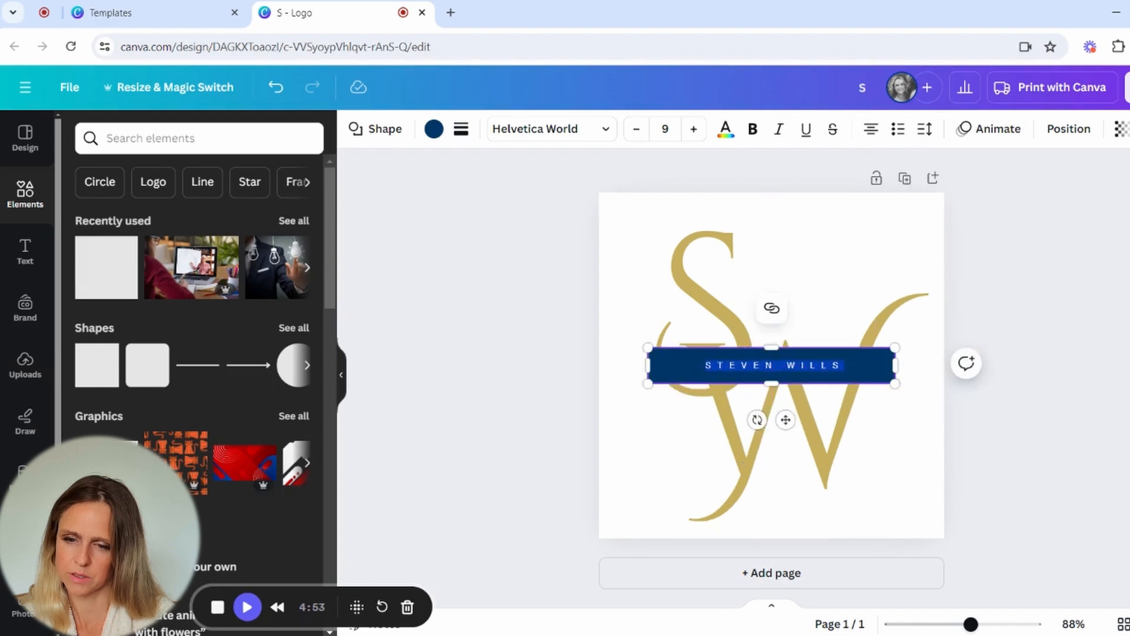
drag(647, 365, 666, 365)
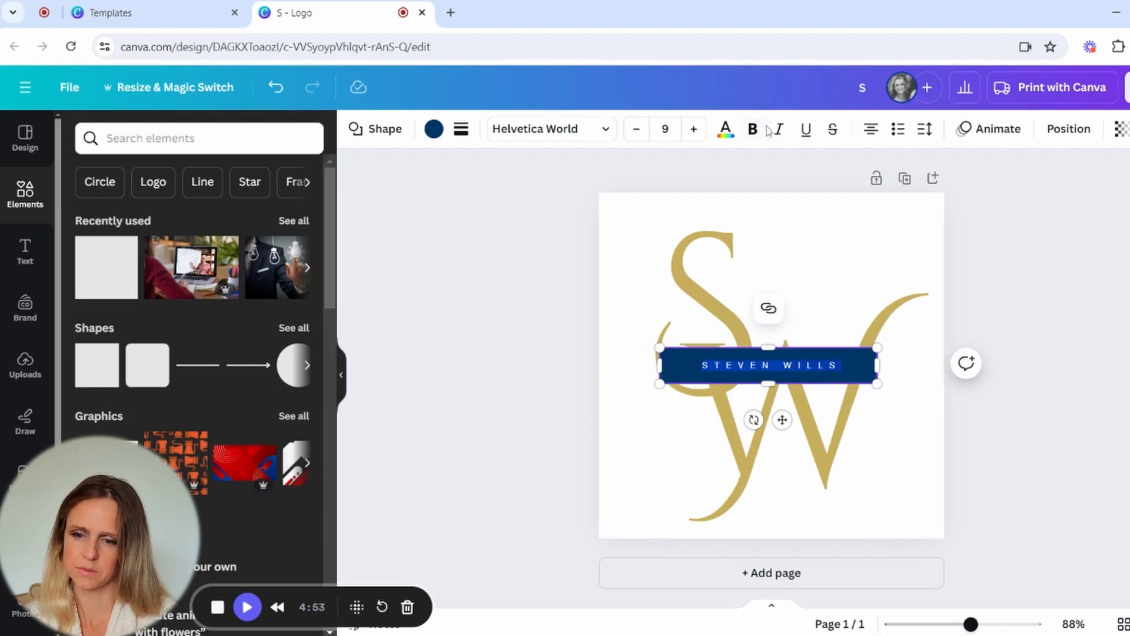
click(752, 130)
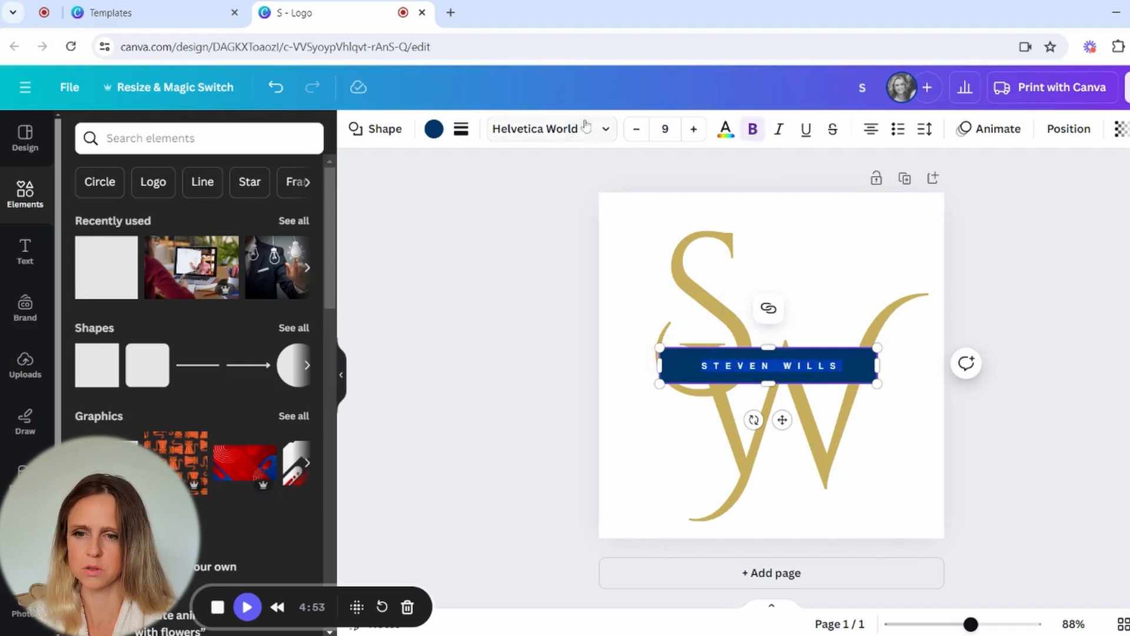
mouse_move(693, 129)
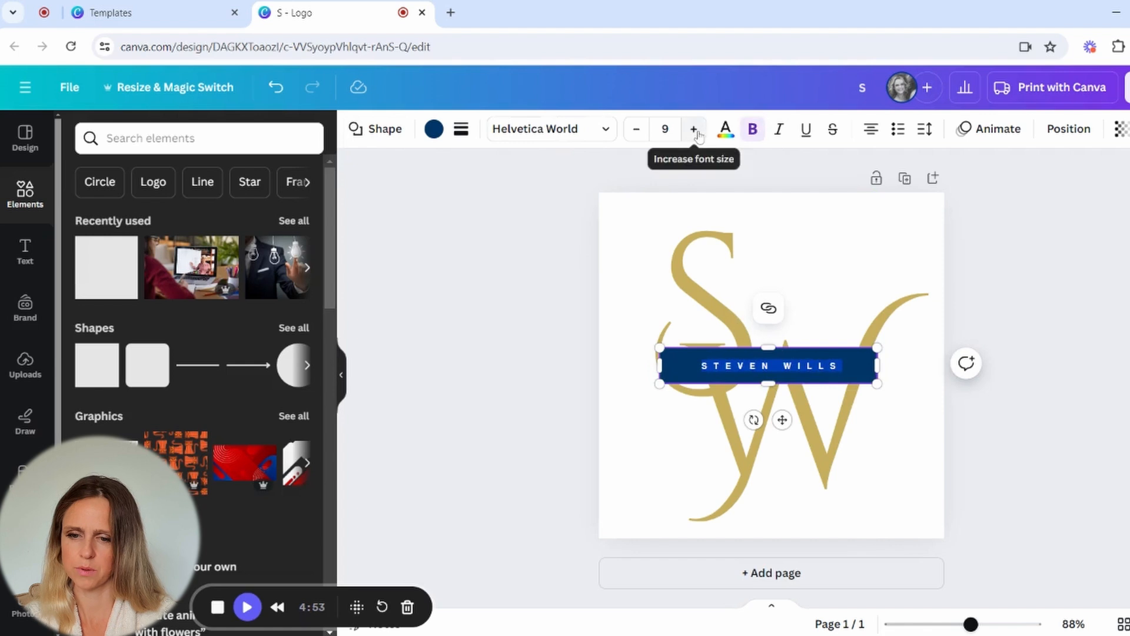
click(694, 130)
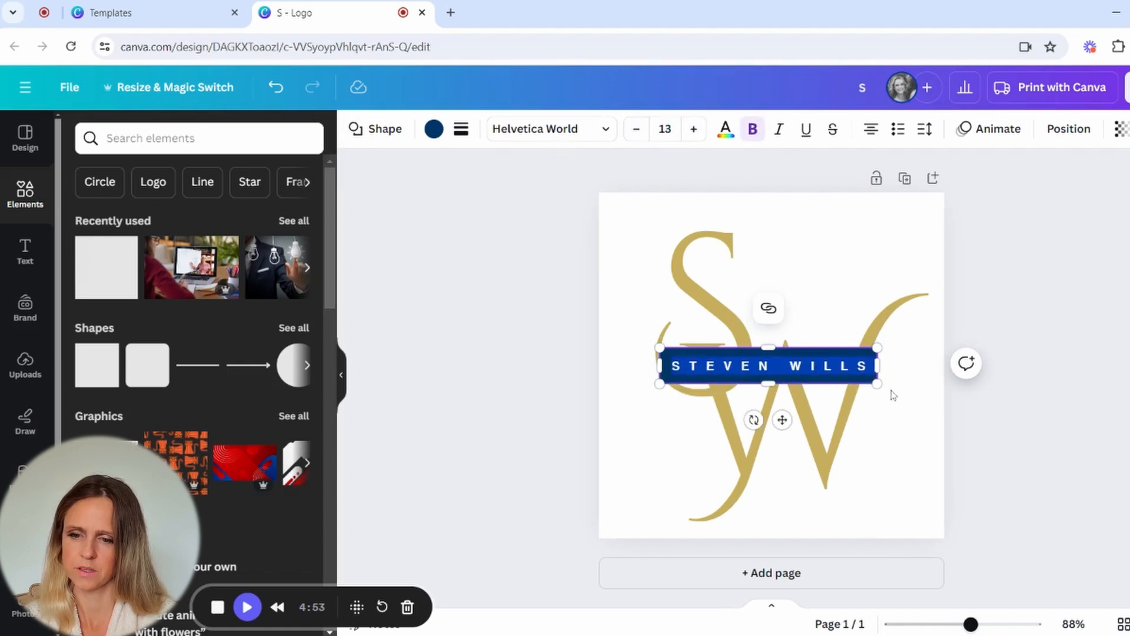
click(433, 129)
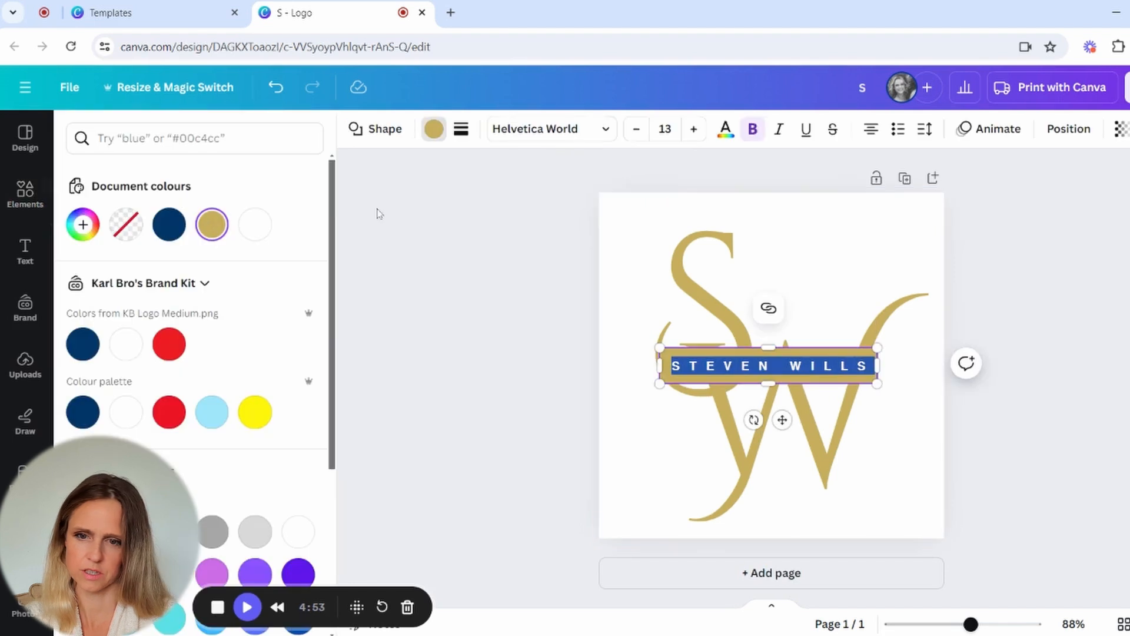
click(169, 224)
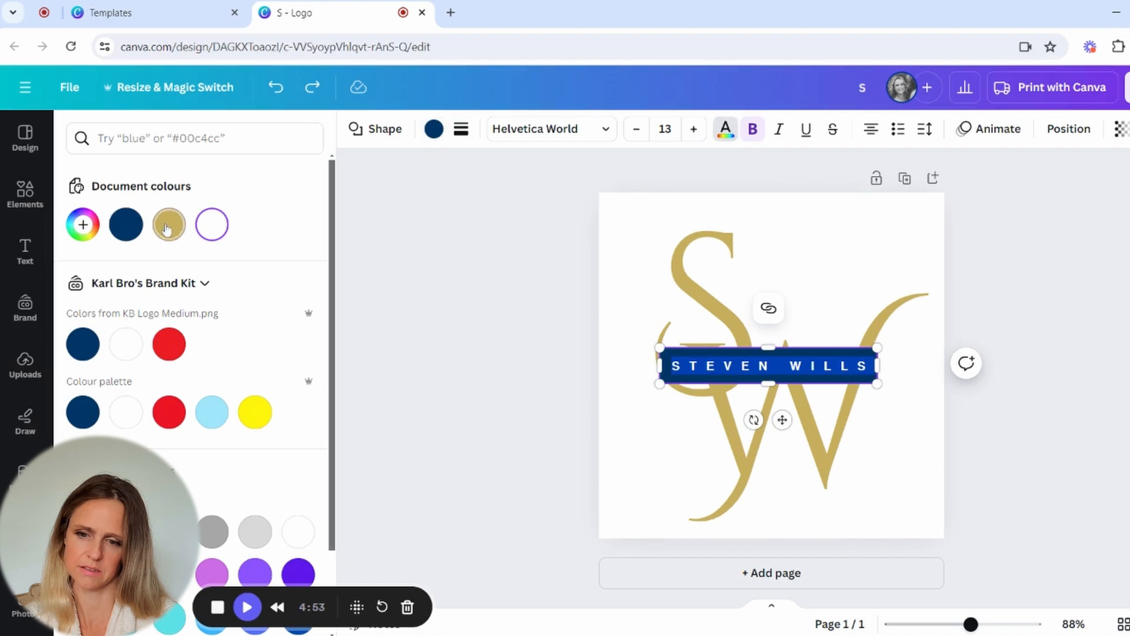
click(169, 223)
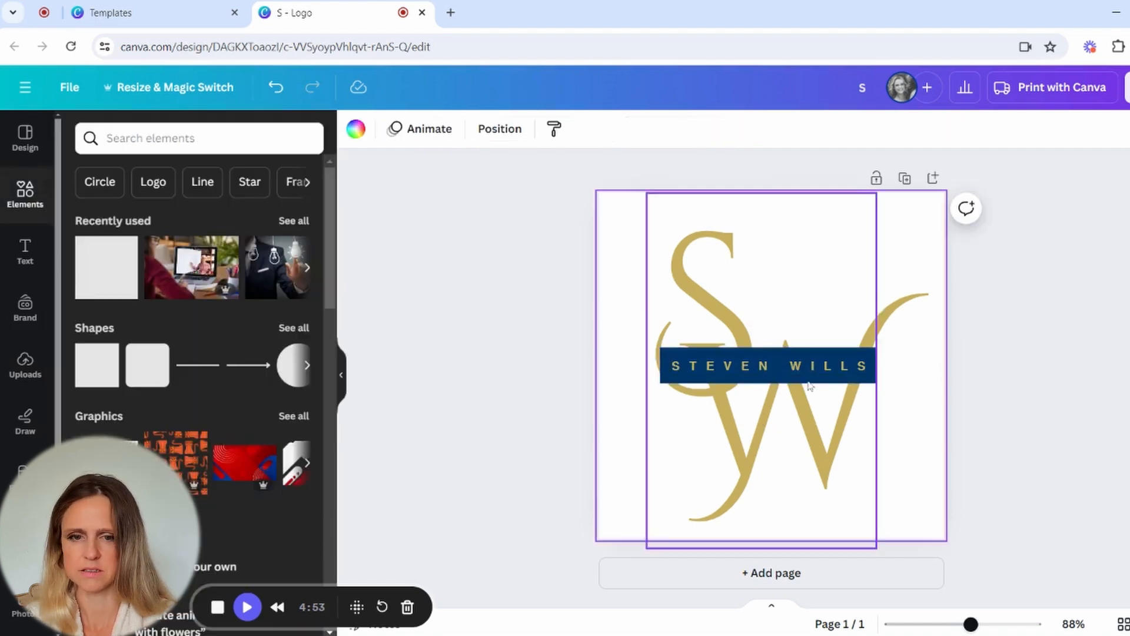
Change the banner to a rounded-rectangle pill shape around STEVEN WILLS
click(767, 365)
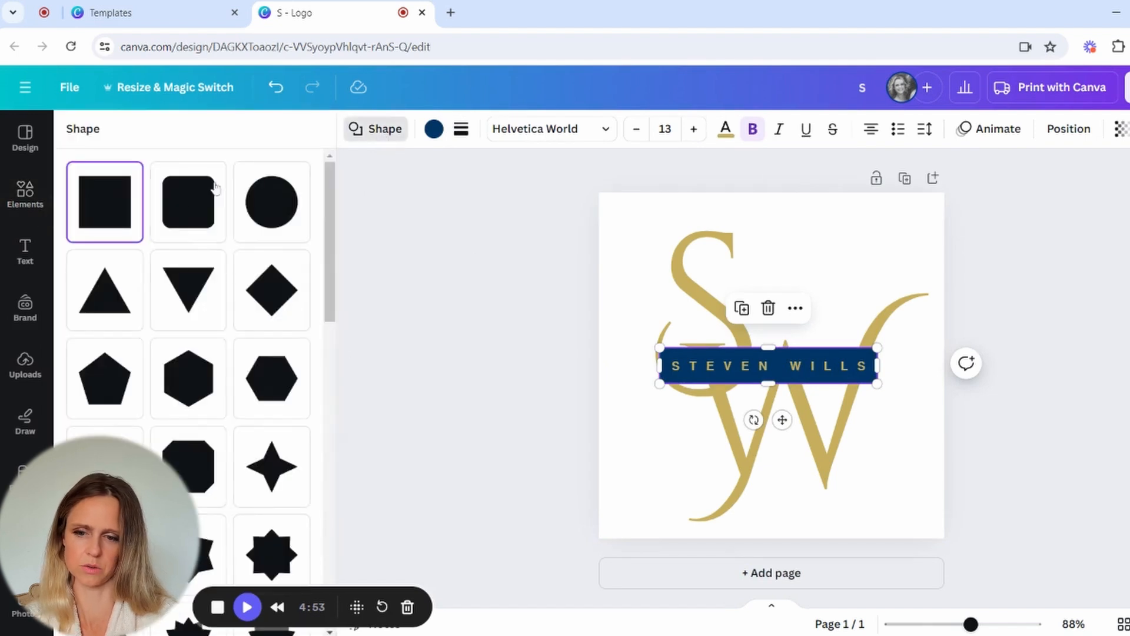
click(189, 202)
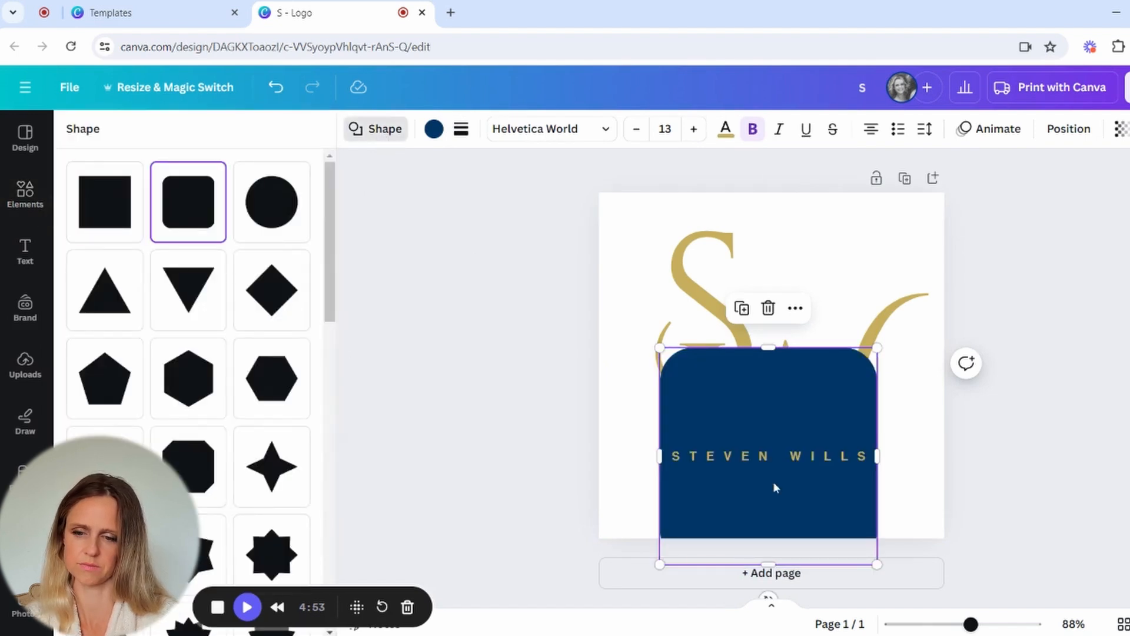
mouse_move(770, 537)
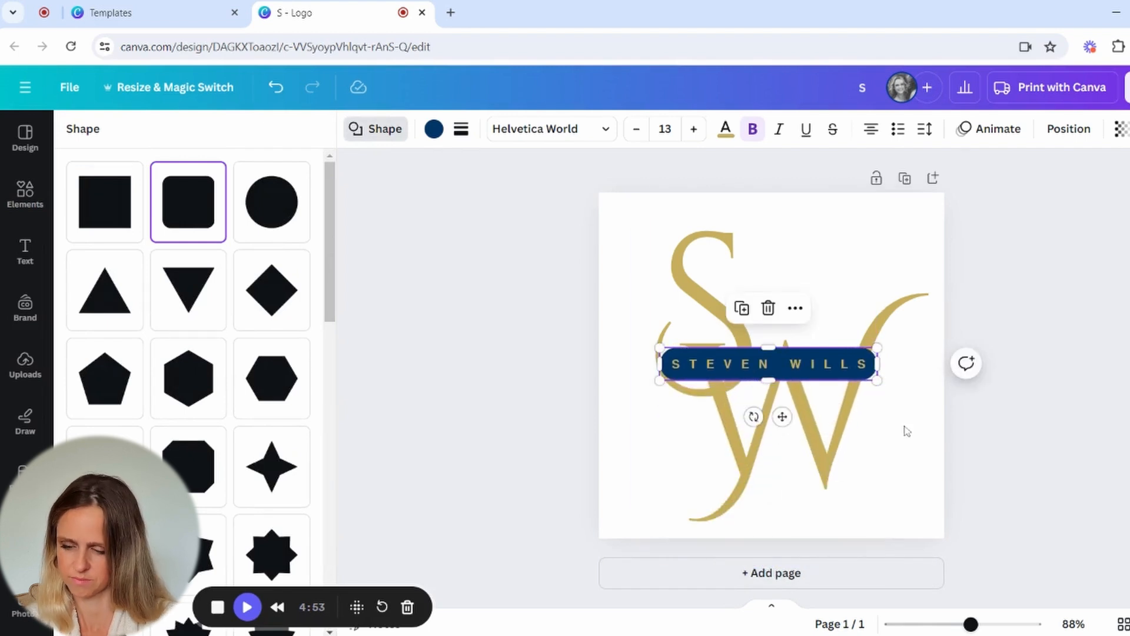
click(25, 195)
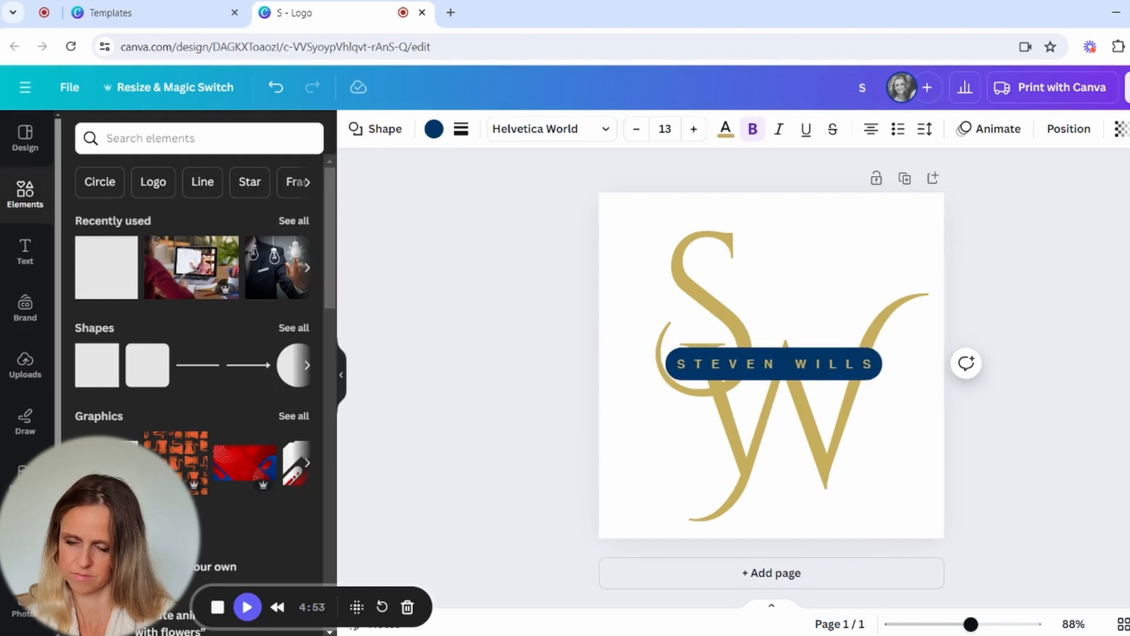
click(772, 364)
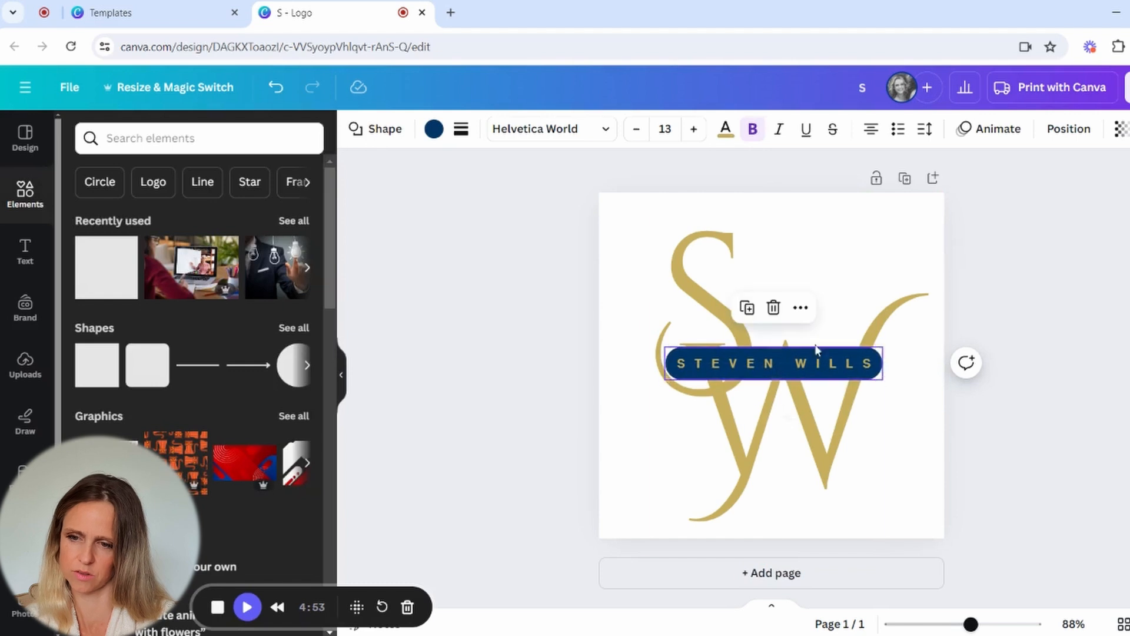
click(898, 325)
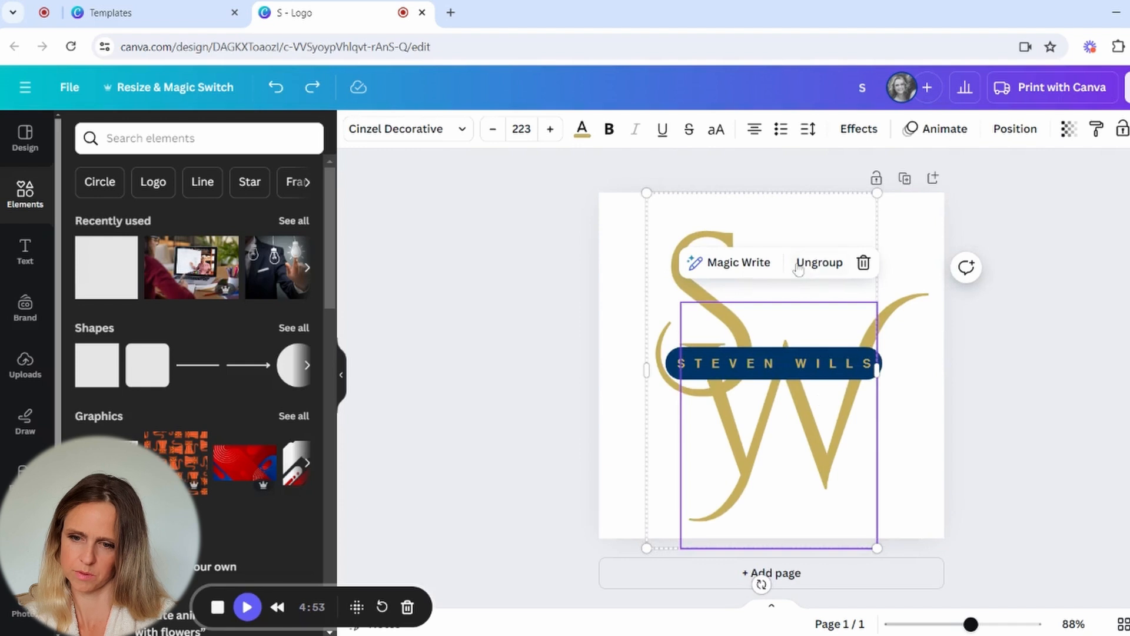
Shrink the monogram group slightly to sit evenly behind the banner
click(818, 261)
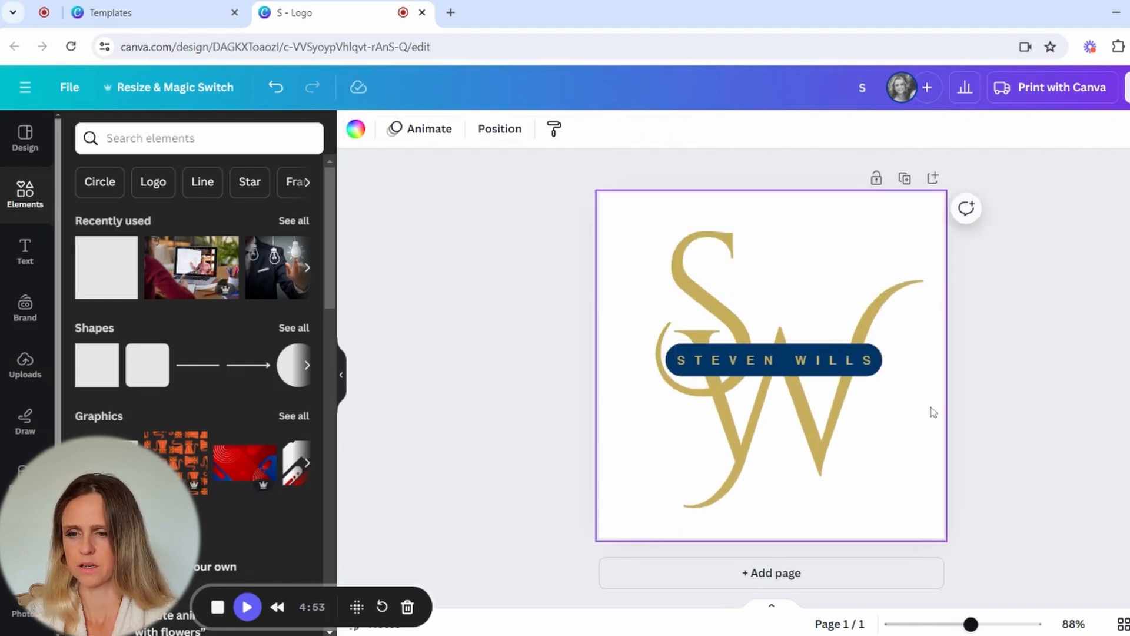
mouse_move(916, 352)
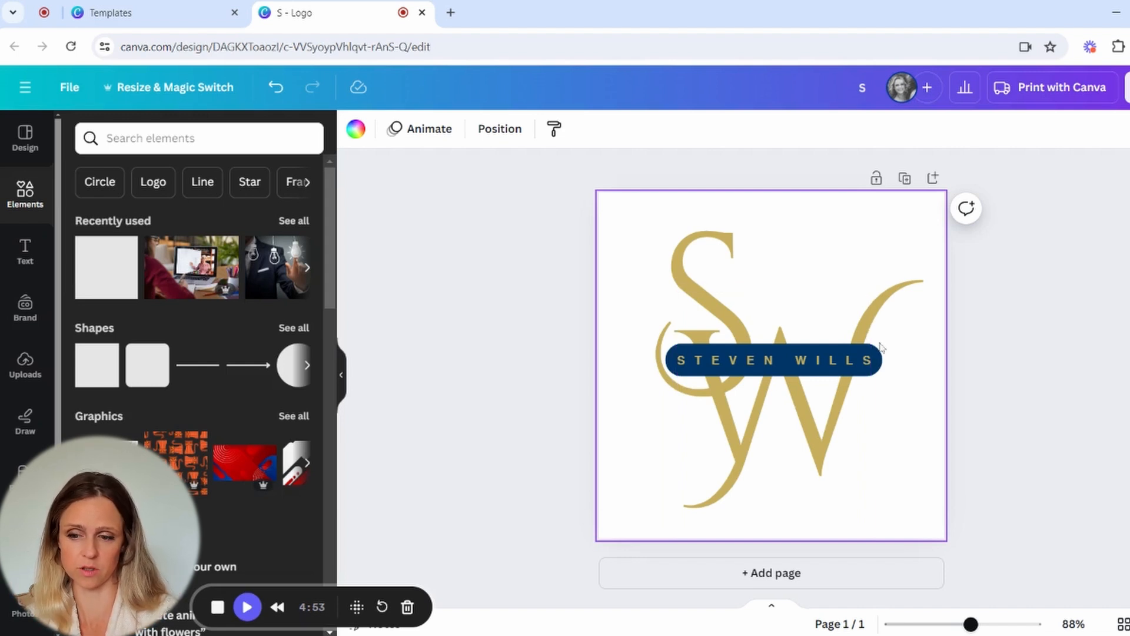
mouse_move(991, 279)
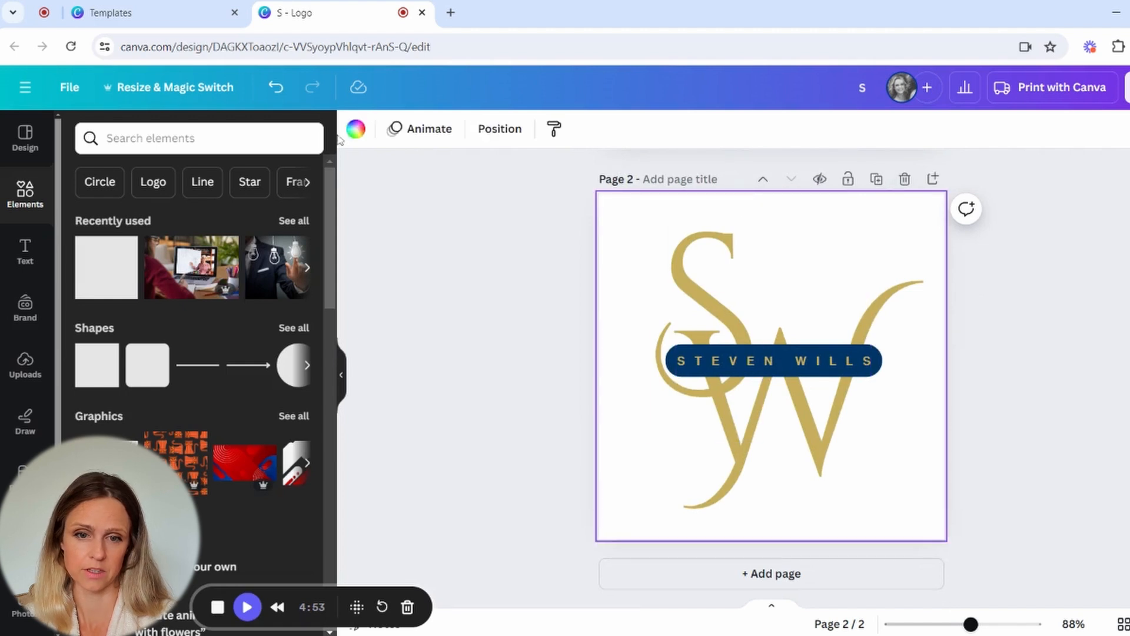
mouse_move(354, 129)
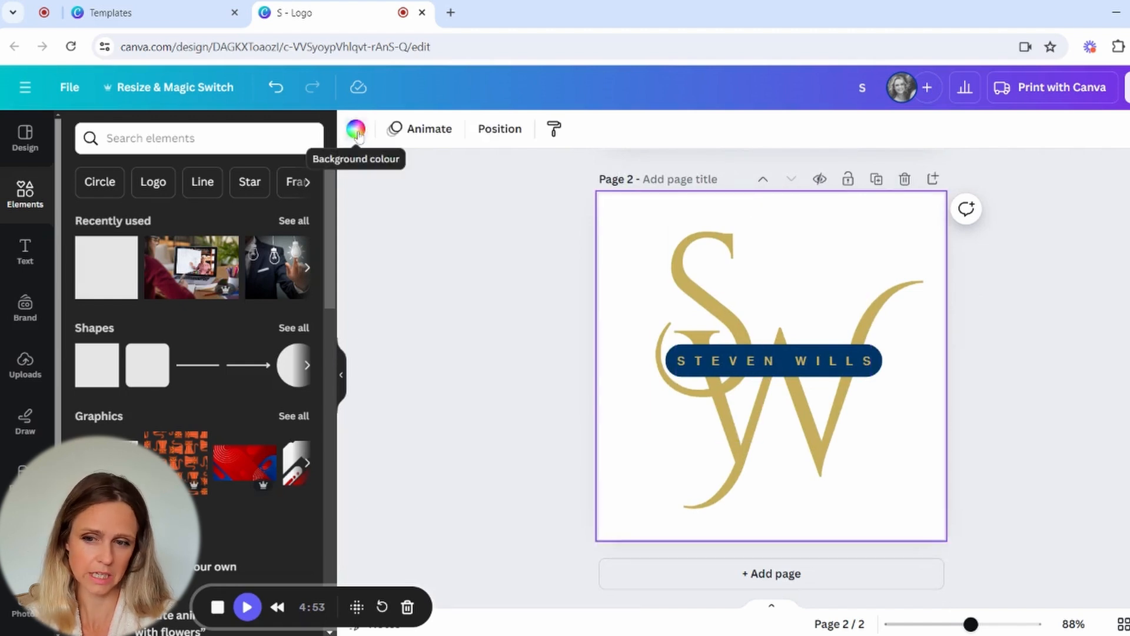
Set the page background to a custom dark navy (#1A285C)
click(354, 130)
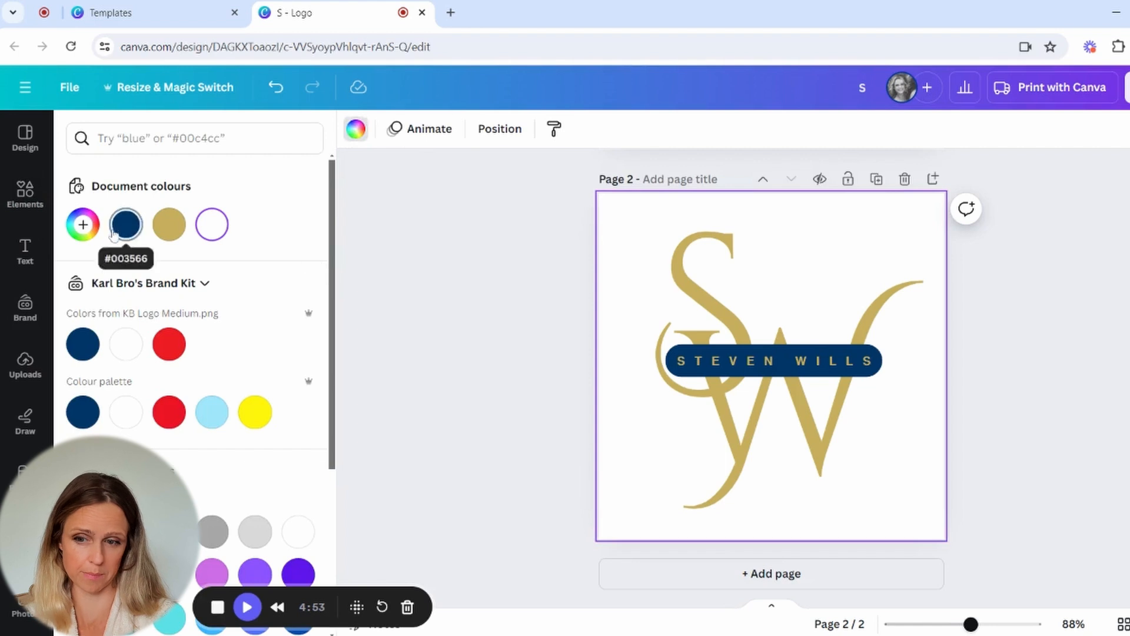
mouse_move(82, 223)
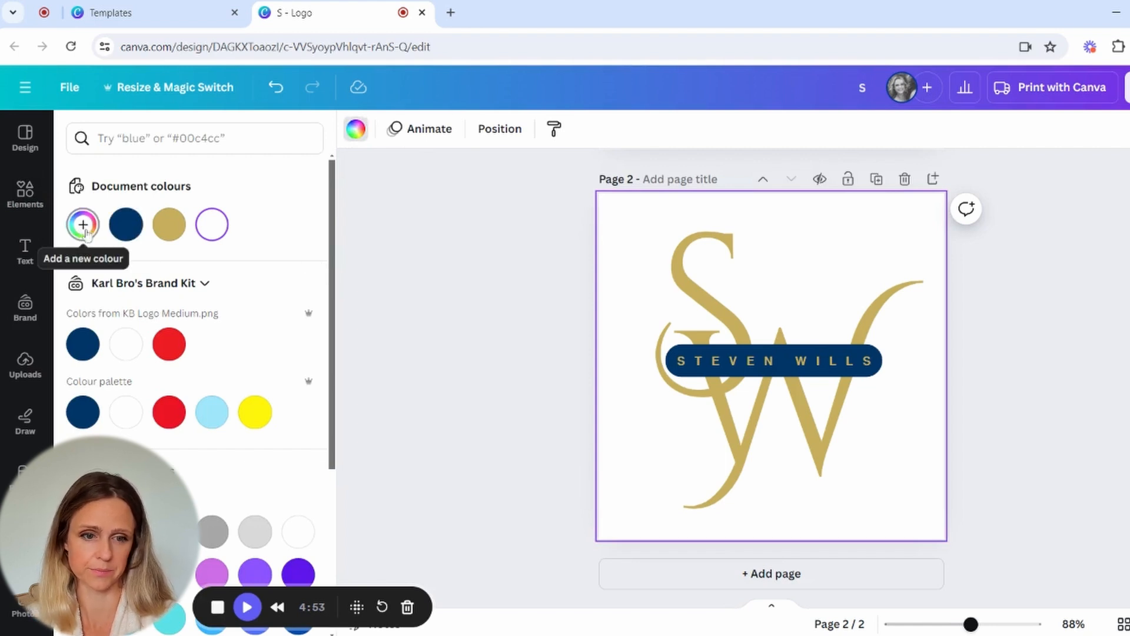
click(83, 223)
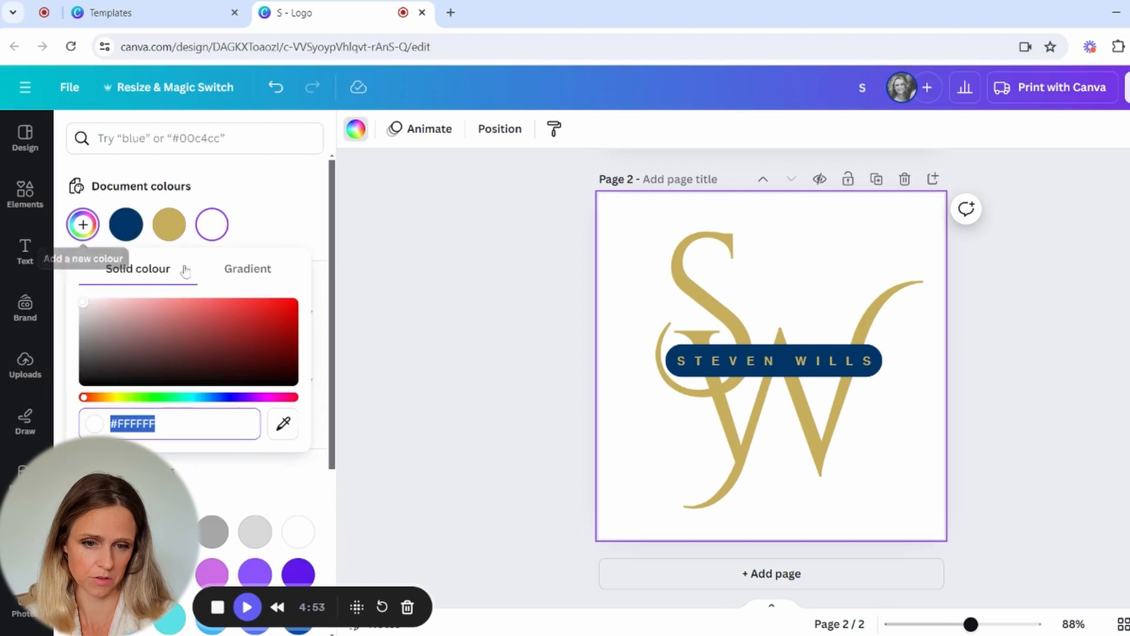
drag(82, 397, 219, 397)
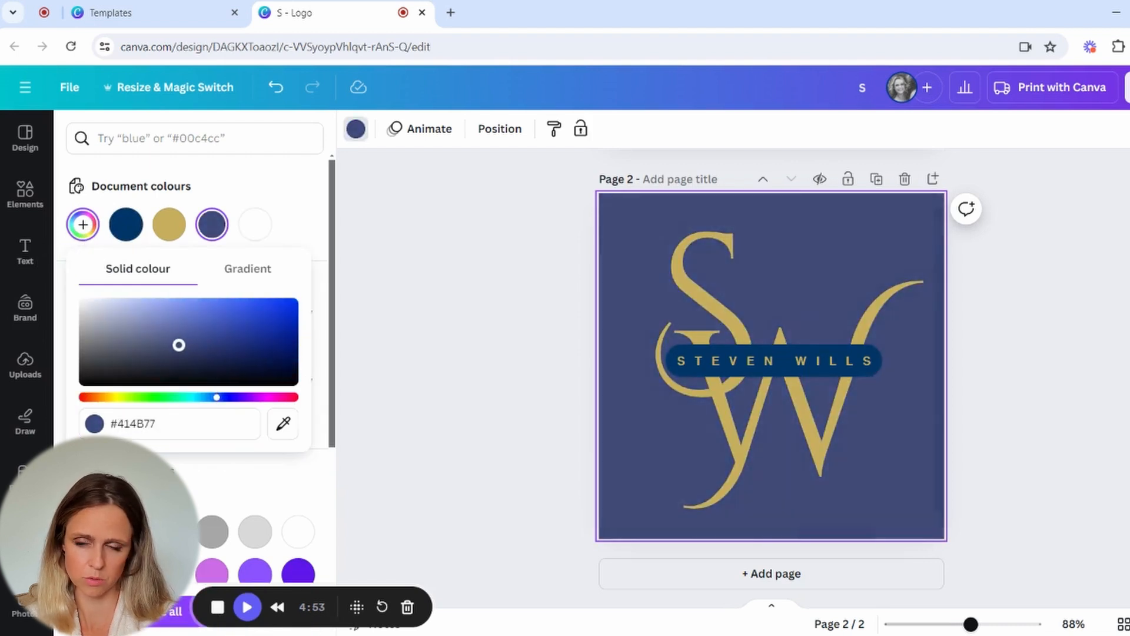
drag(179, 345, 185, 329)
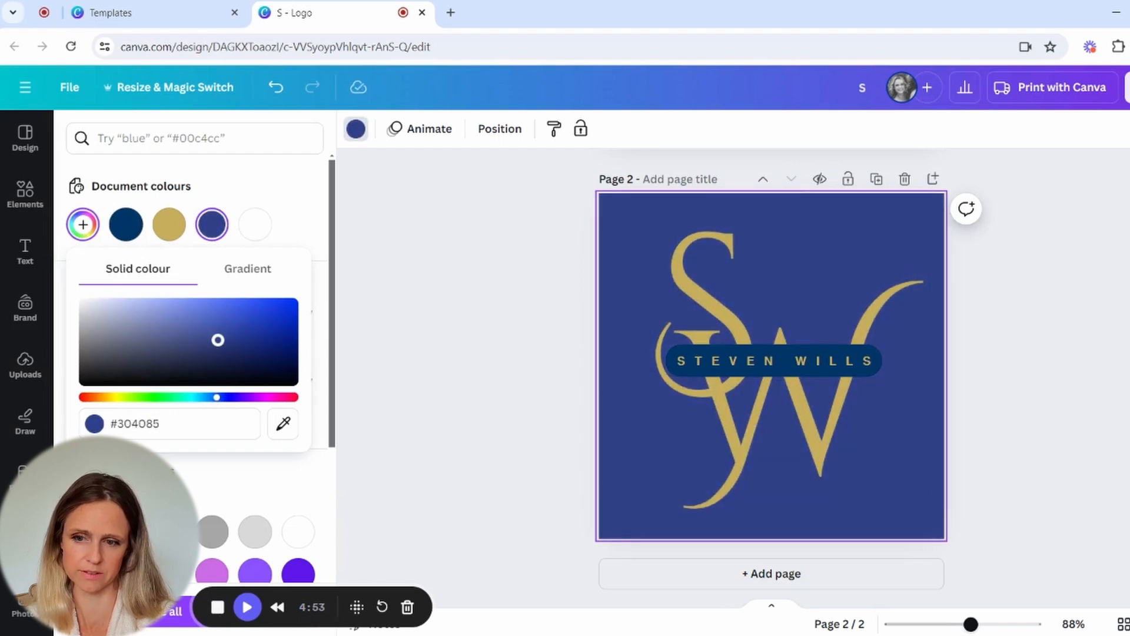
drag(218, 339, 229, 350)
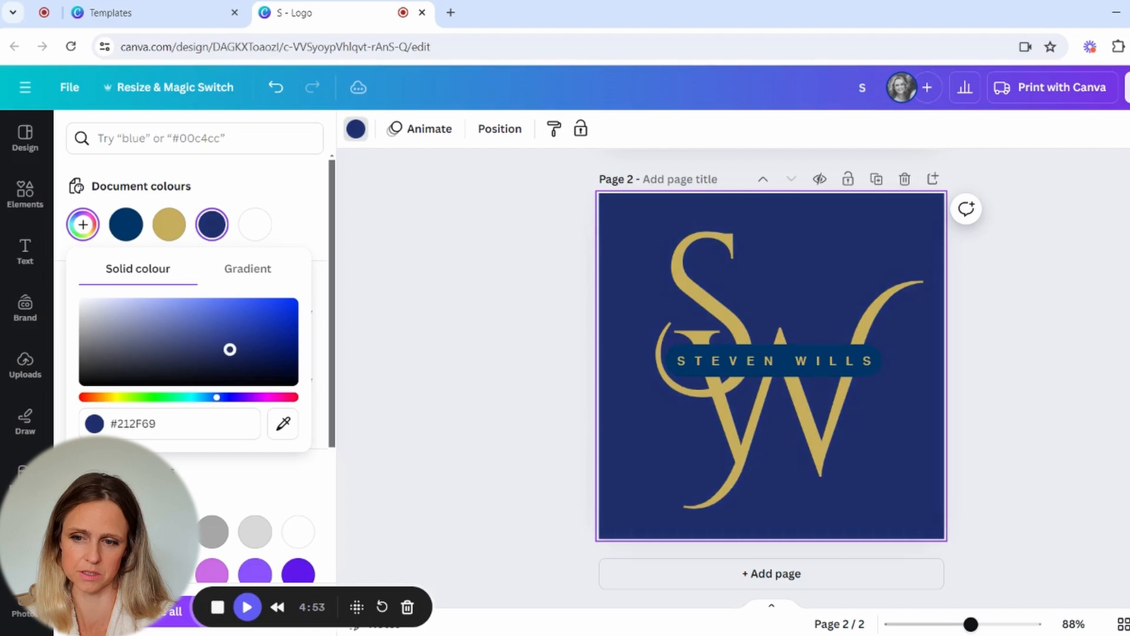
drag(229, 349, 205, 348)
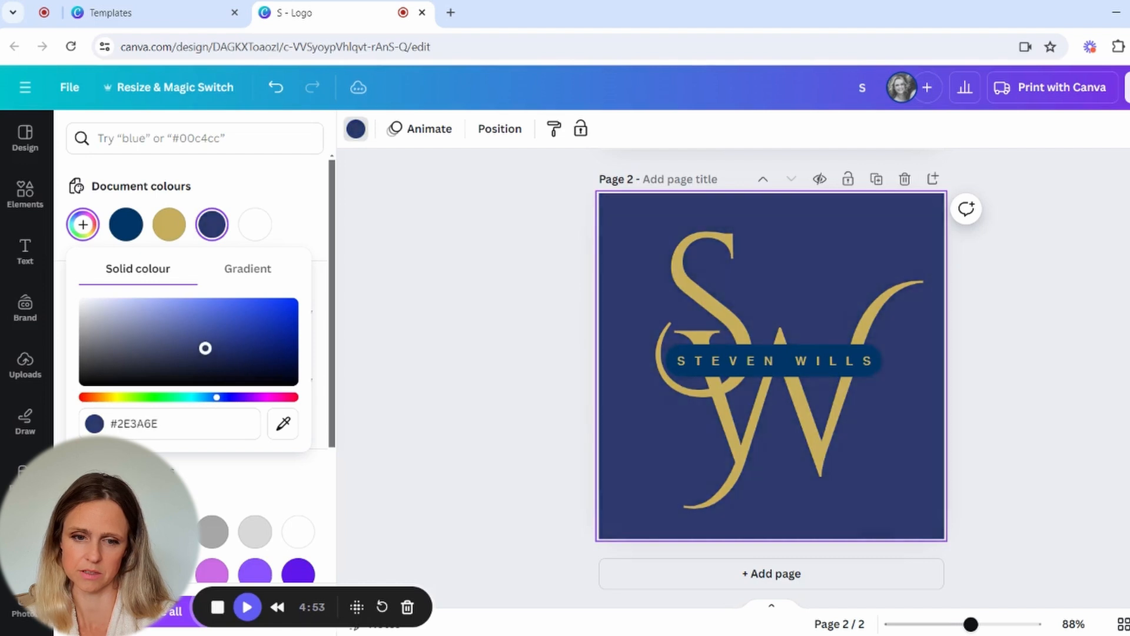
drag(204, 348, 198, 364)
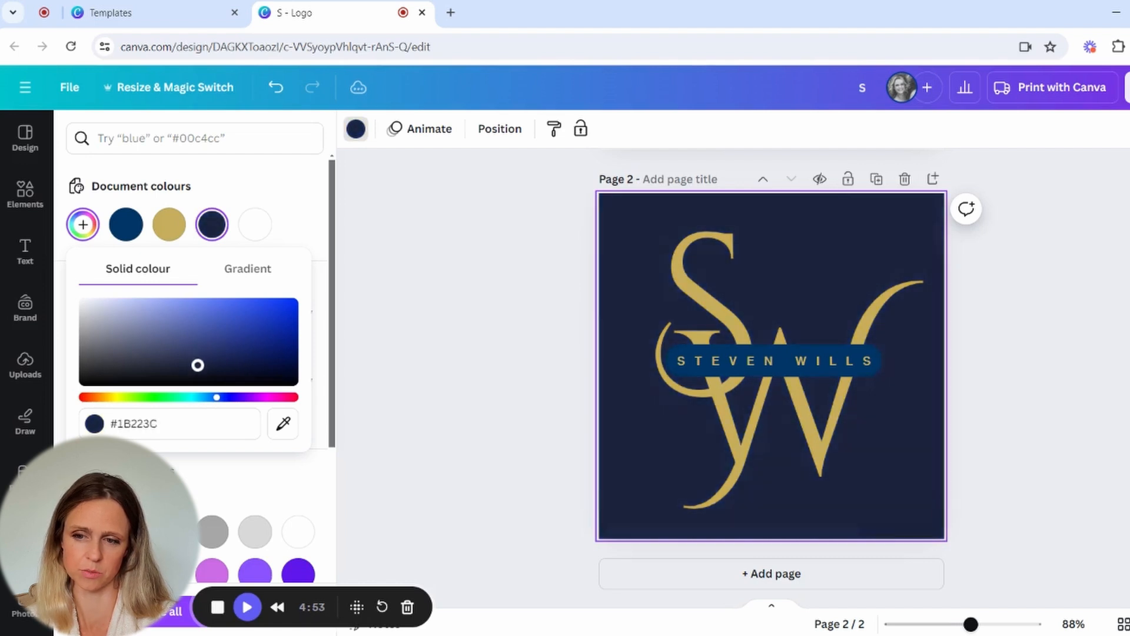
drag(198, 364, 236, 355)
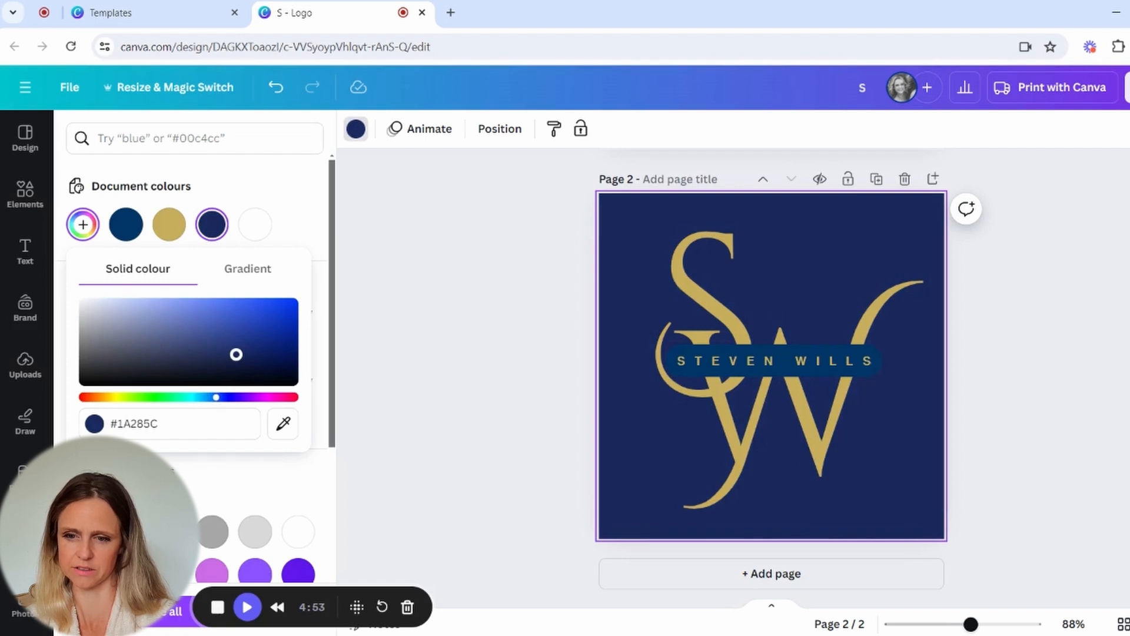
mouse_move(958, 340)
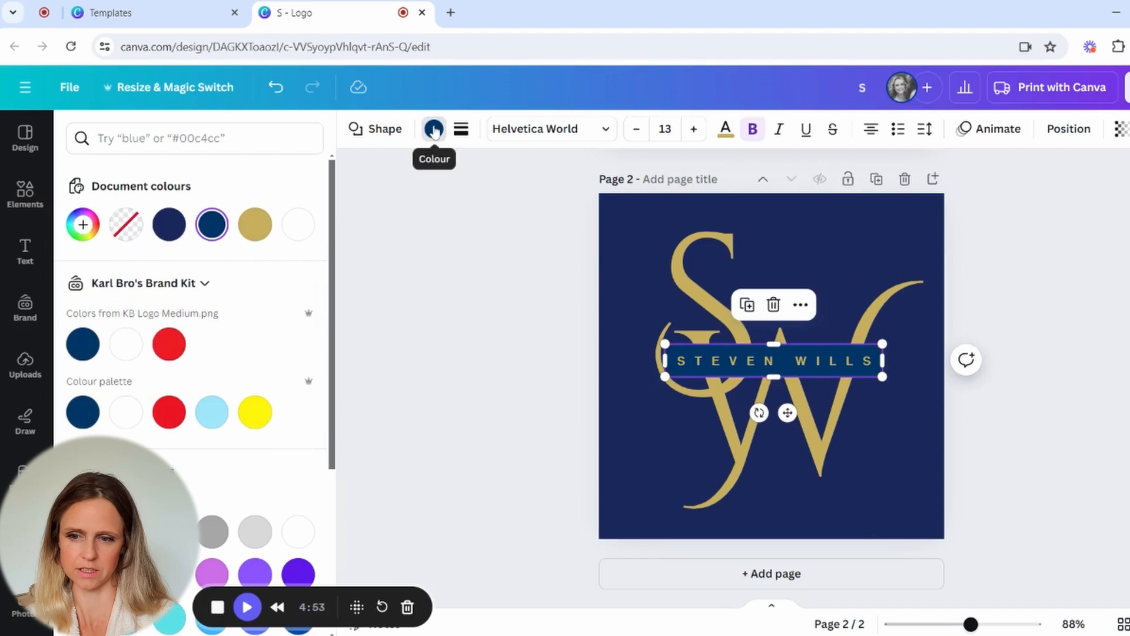
Fill the name banner with the background's dark navy document colour
click(169, 224)
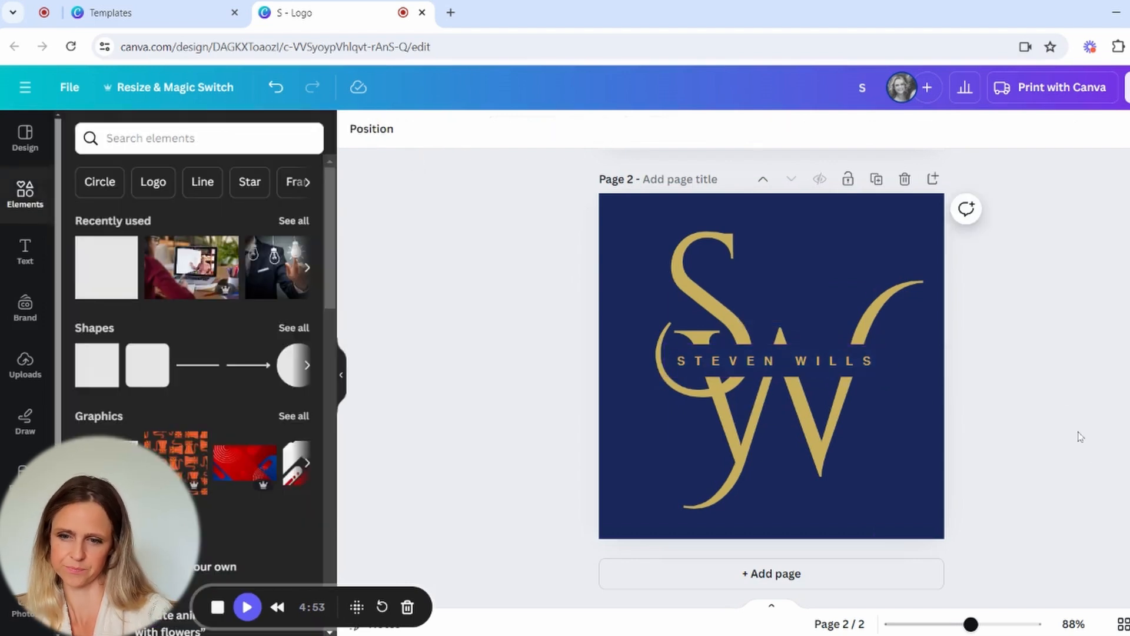
mouse_move(437, 510)
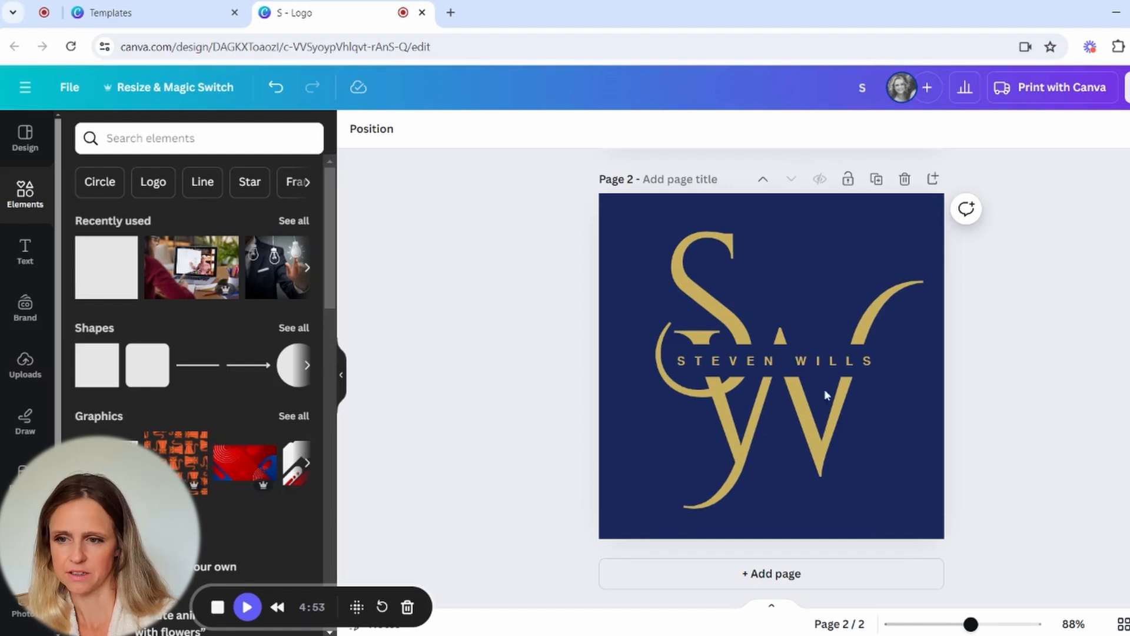
mouse_move(876, 179)
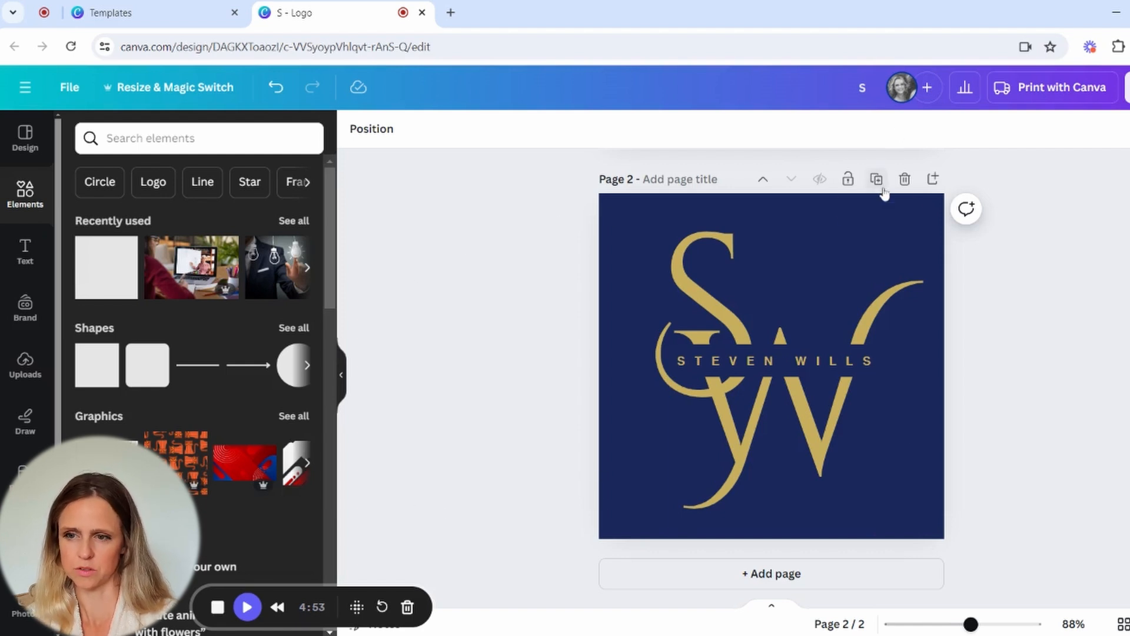
Duplicate page 2 into page 3 and delete the S and W letters from the copy
click(876, 179)
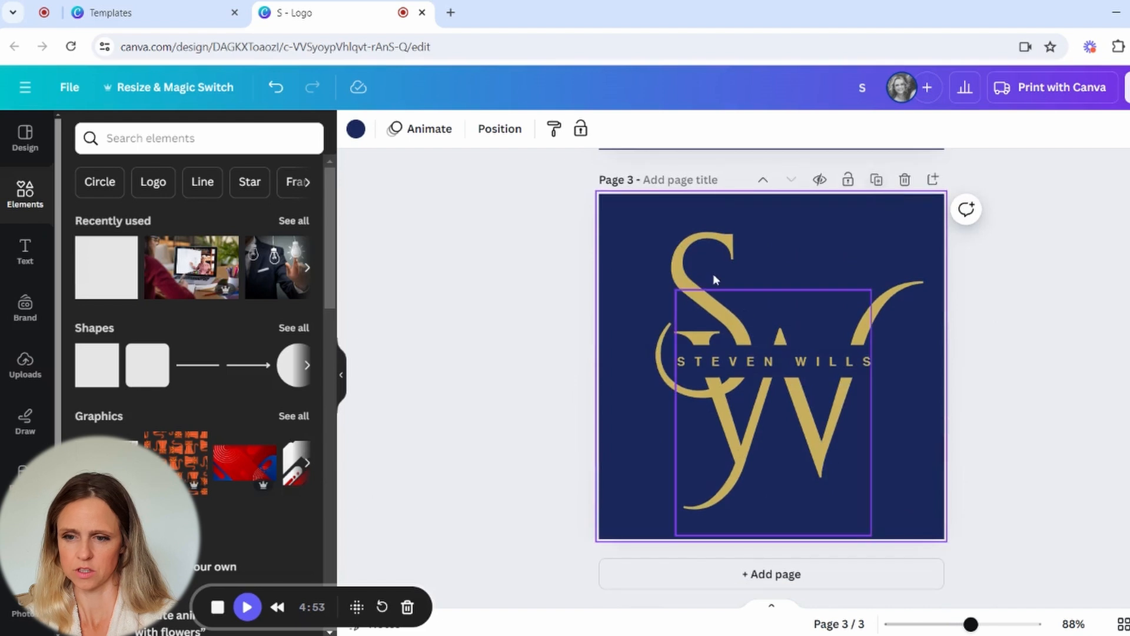
click(768, 362)
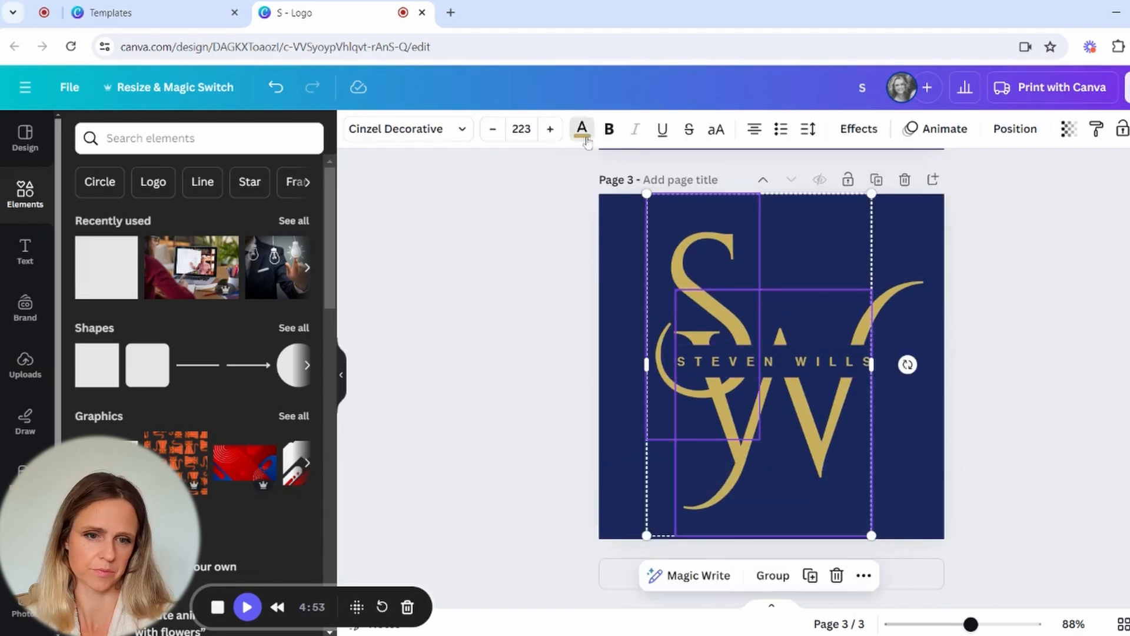
click(580, 129)
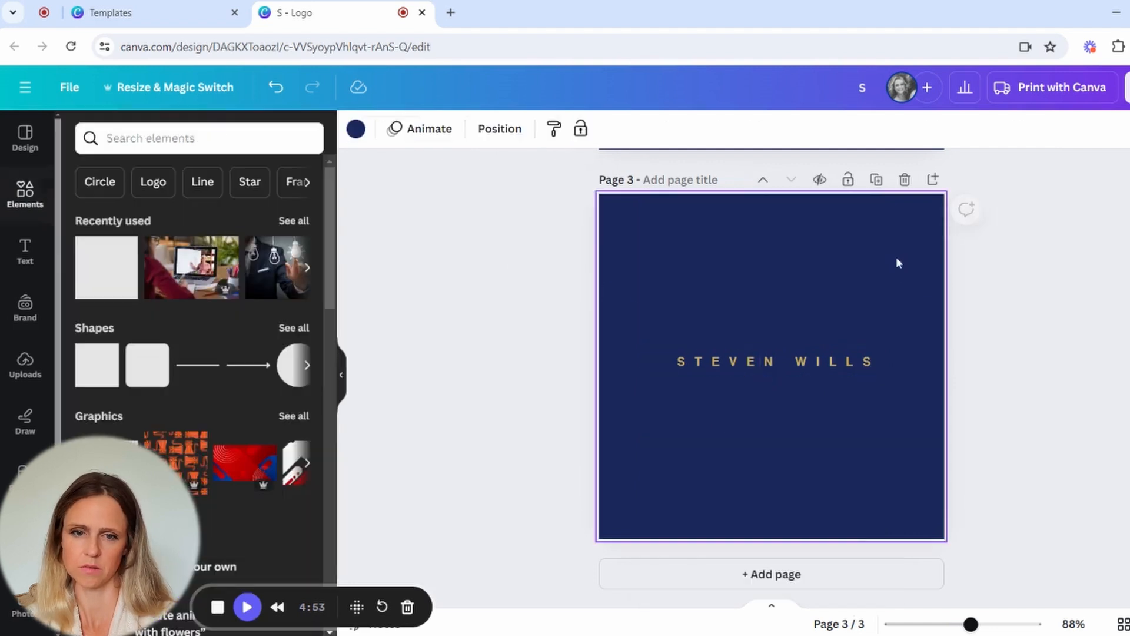
click(355, 129)
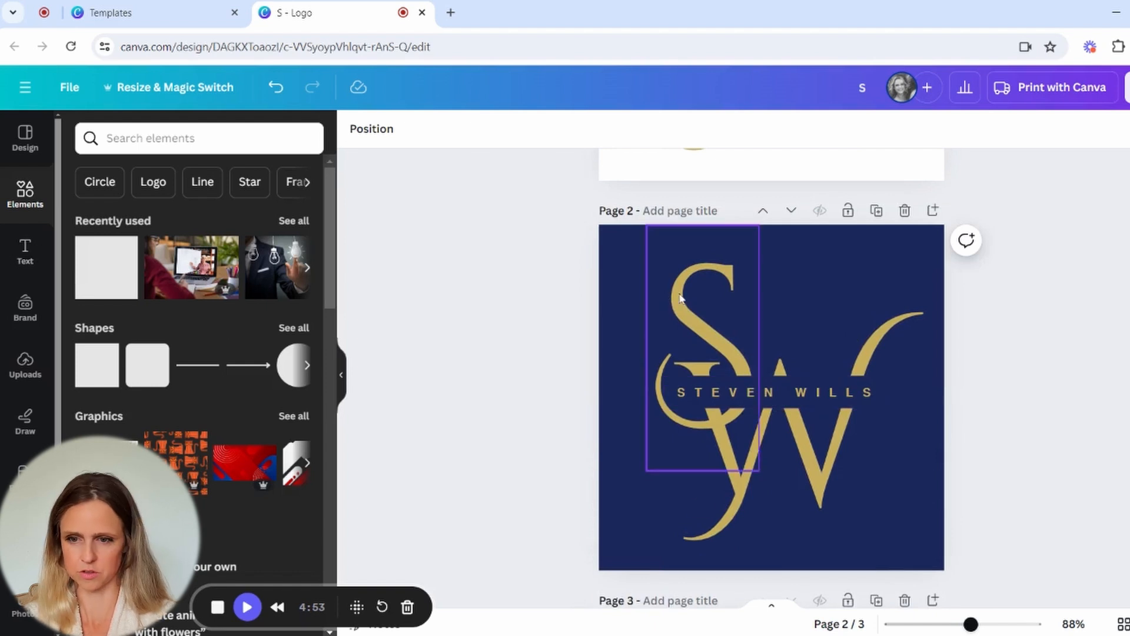
Colour the S copy deep brownish gold #624D05 and send it backward behind the gold S
click(699, 302)
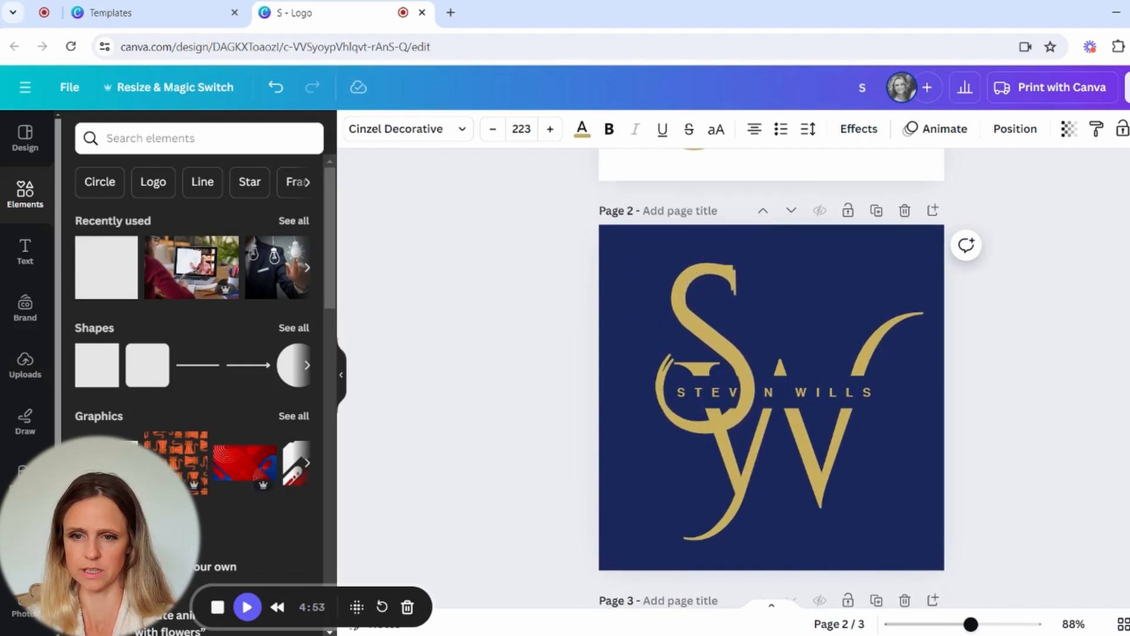
click(703, 339)
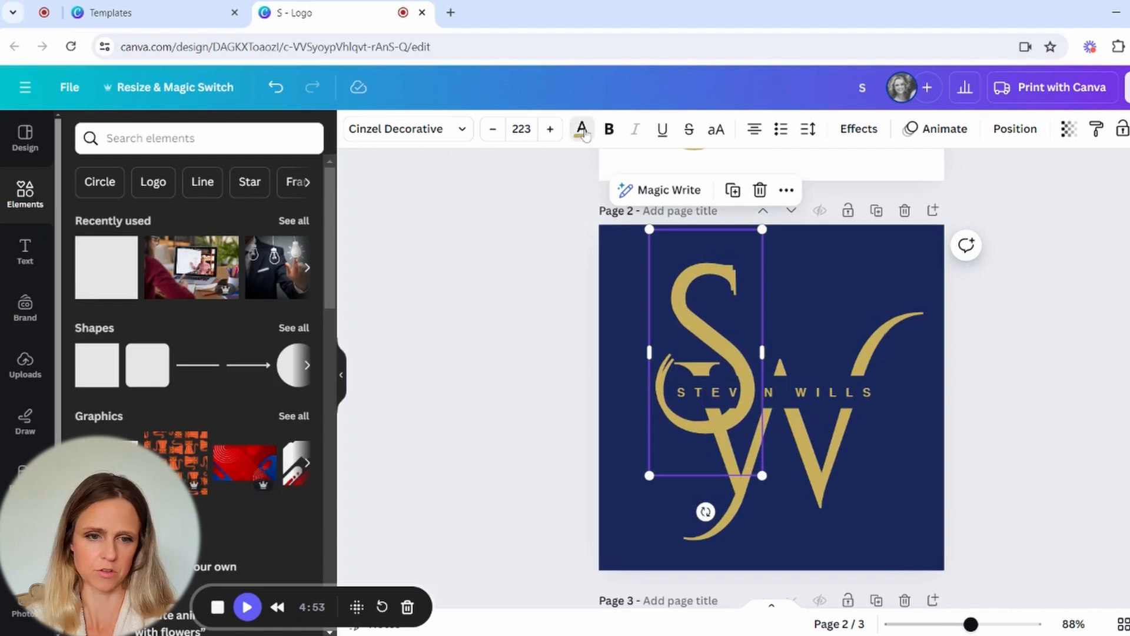
click(580, 130)
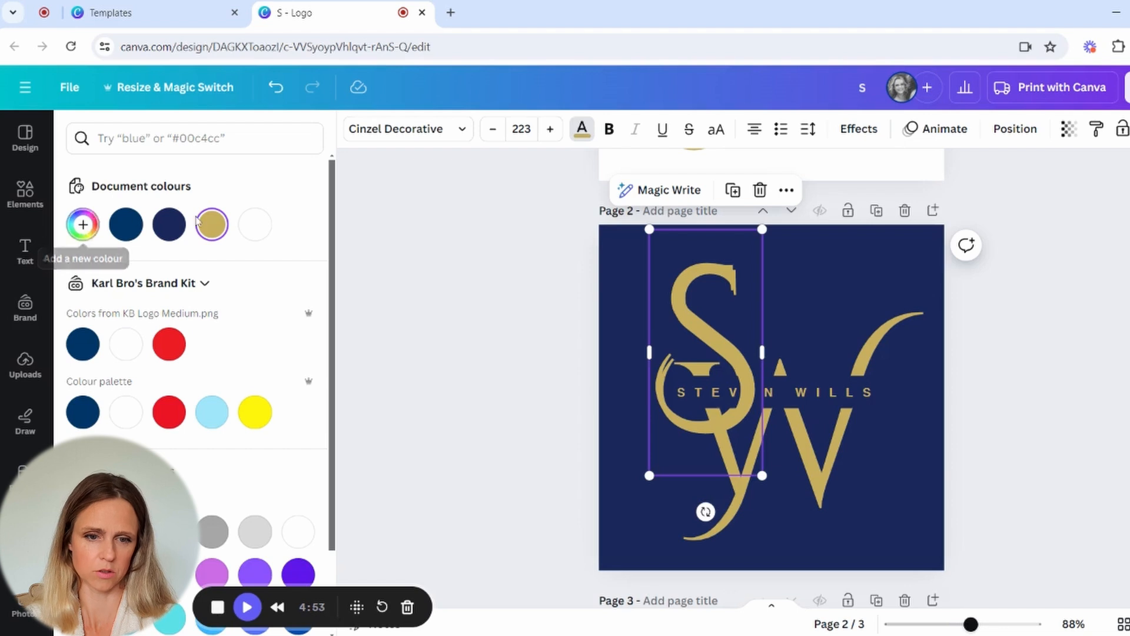
click(211, 224)
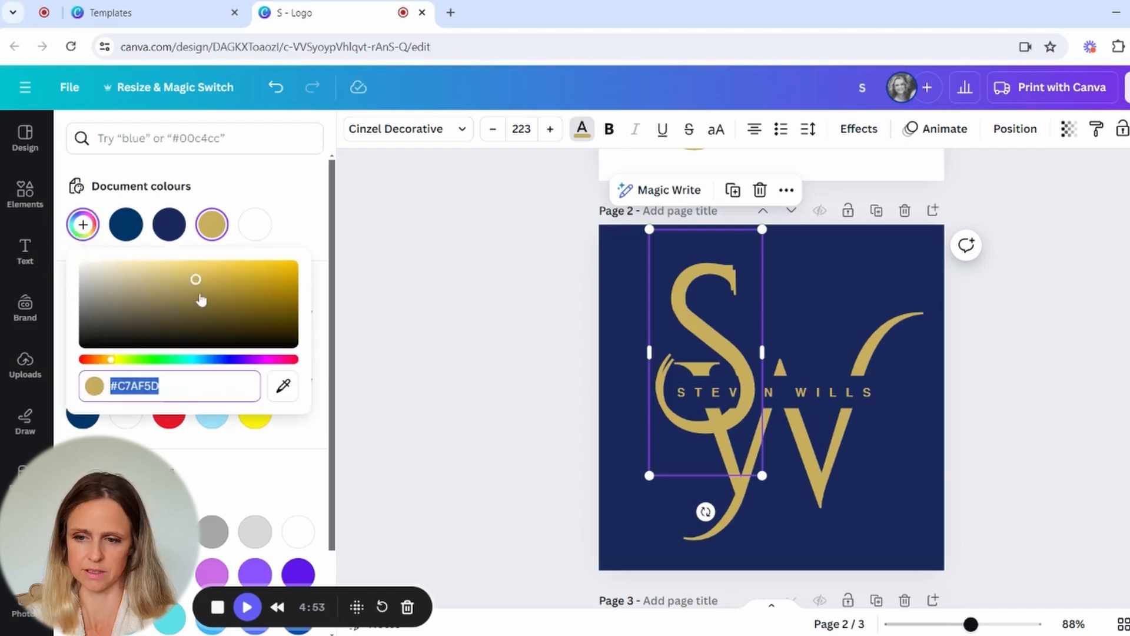
drag(196, 280, 285, 314)
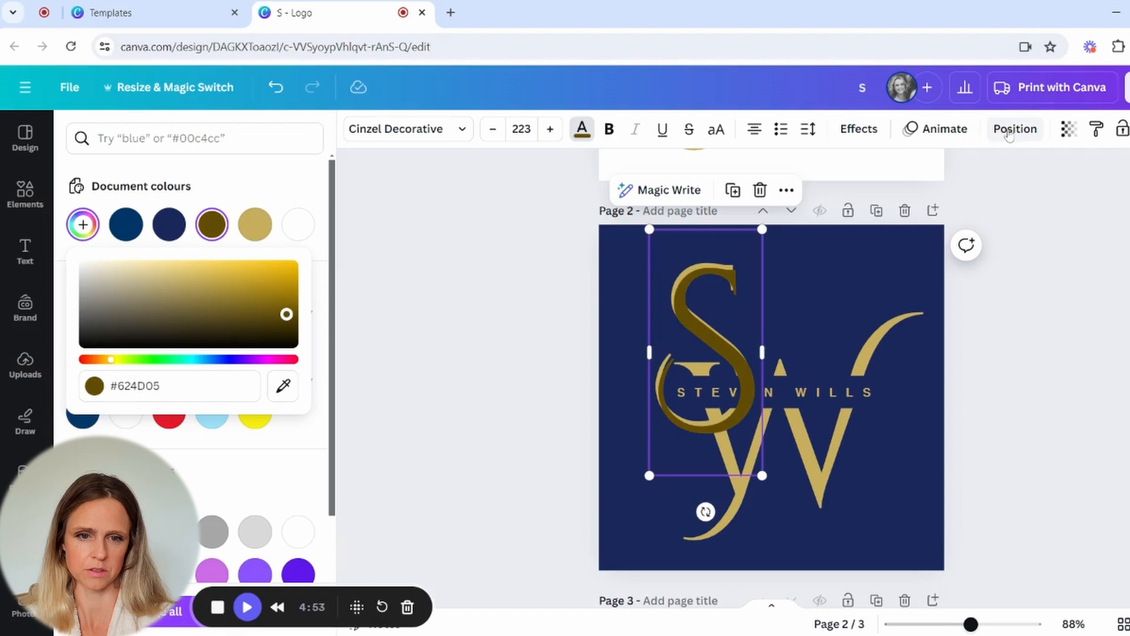
click(1014, 128)
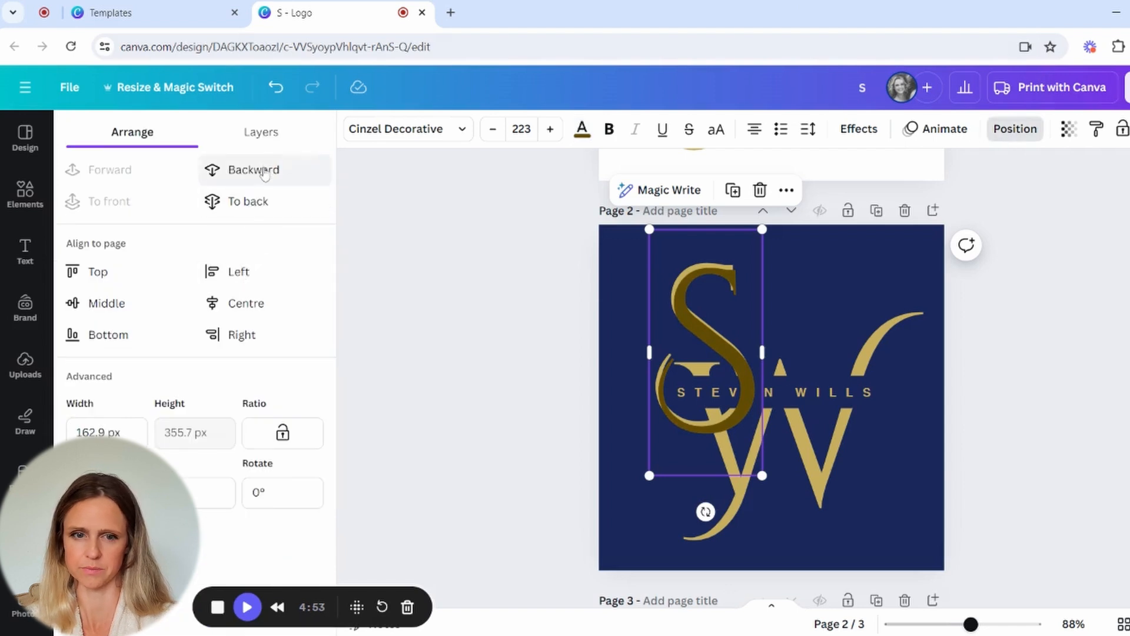
click(252, 169)
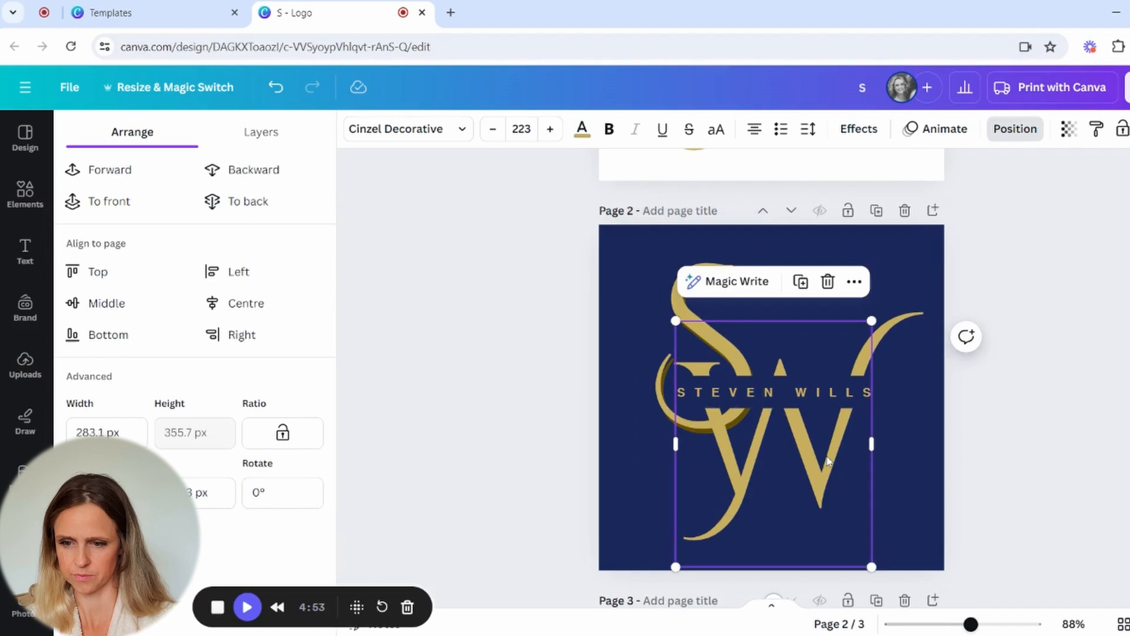
Colour the W copy the same deep gold and send it backward behind the gold W
click(580, 130)
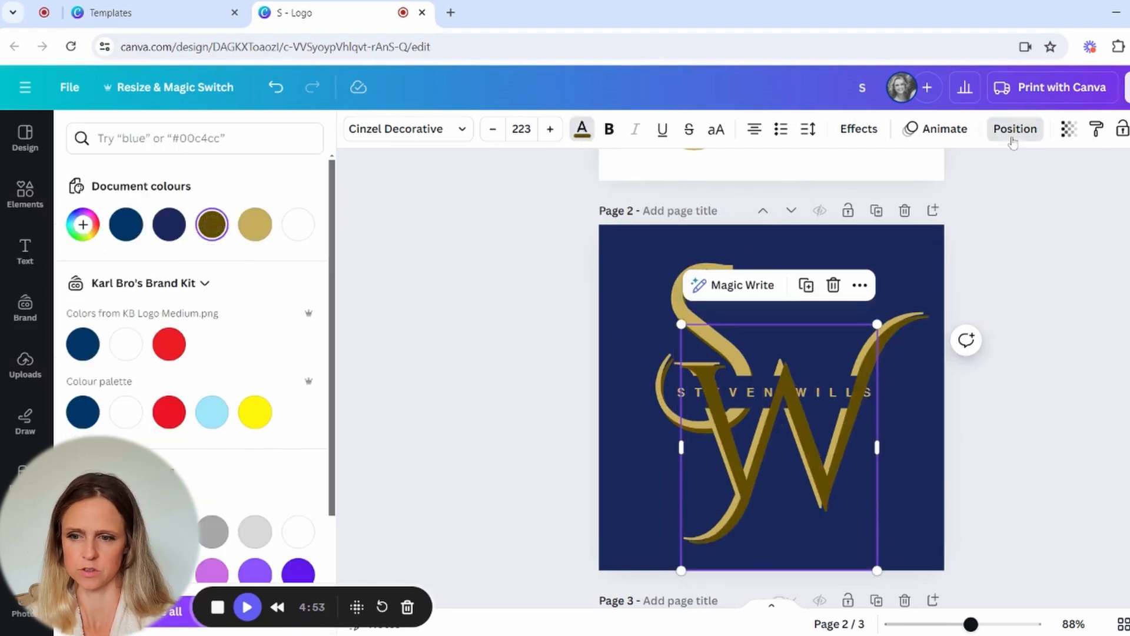
click(1014, 129)
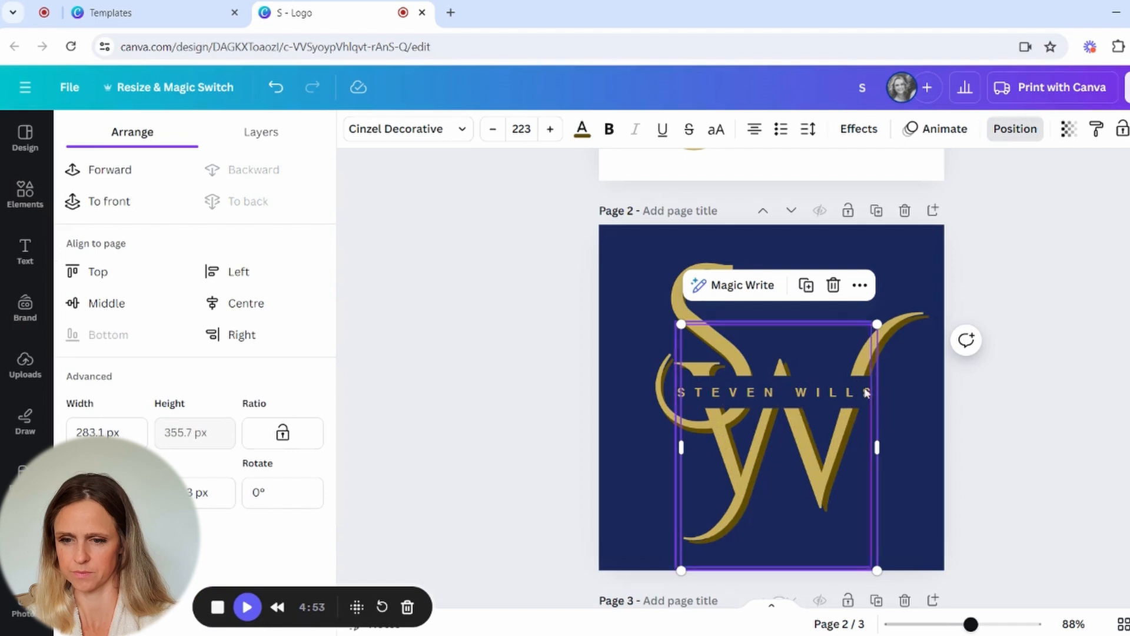
click(25, 194)
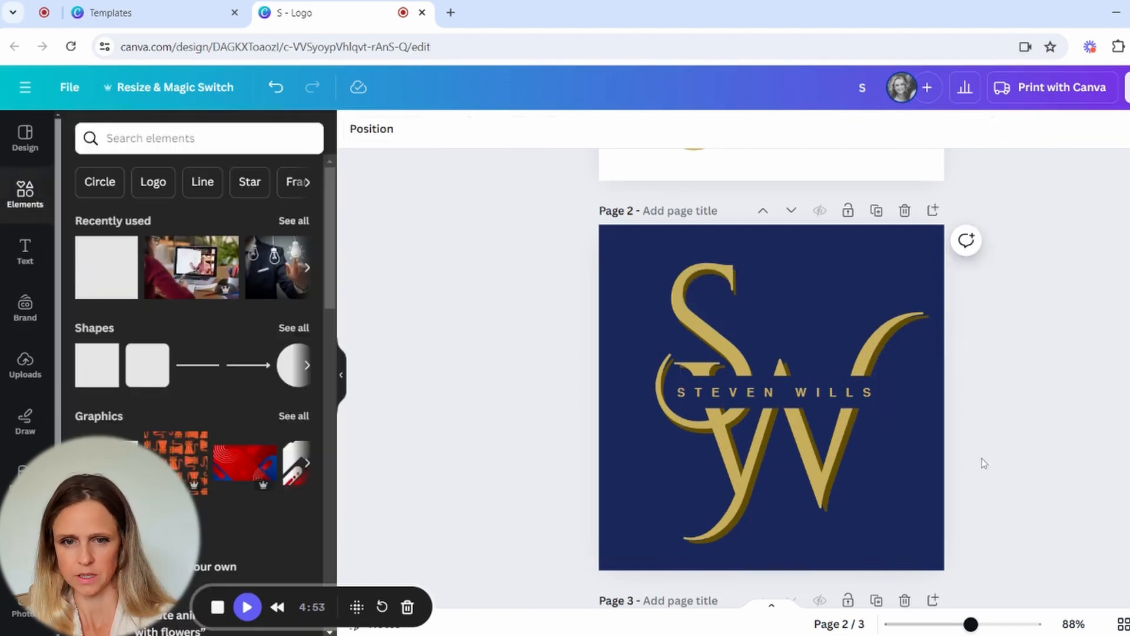
Fill the STEVEN WILLS banner copy with deep gold as its shadow
click(768, 391)
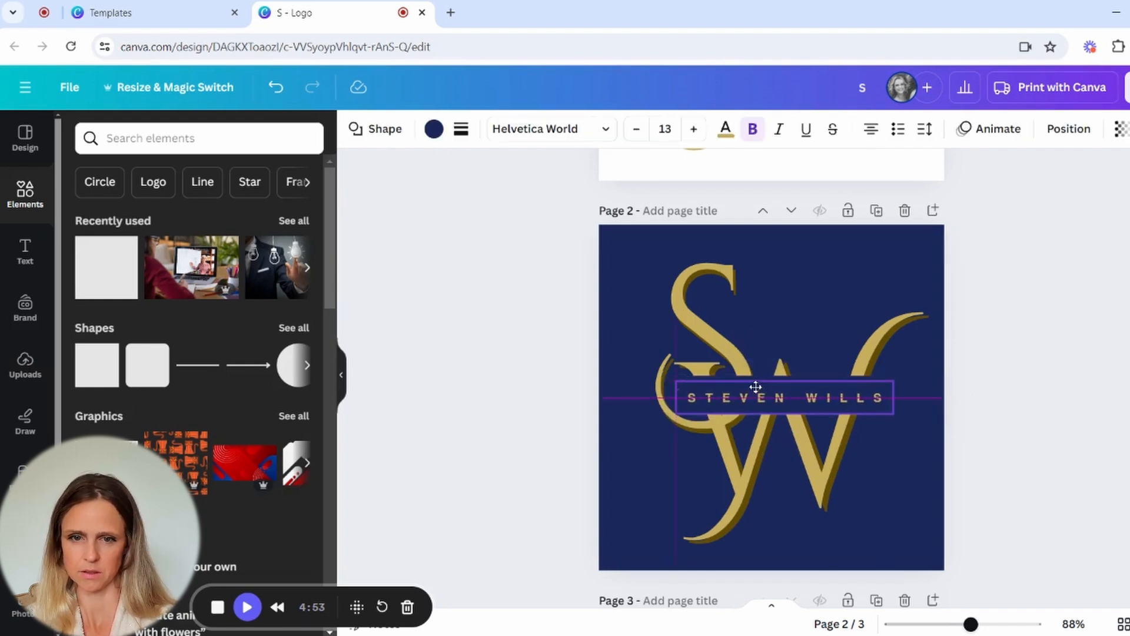
click(433, 130)
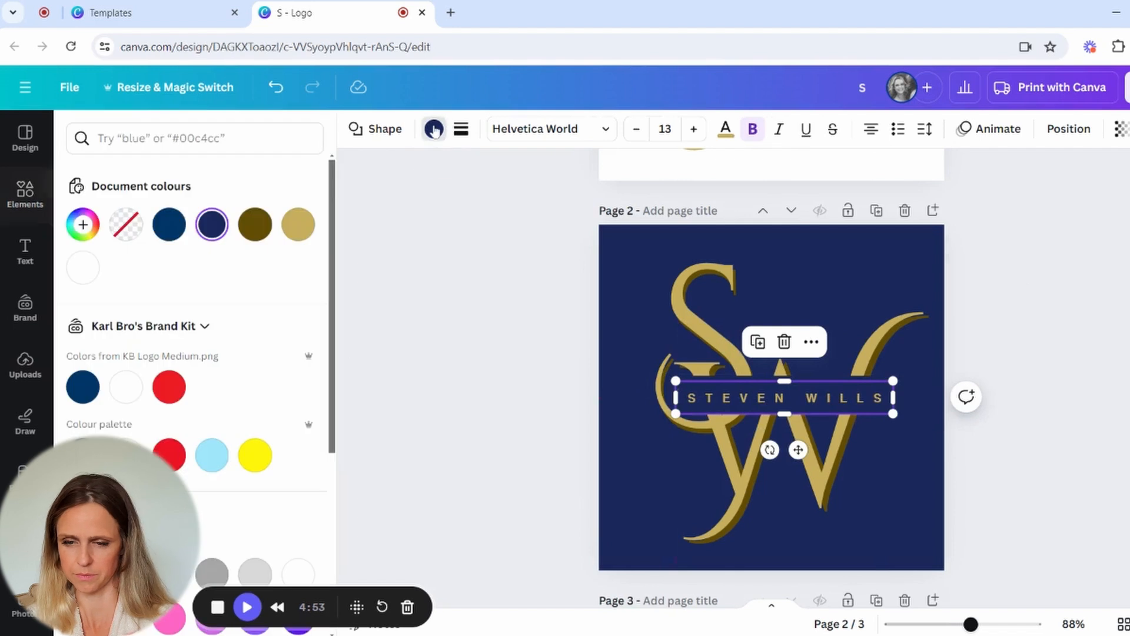
click(255, 223)
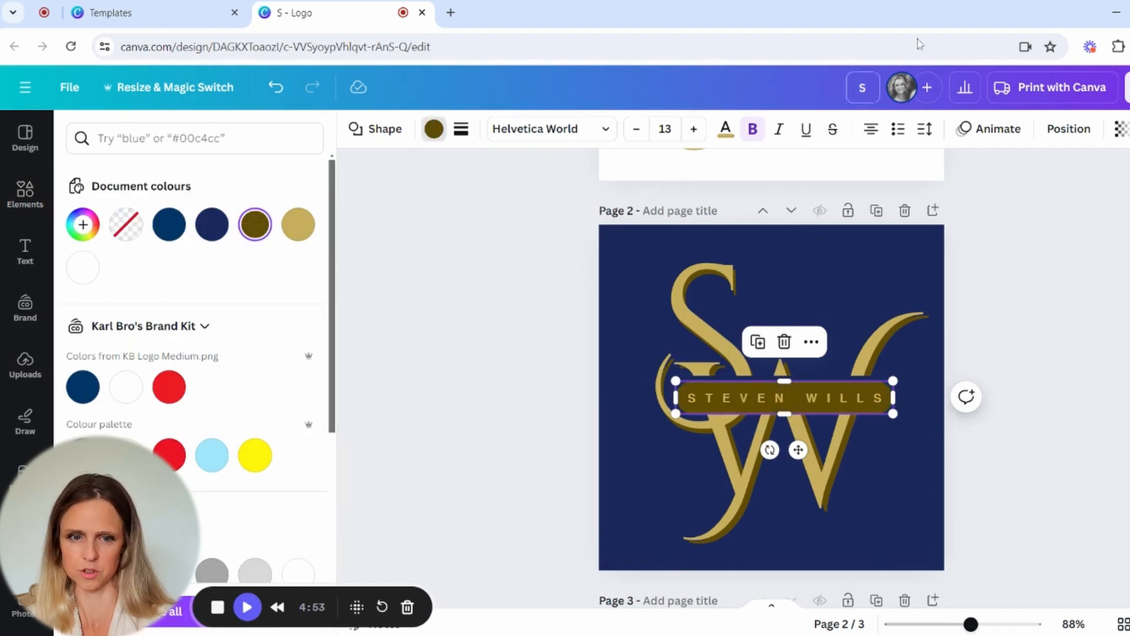
click(1070, 128)
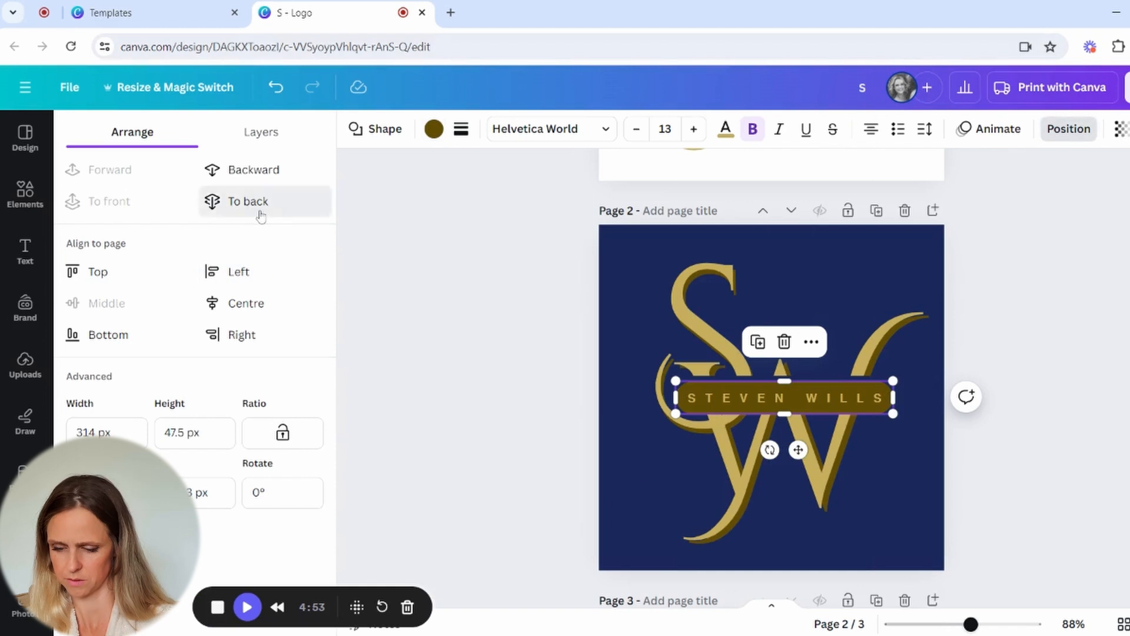
click(247, 201)
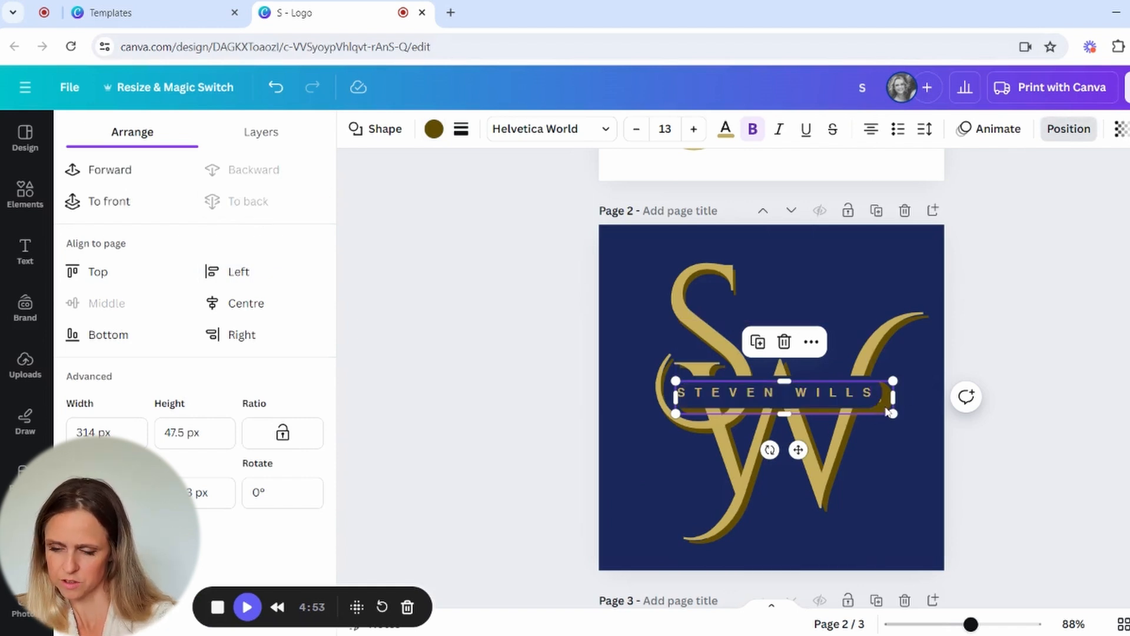
click(108, 201)
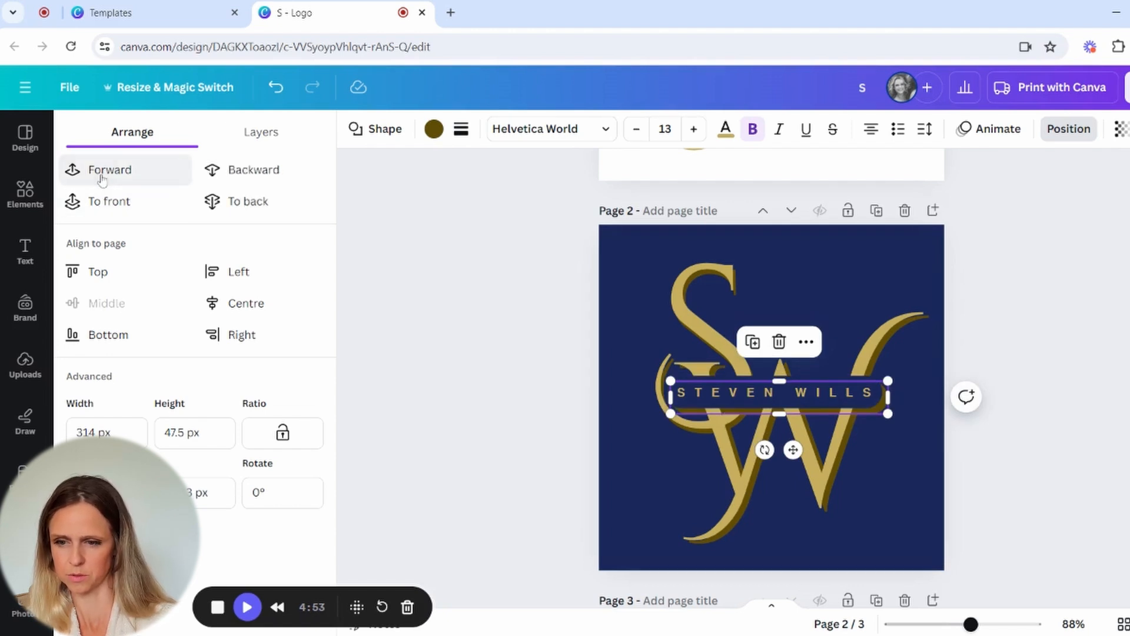
mouse_move(935, 370)
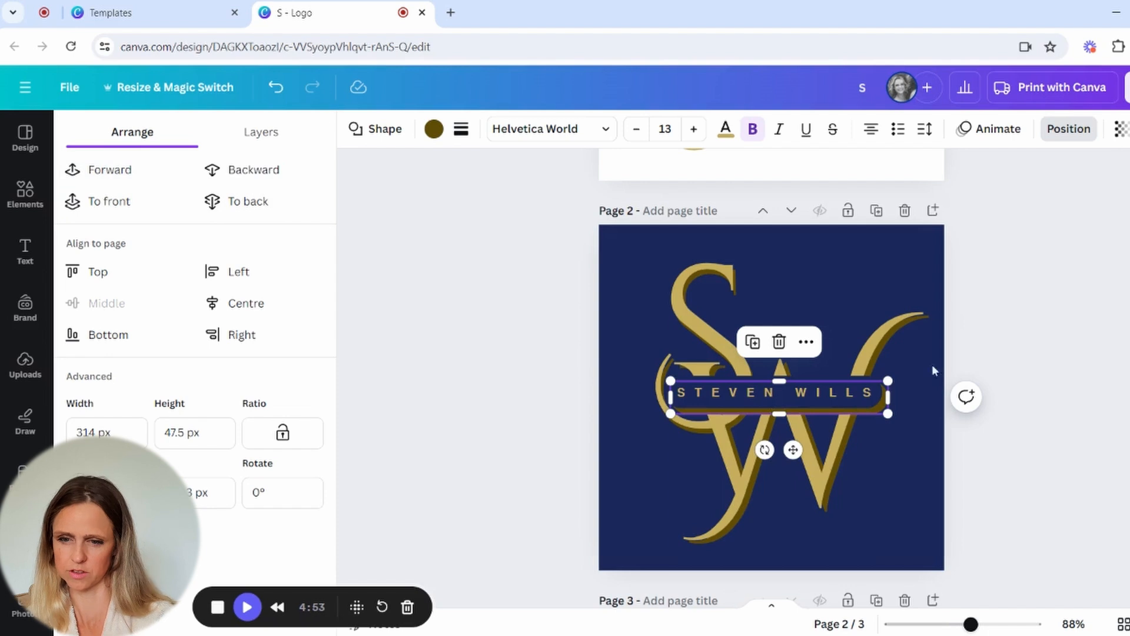
click(25, 193)
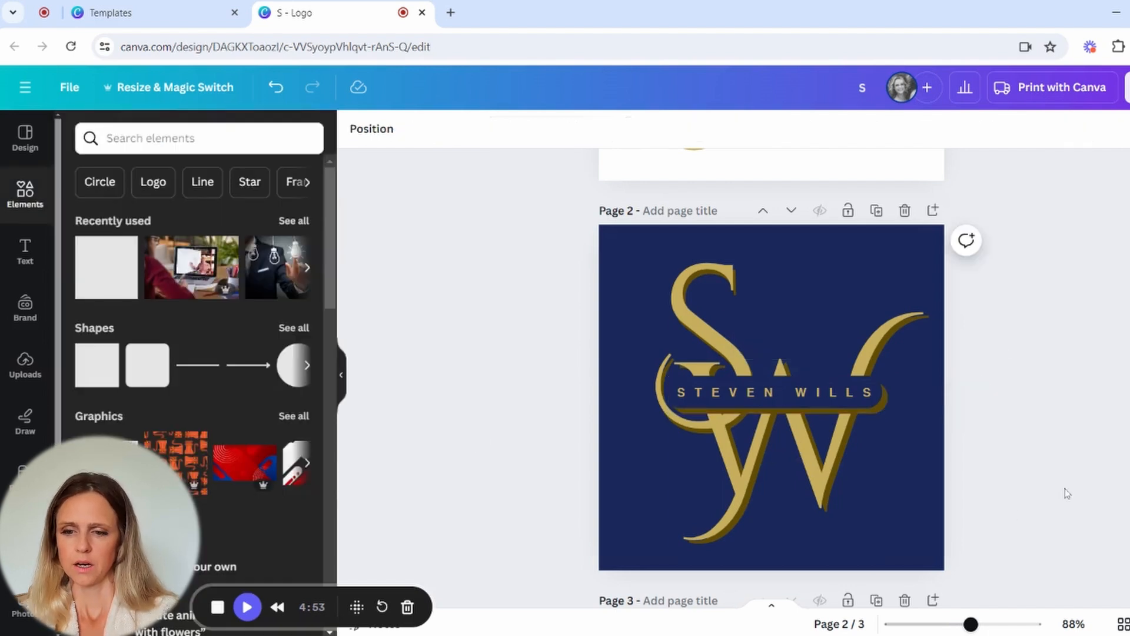
Search Elements for SHINE, filter to Graphics, and add a thin light streak to the monogram
click(769, 392)
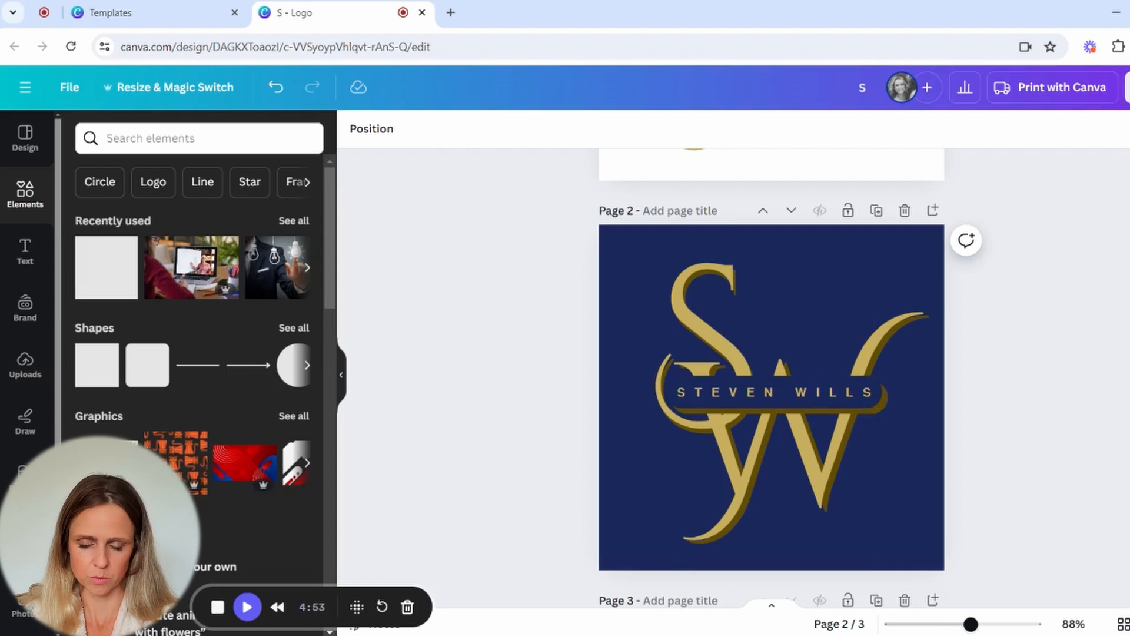
click(198, 138)
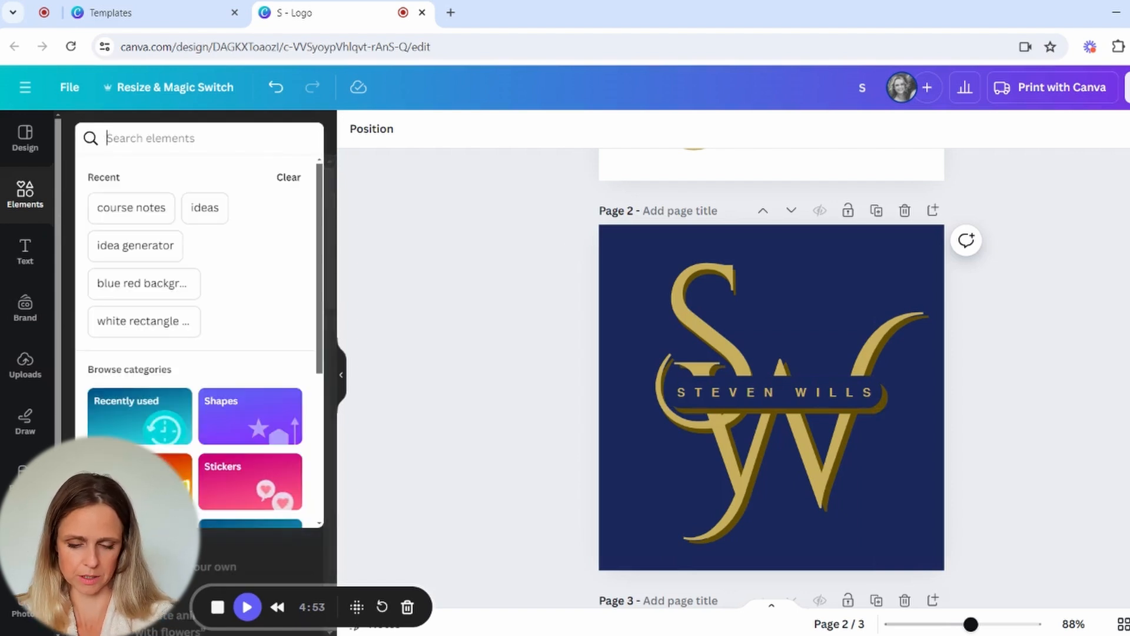
text(SHINE)
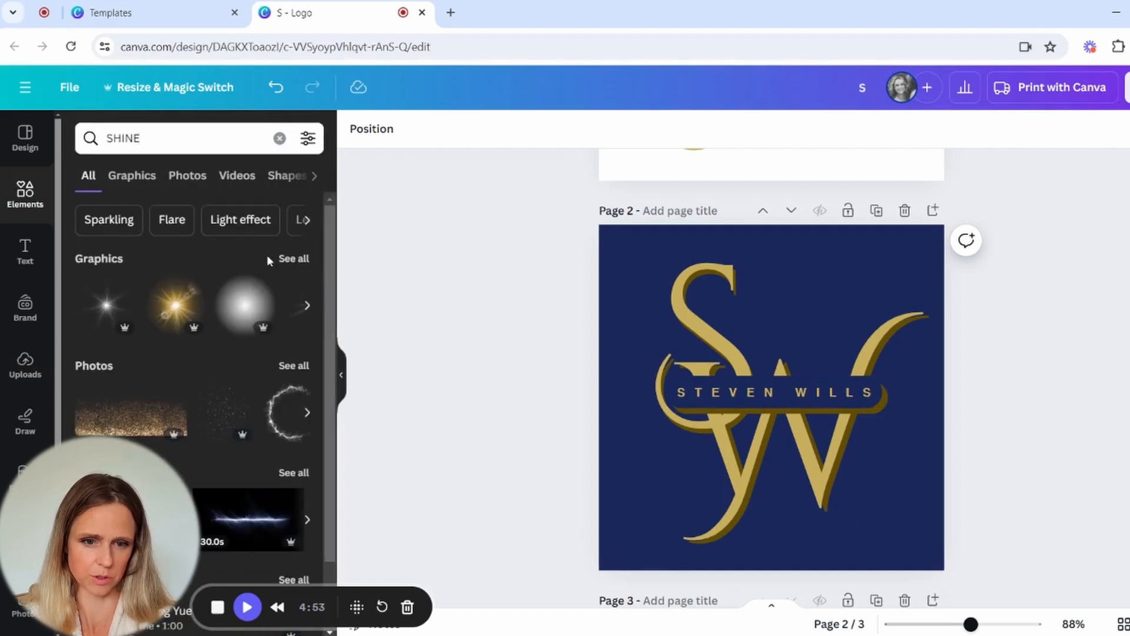
click(132, 175)
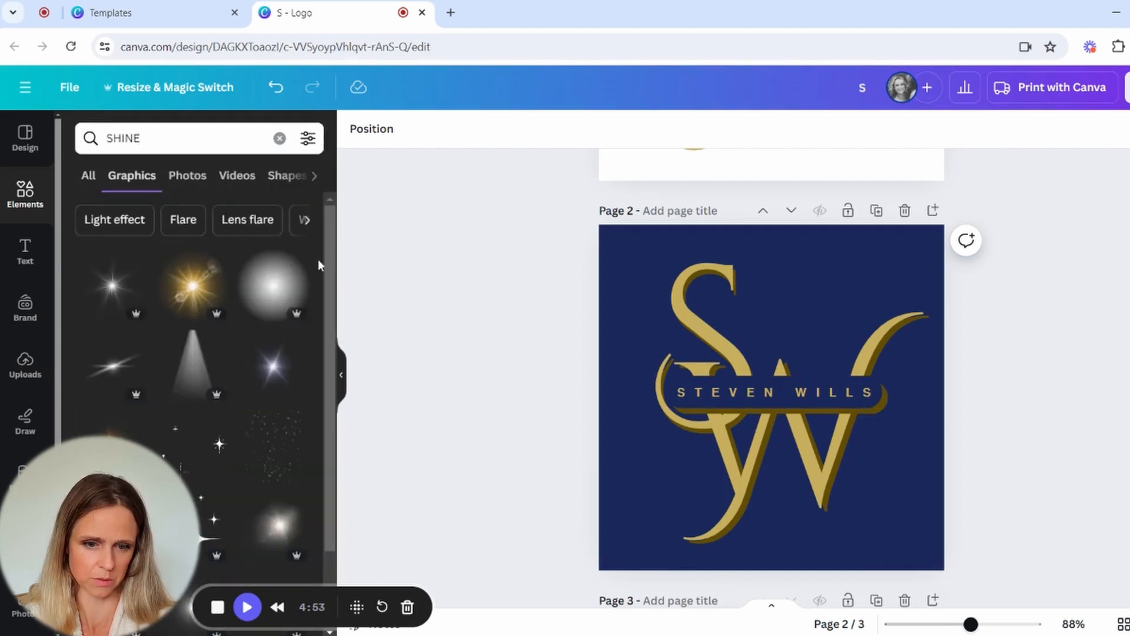
scroll(down, 3)
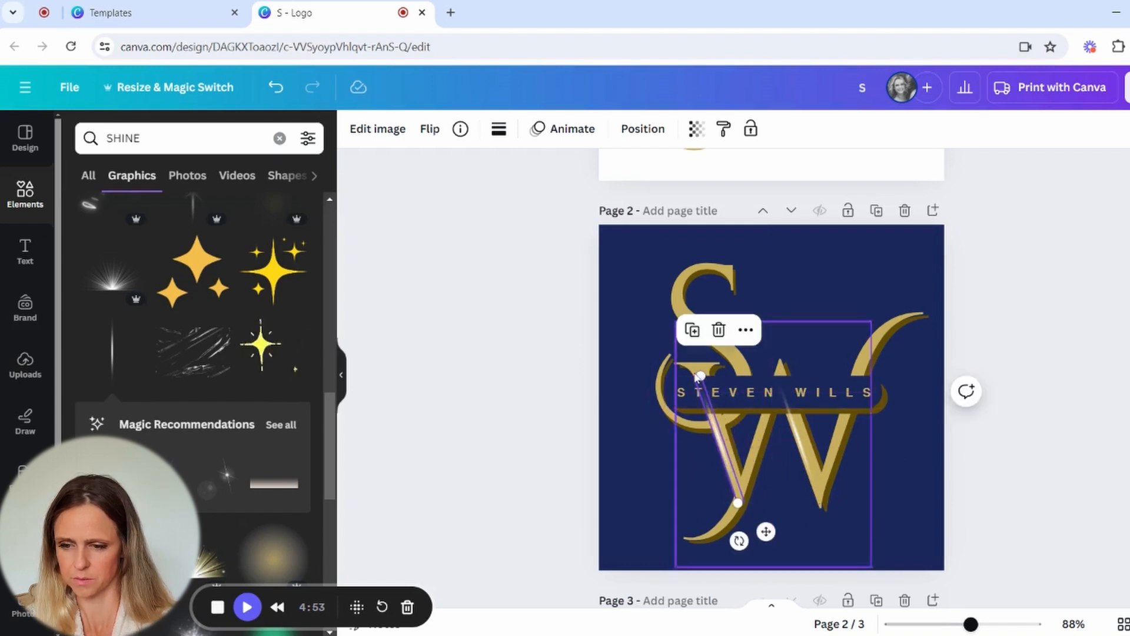
Align the shine streaks along the letter strokes and set their transparency to about 52
drag(974, 624, 1004, 624)
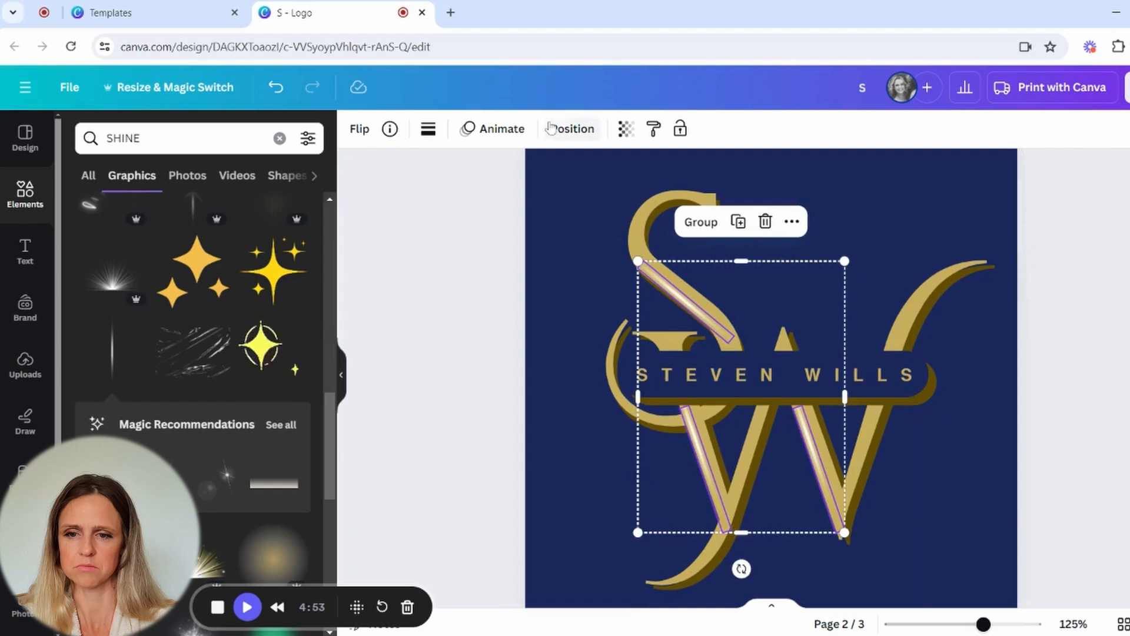
click(652, 129)
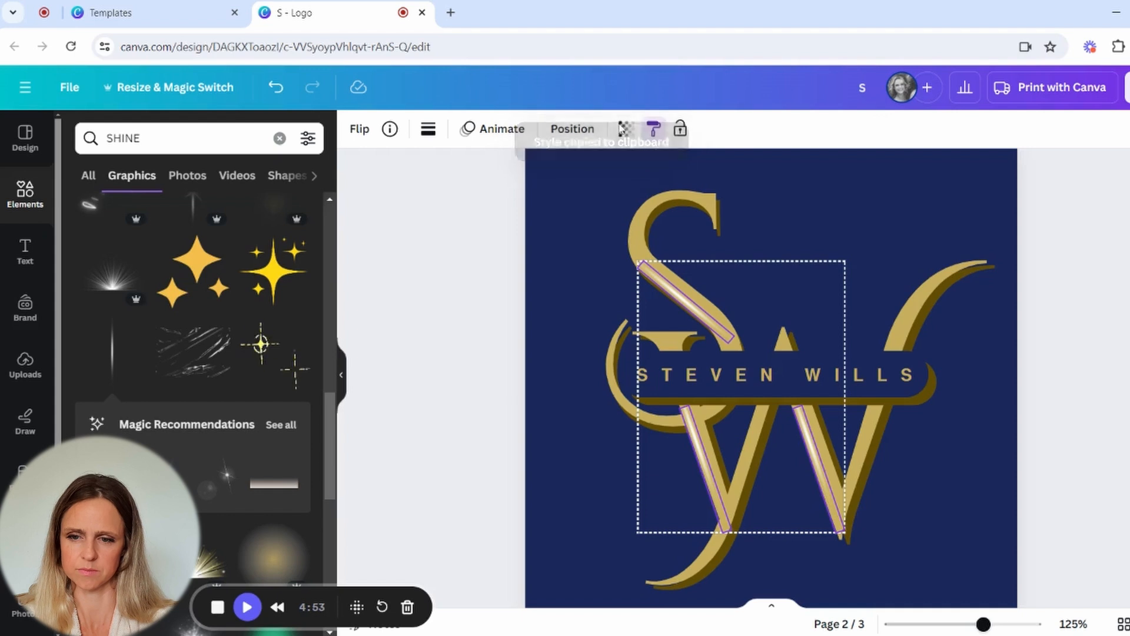
click(625, 129)
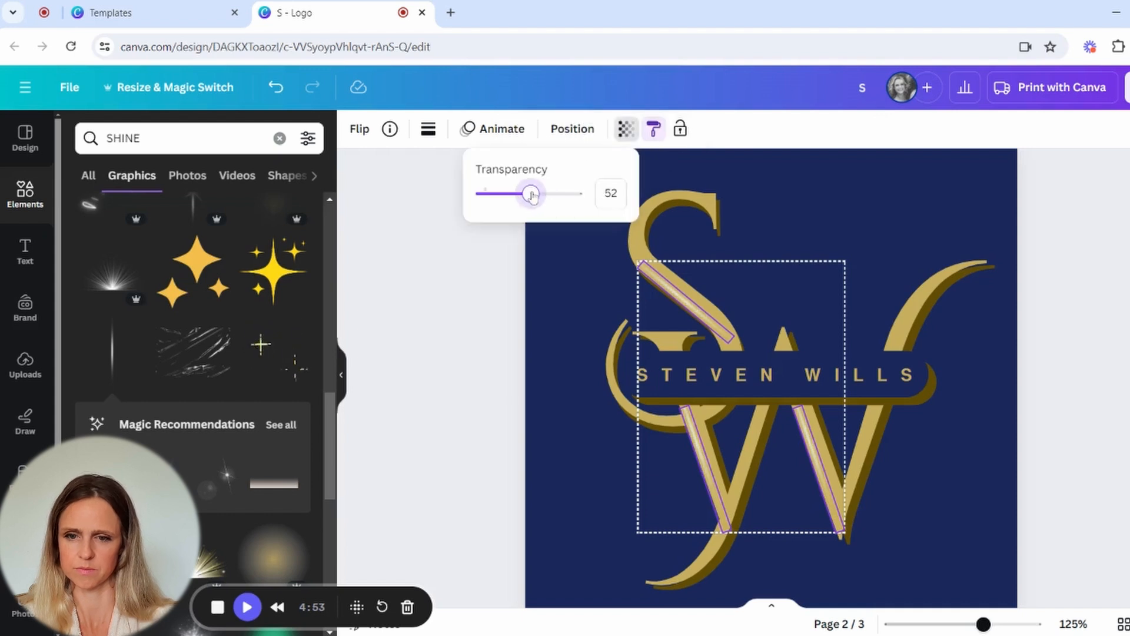
drag(534, 194, 530, 195)
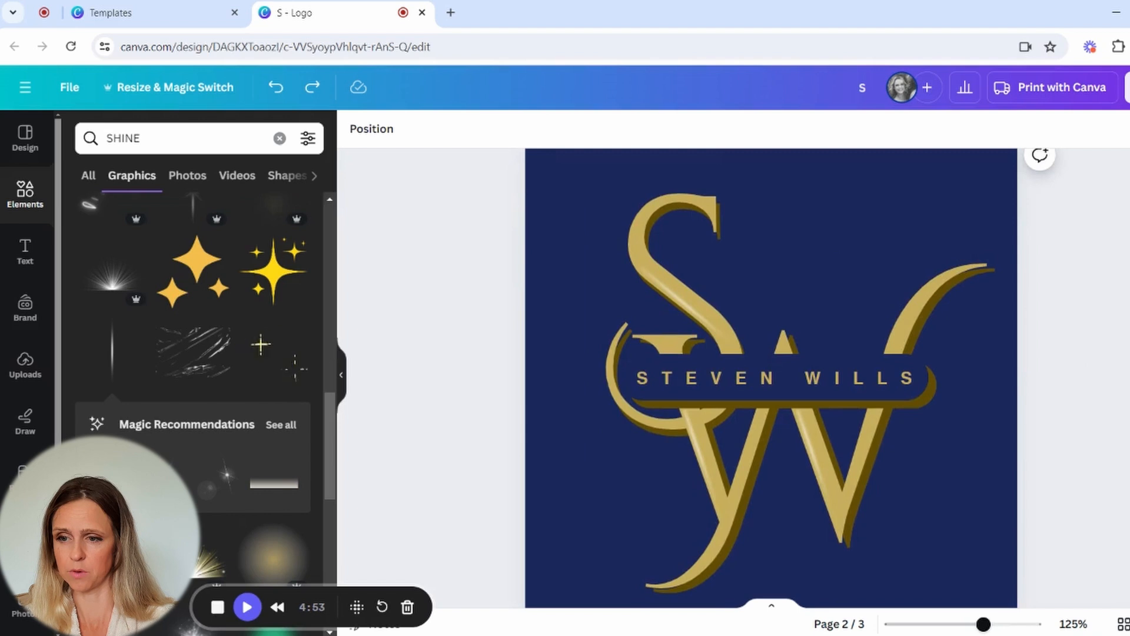
Duplicate the navy page, make its background gold and turn the monogram letters navy
scroll(down, 3)
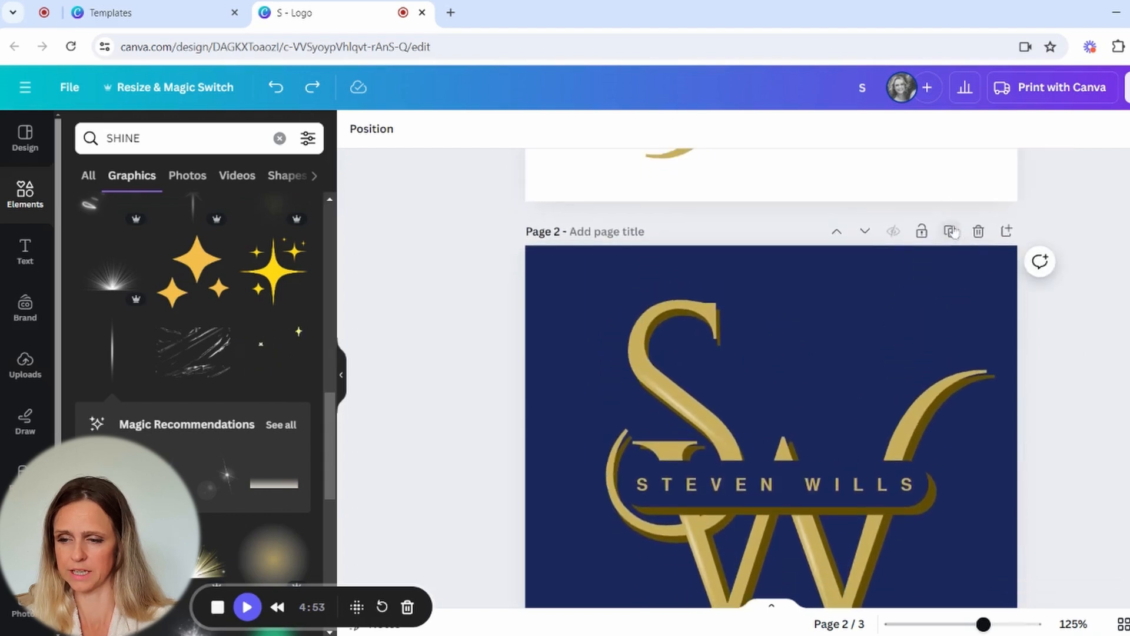
click(950, 232)
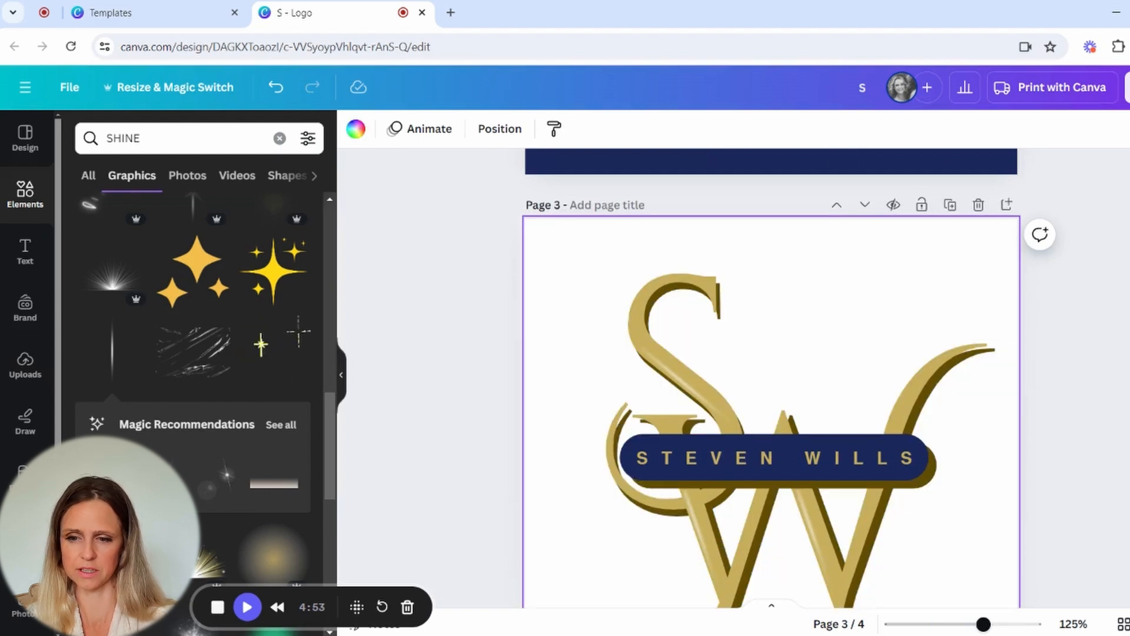
scroll(down, 3)
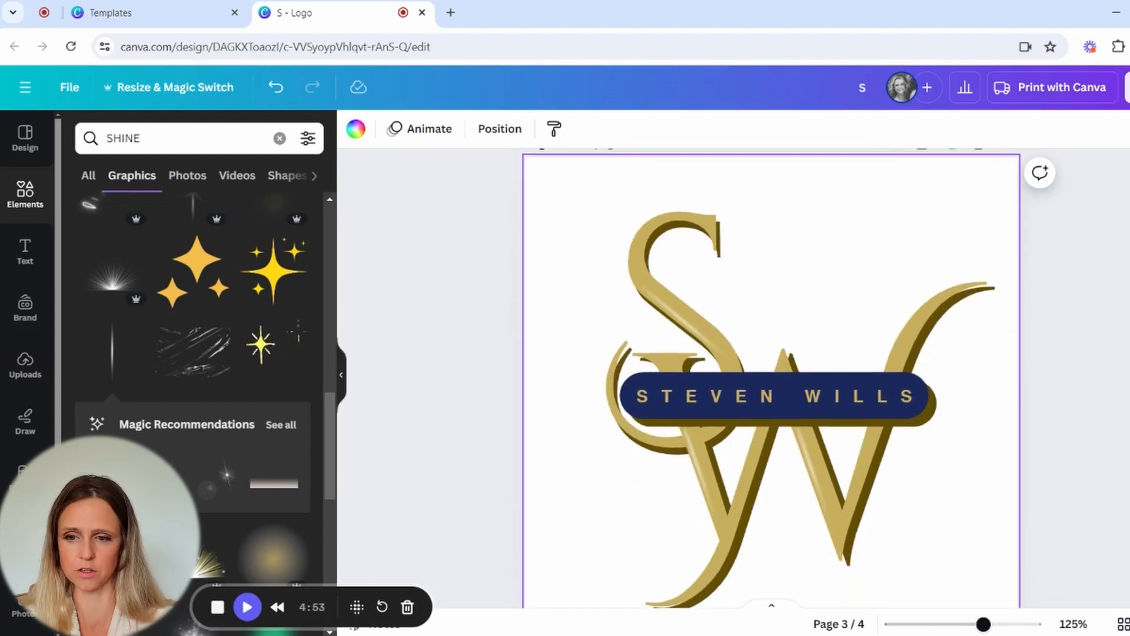
click(774, 395)
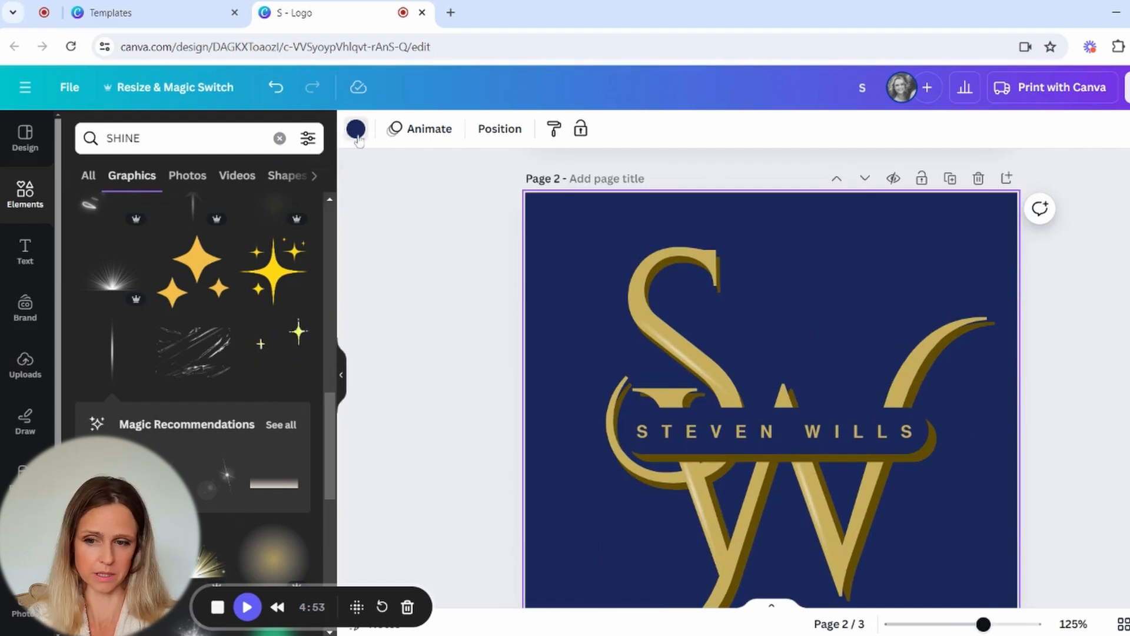
click(356, 129)
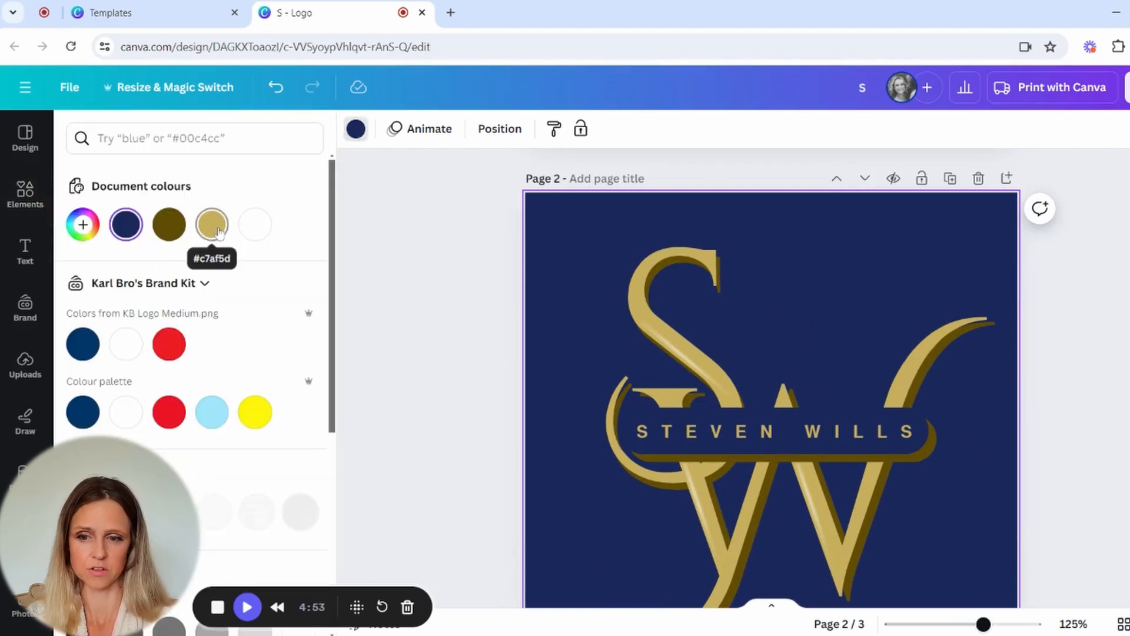
click(211, 223)
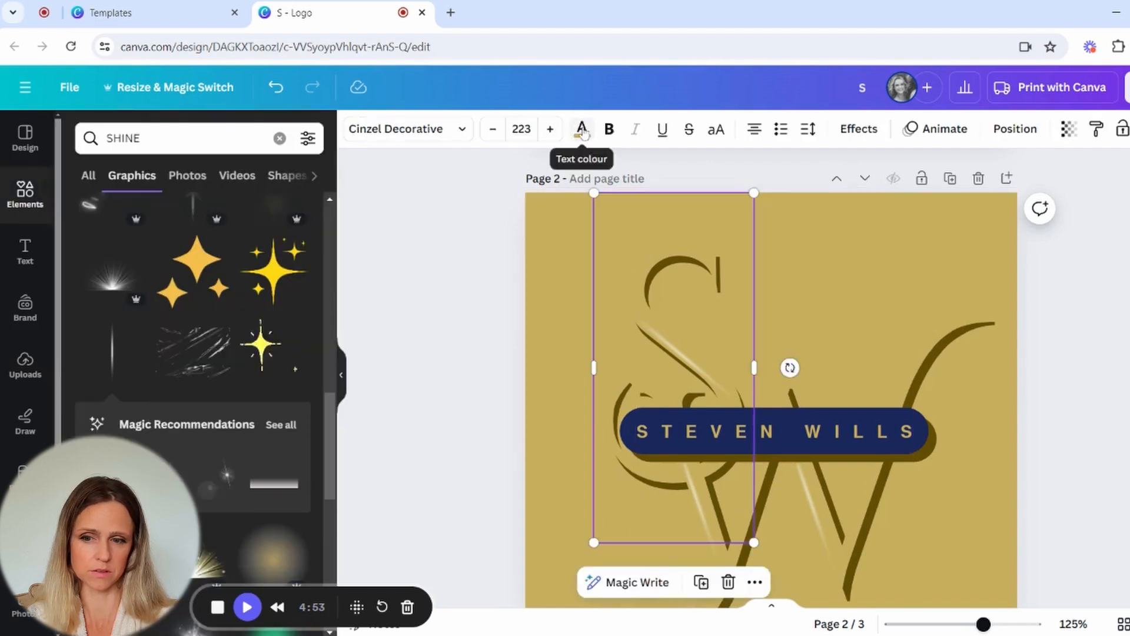
click(580, 129)
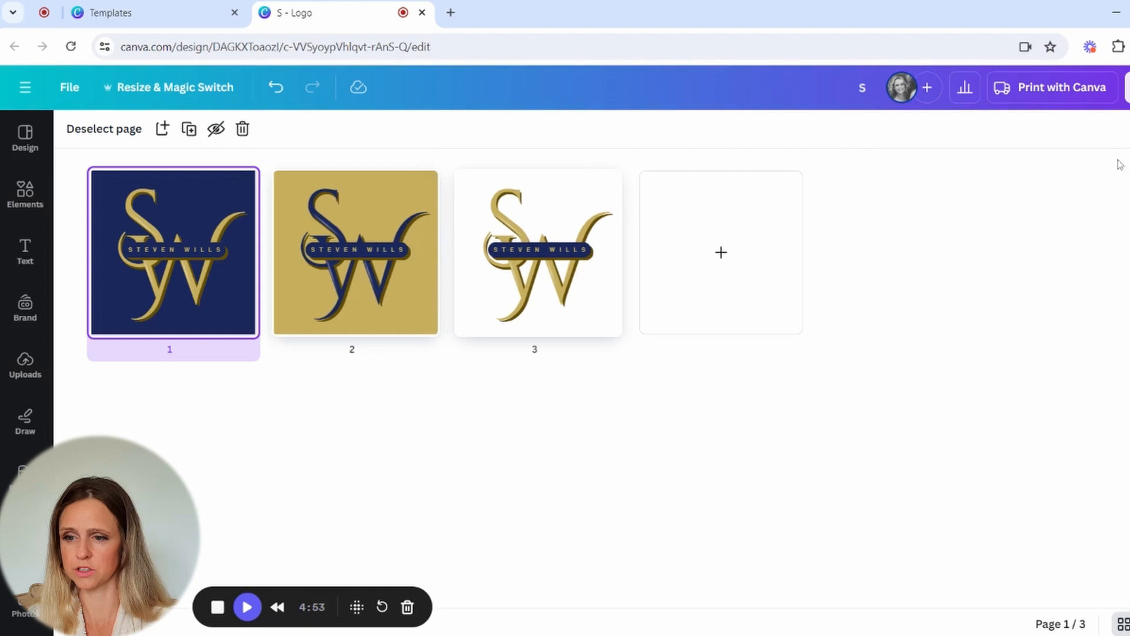
Download all three pages (1–3) as PNG via Share > Download
click(1100, 86)
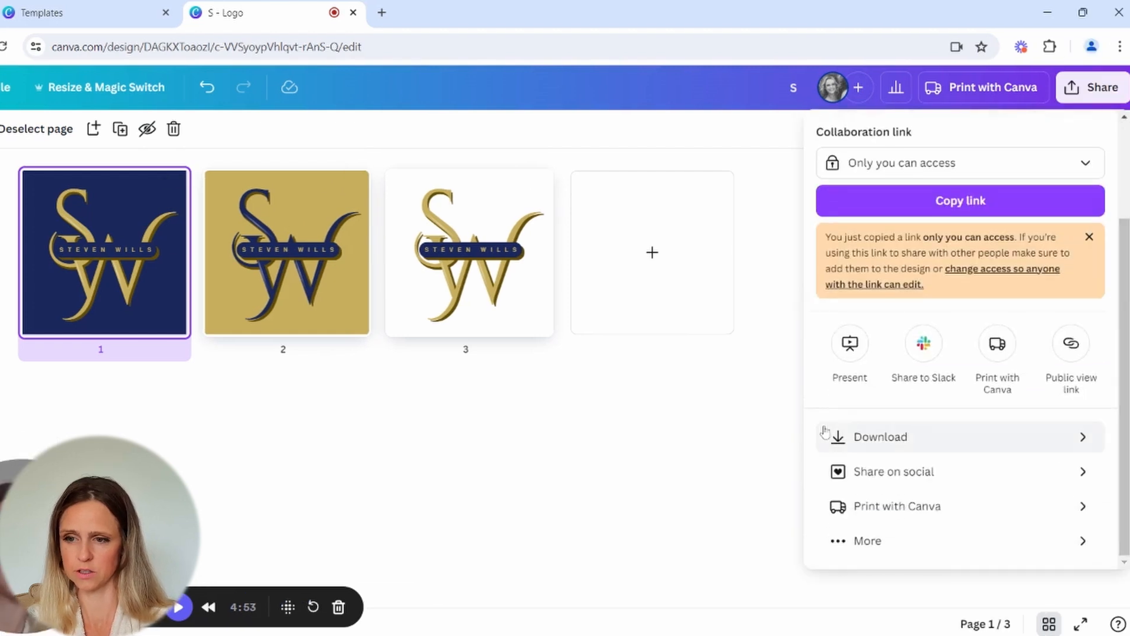
click(880, 436)
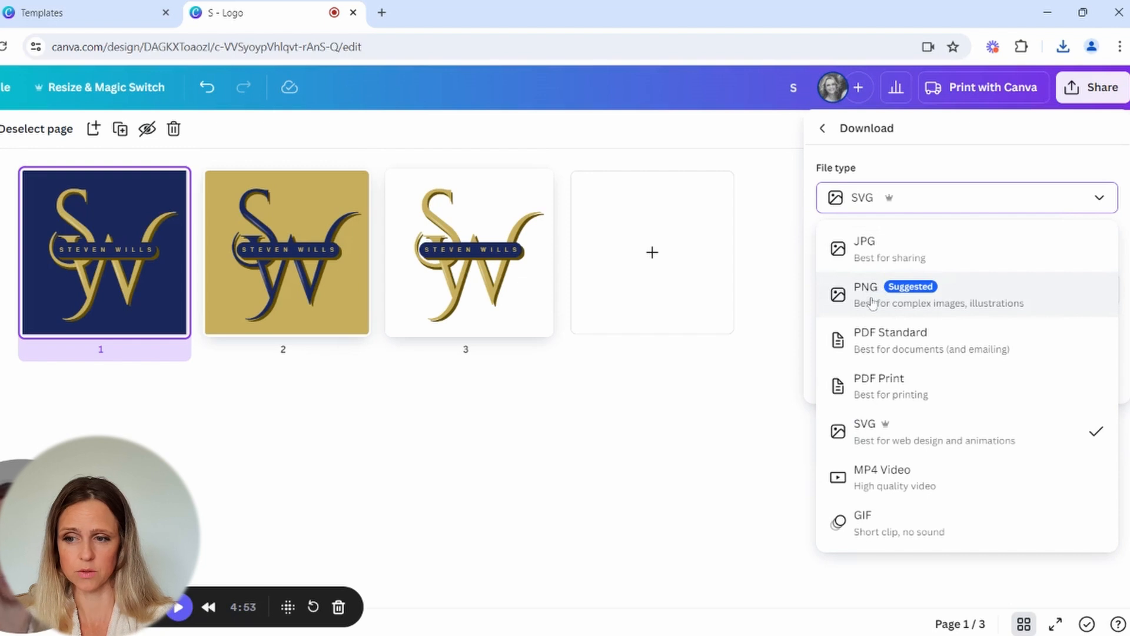
click(866, 294)
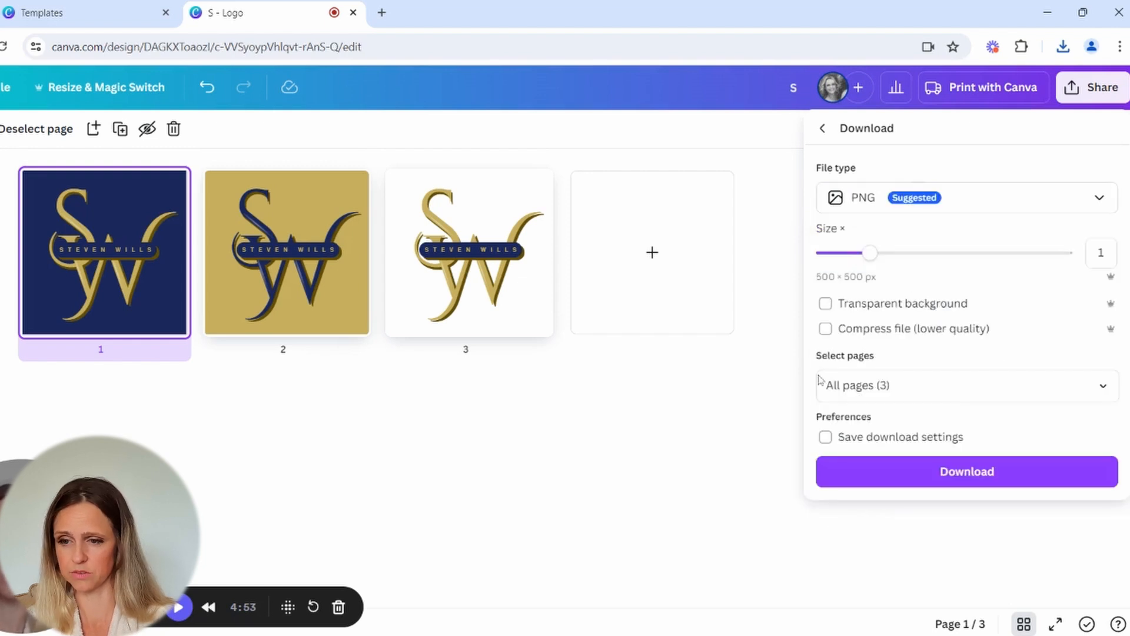
click(966, 385)
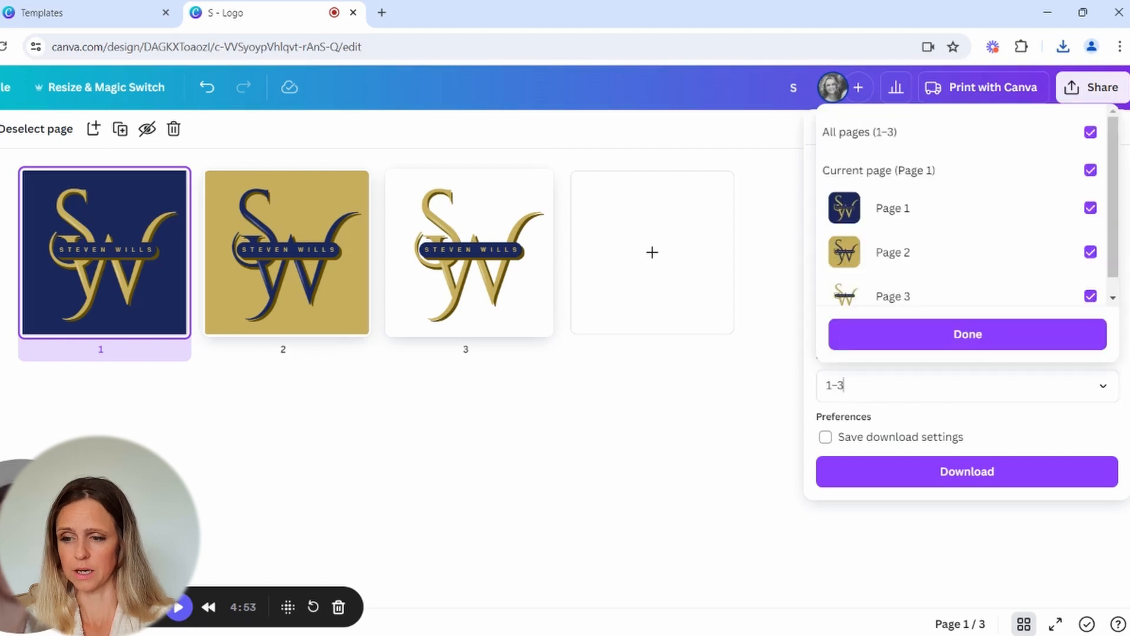
click(967, 334)
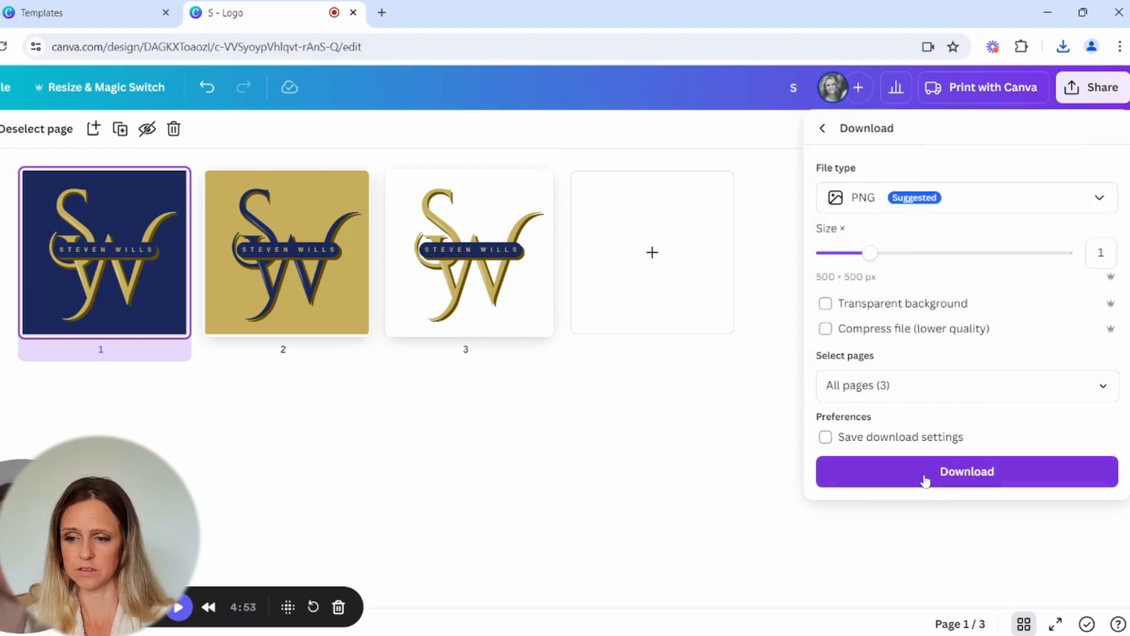
click(966, 471)
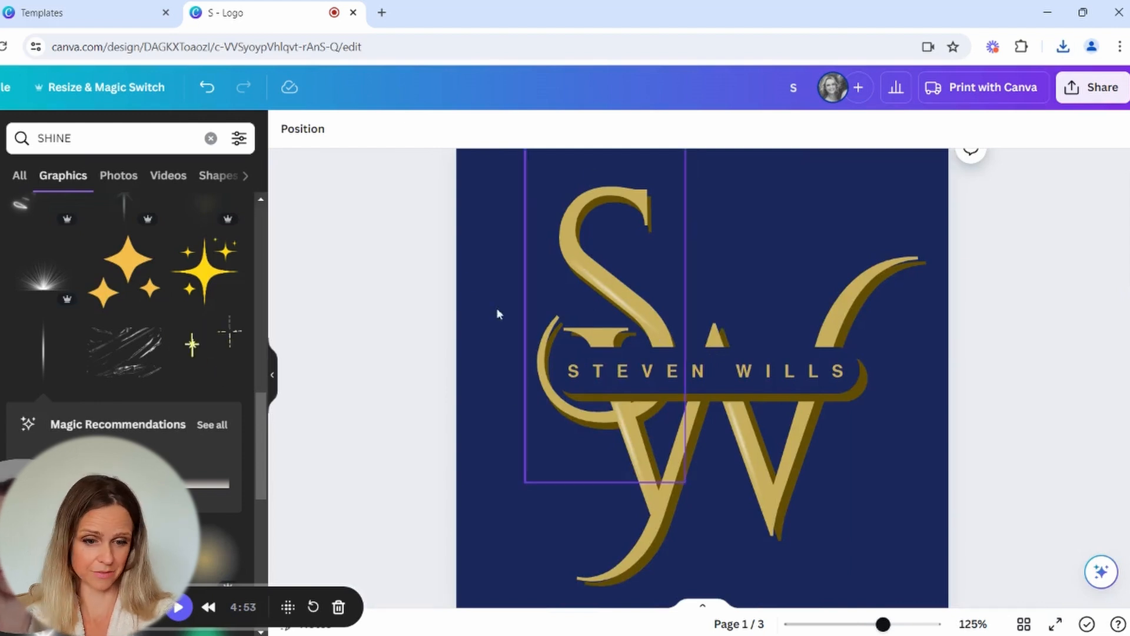
click(408, 303)
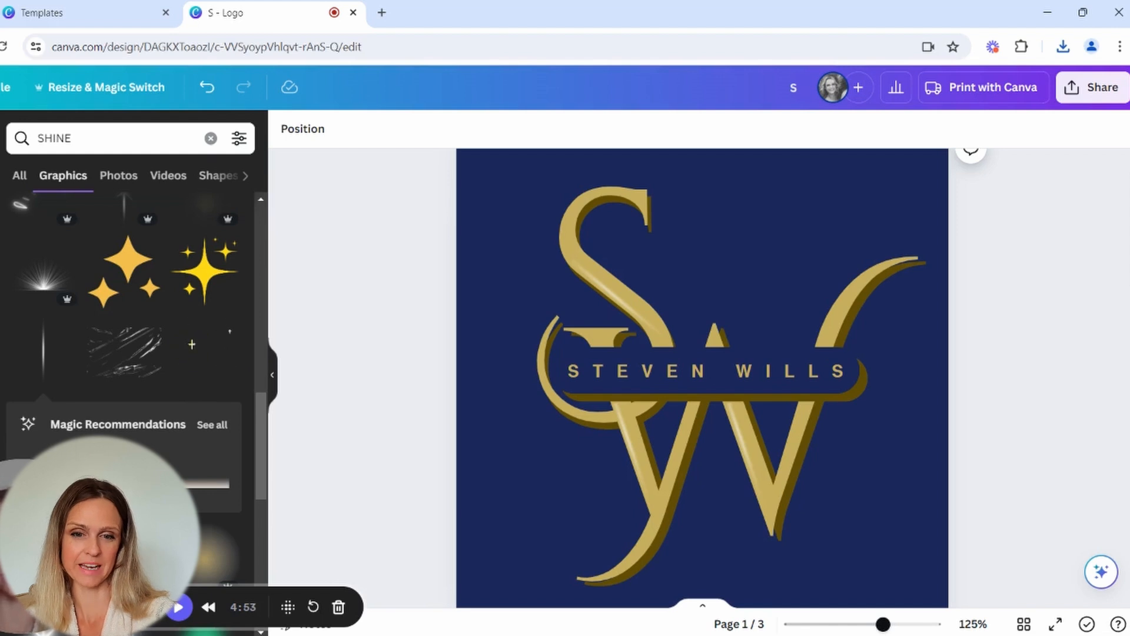
mouse_move(352, 311)
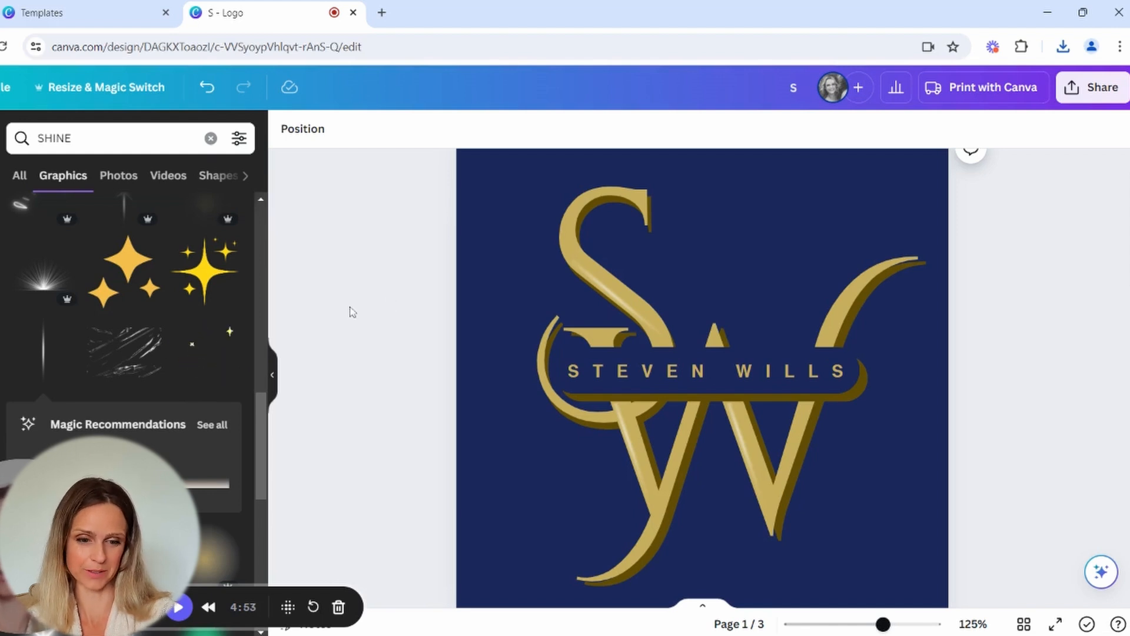